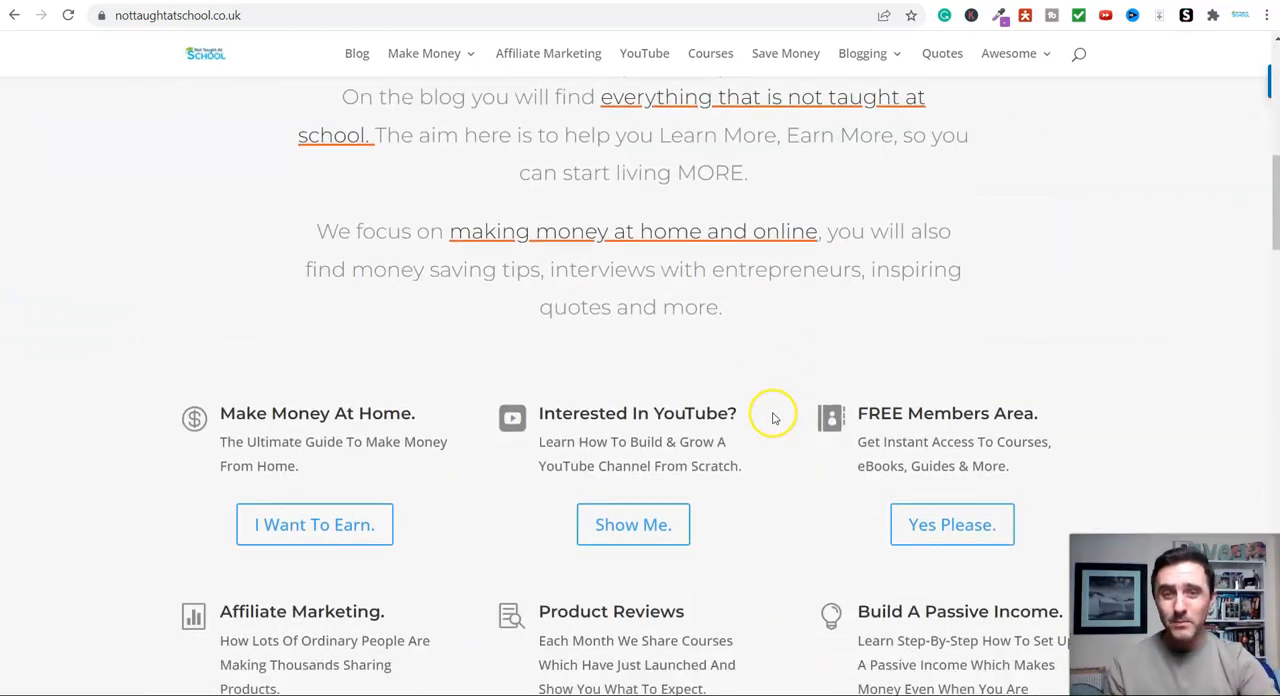
Scroll down through the Earn Online category's list of money-making posts.
scroll("down", 3)
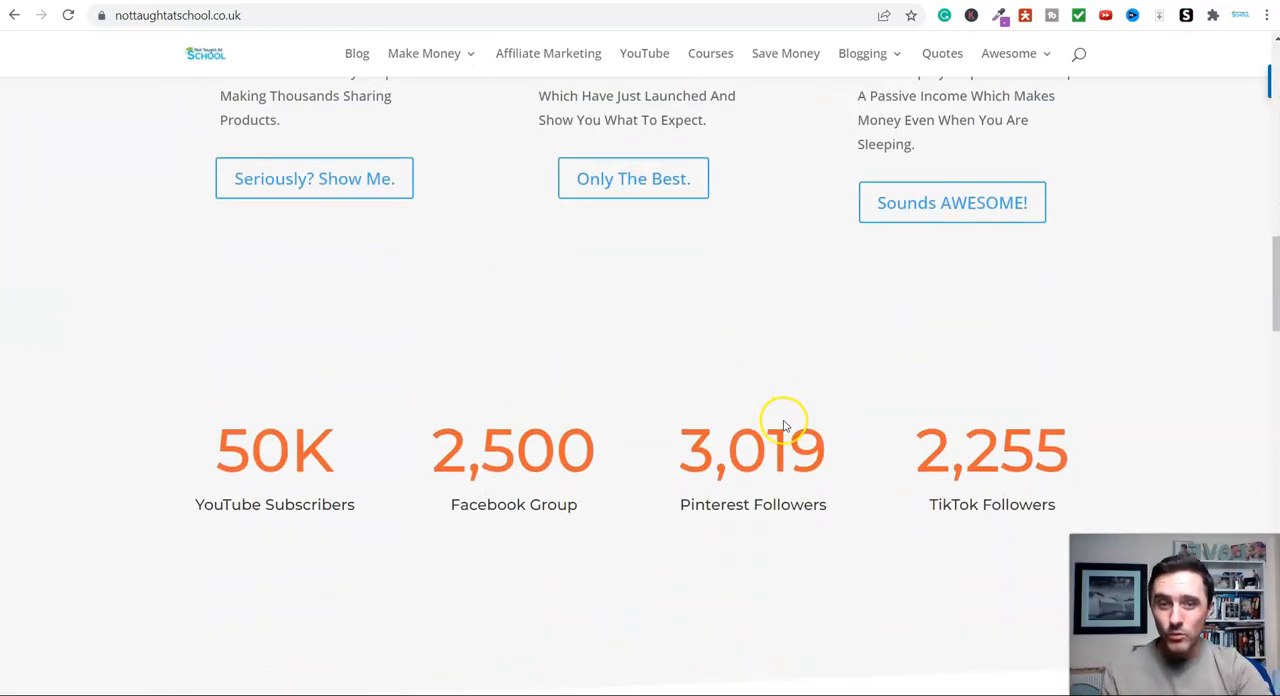
scroll("down", 3)
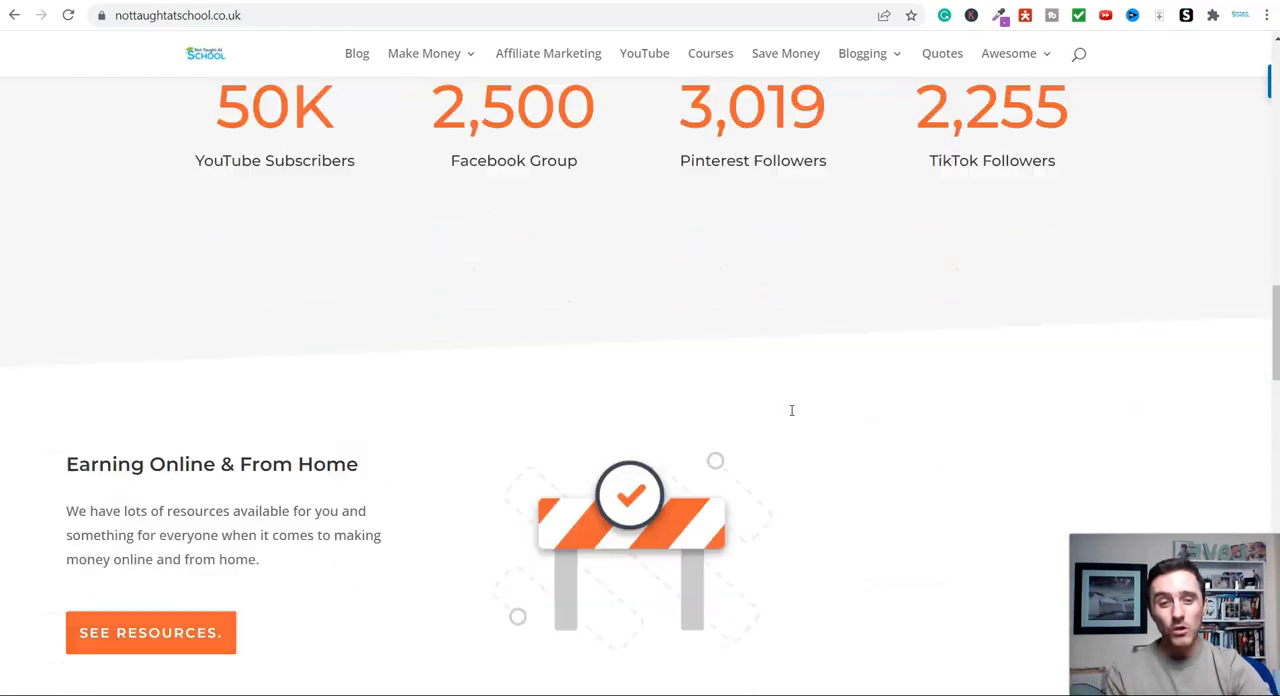
scroll("down", 3)
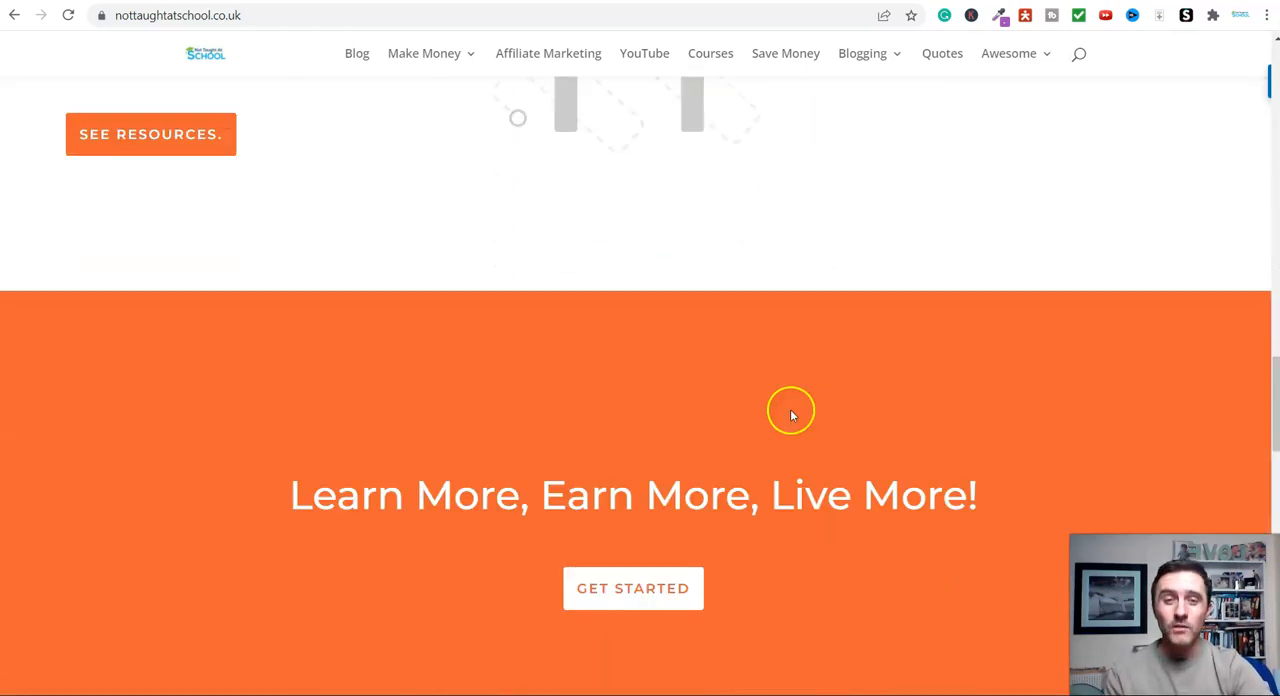
scroll("down", 3)
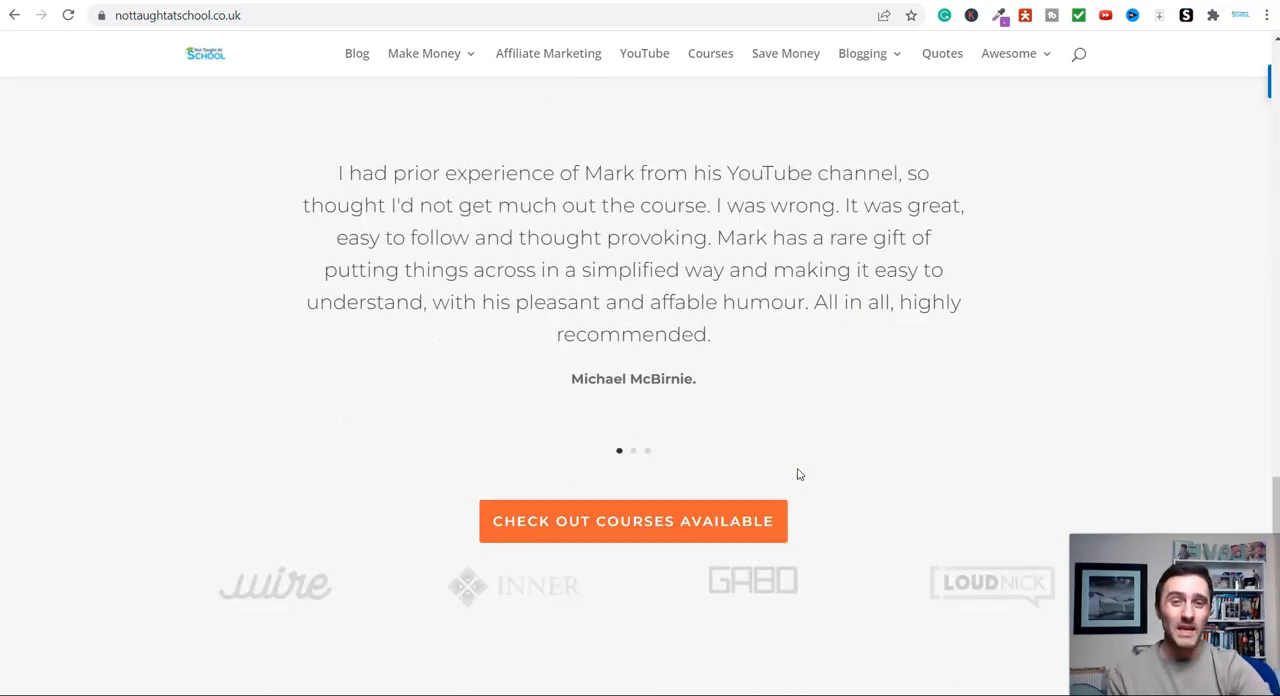
scroll("down", 3)
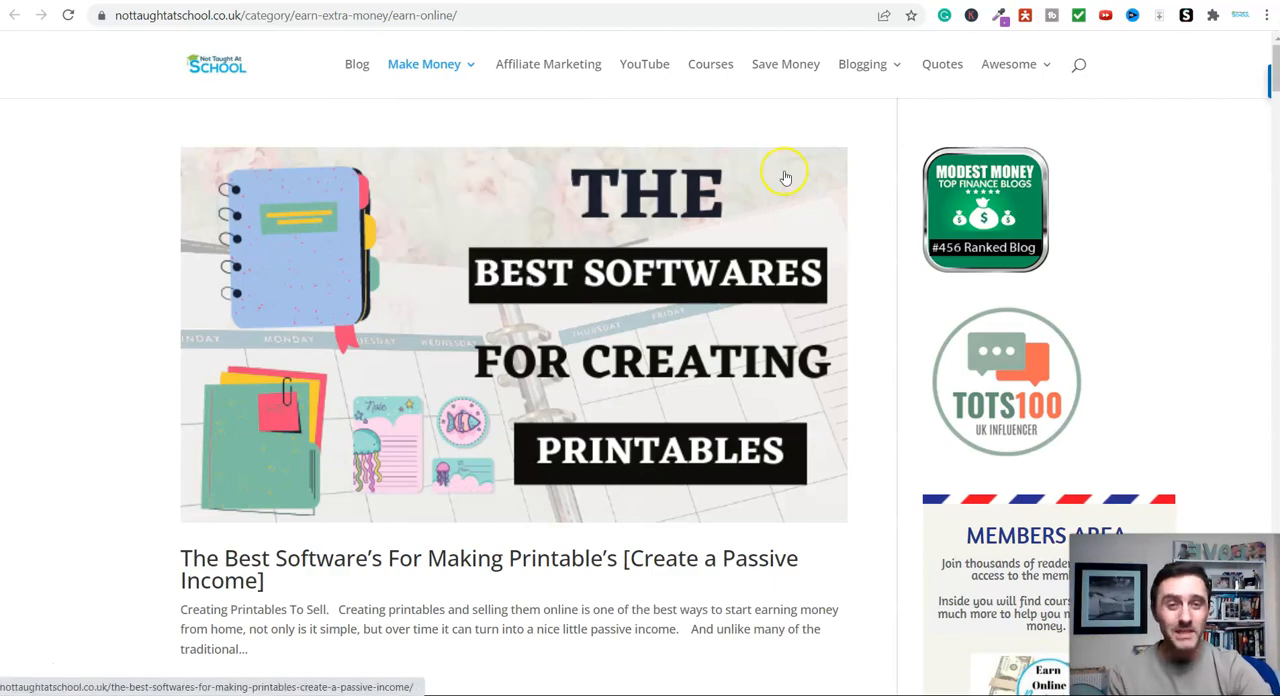
scroll("down", 3)
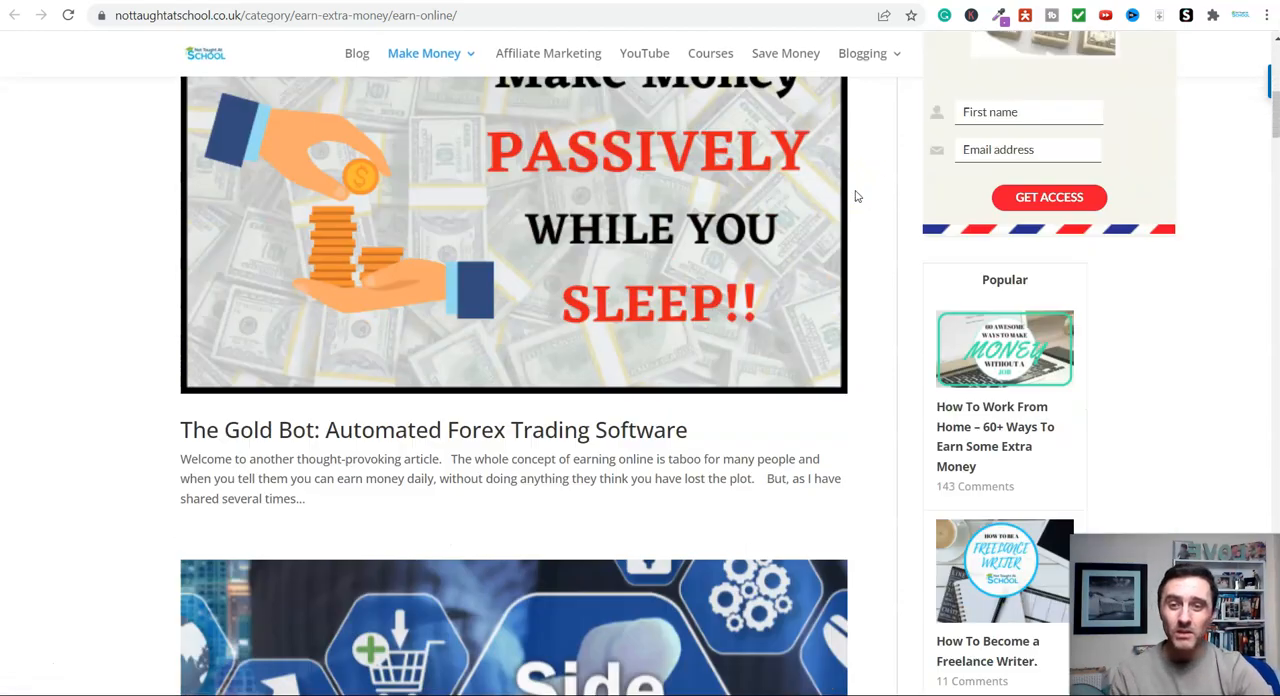
scroll("down", 3)
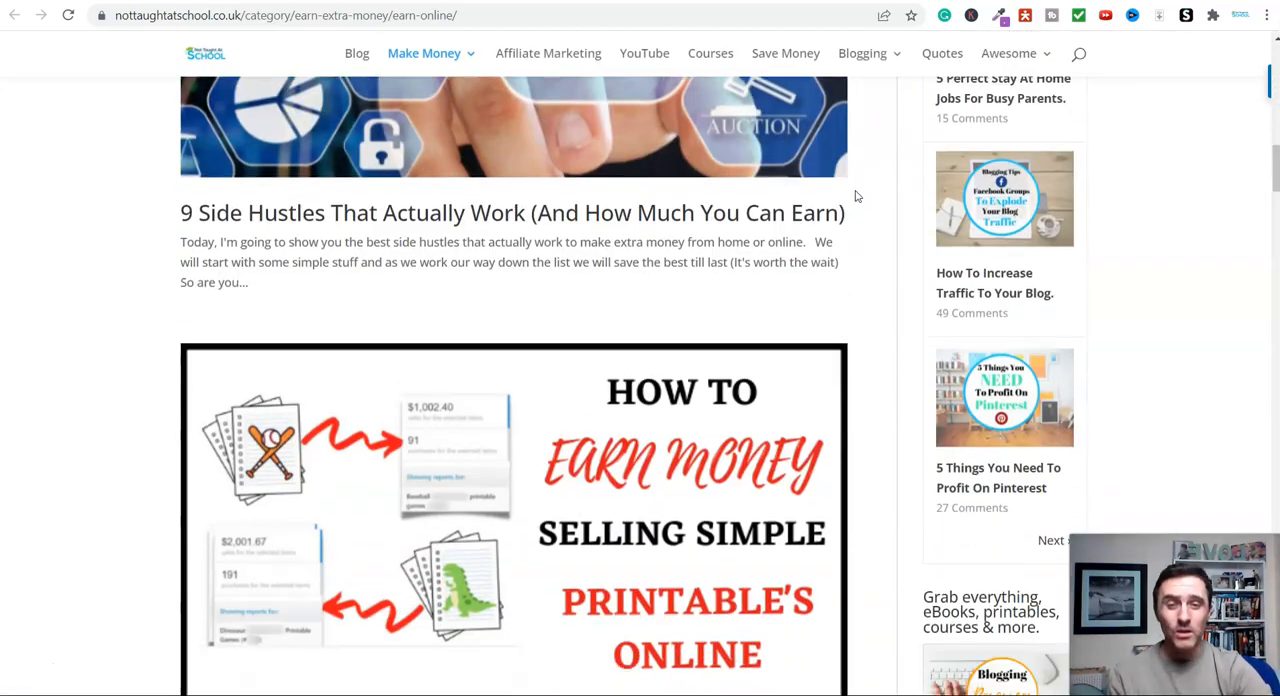
scroll("down", 3)
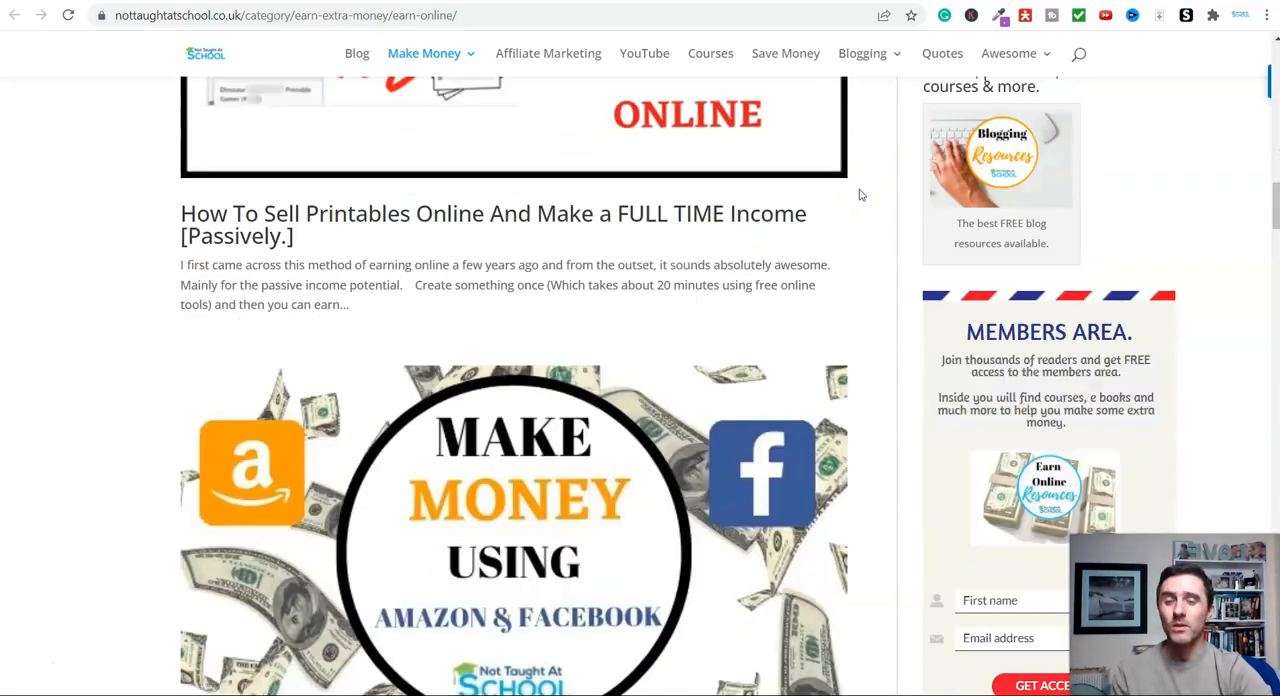
scroll("down", 3)
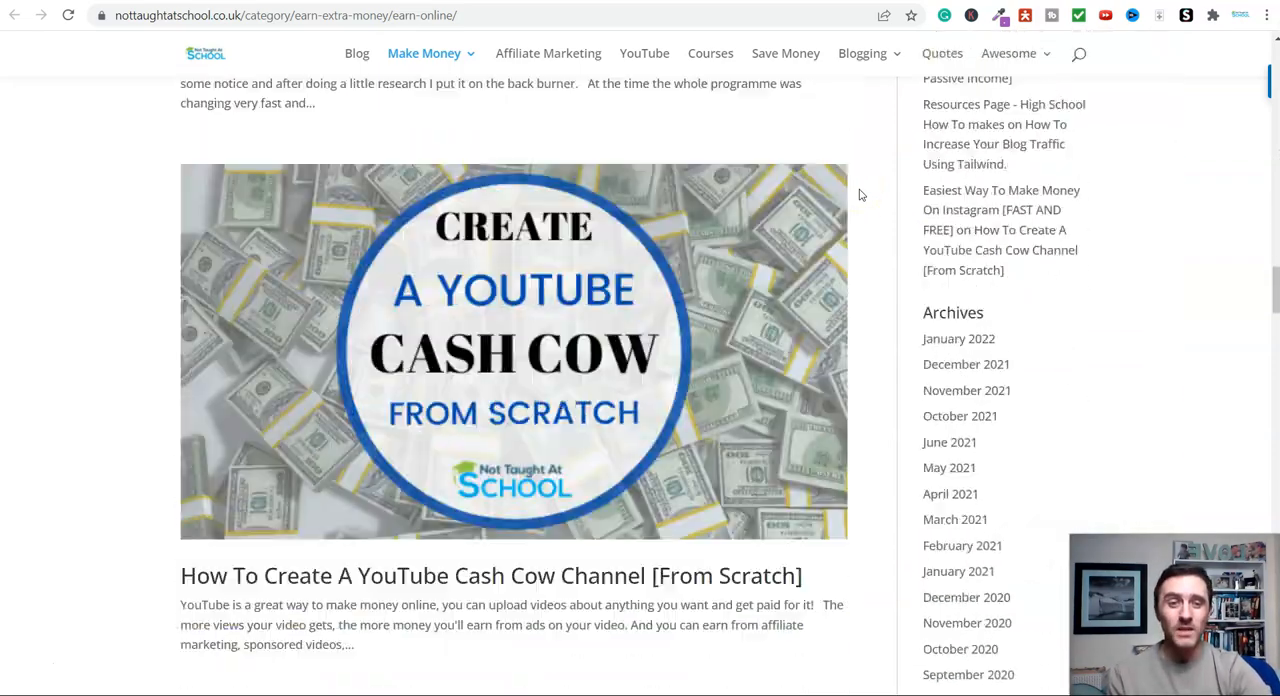
scroll("down", 3)
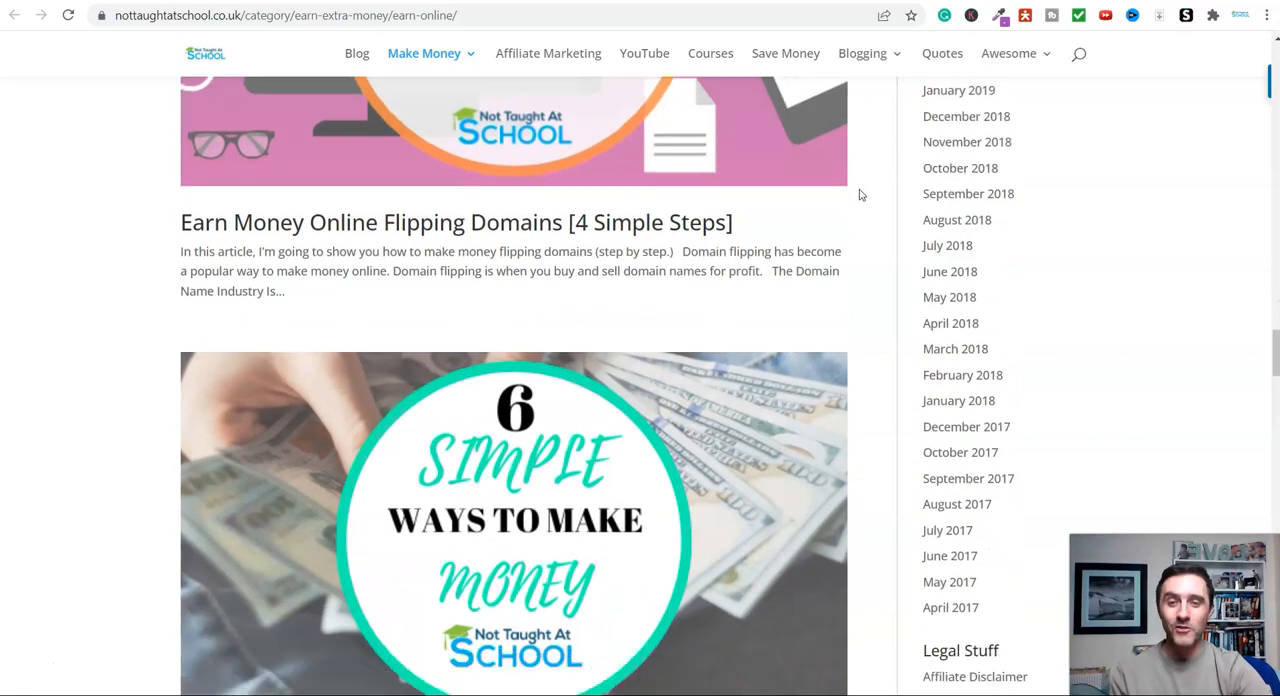
scroll("down", 3)
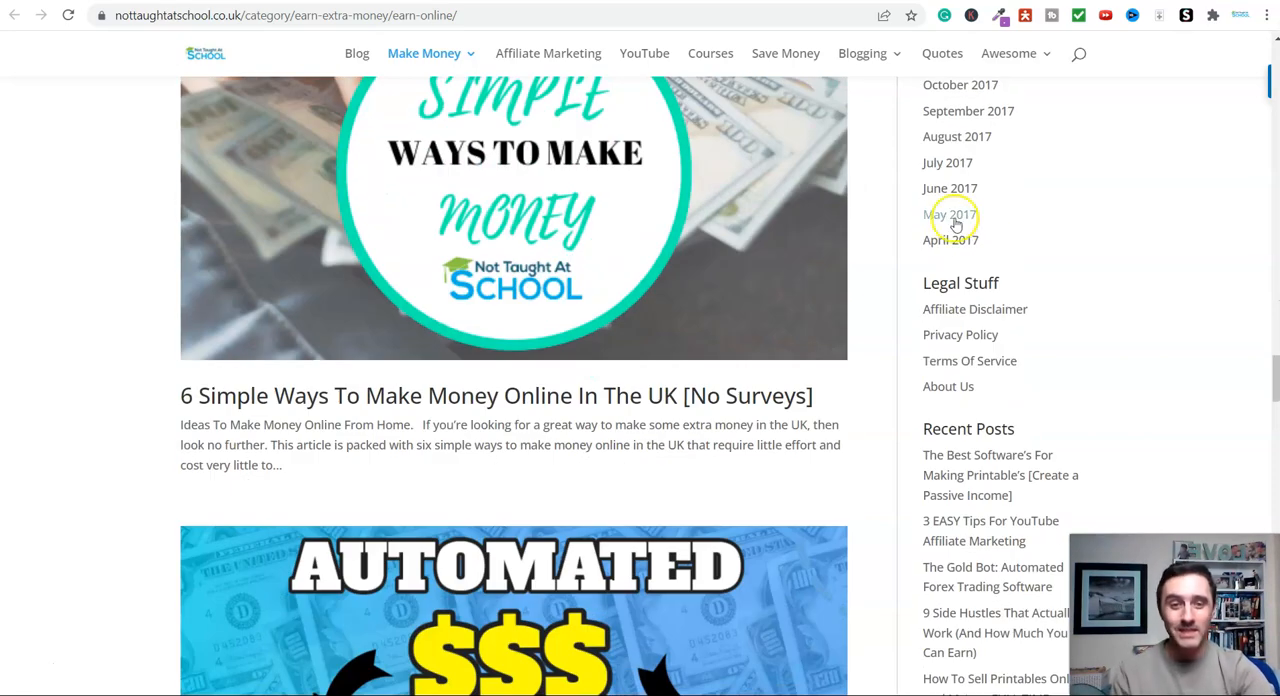
scroll("down", 3)
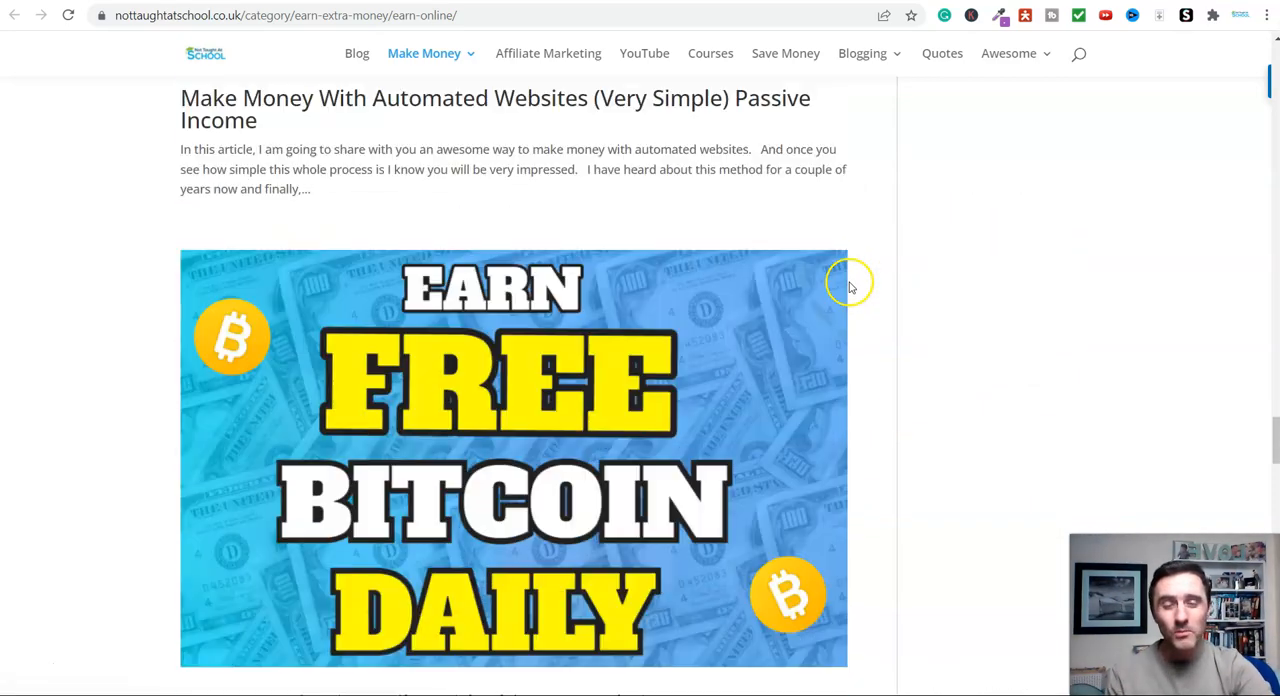
scroll("down", 3)
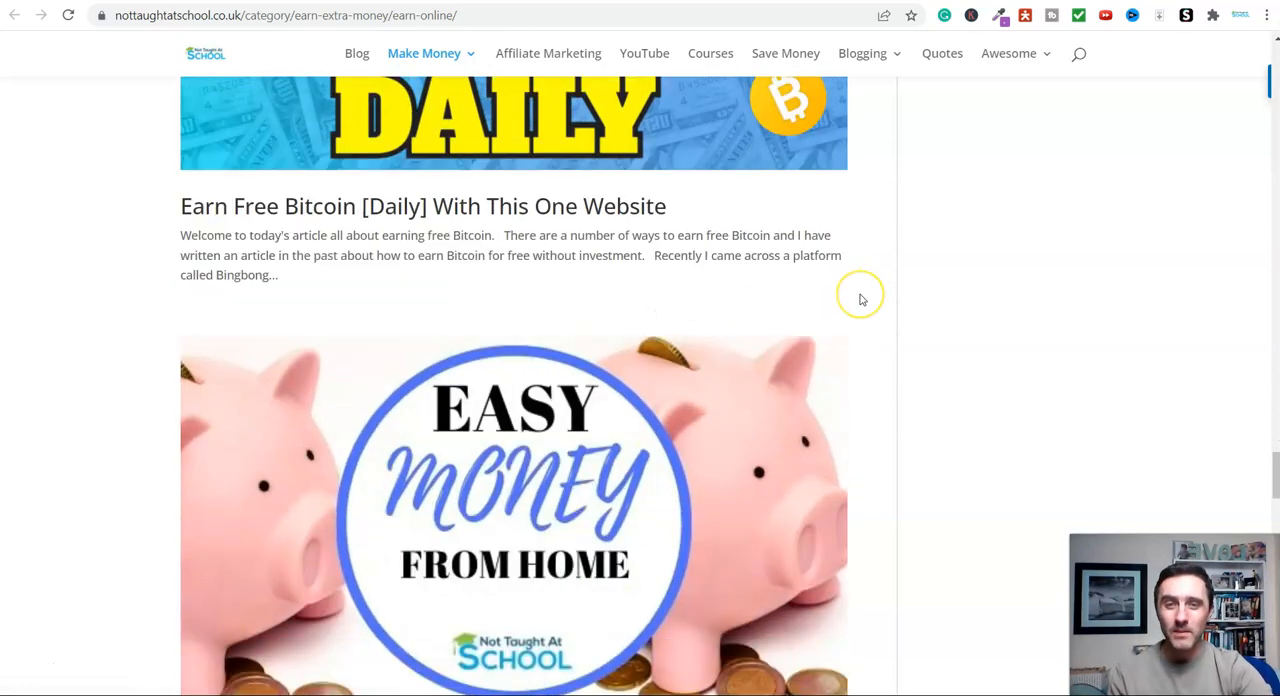
scroll("down", 3)
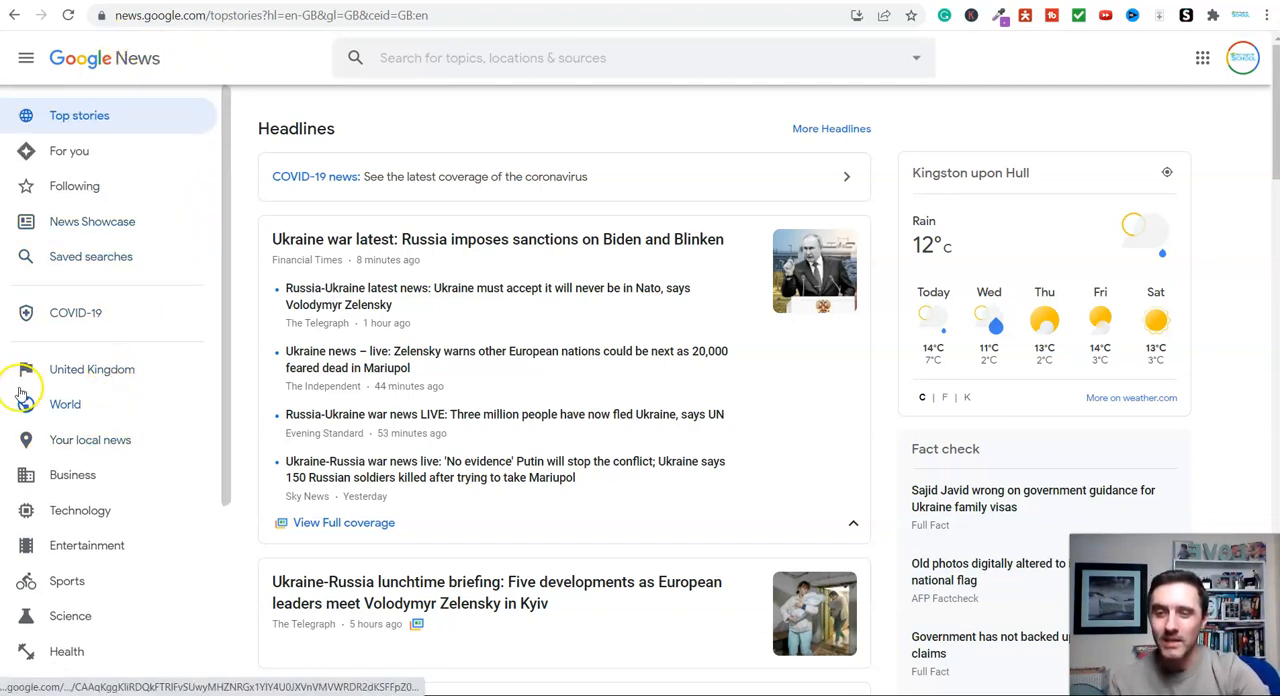
Scroll down the Google News Top stories headlines.
scroll("down", 3)
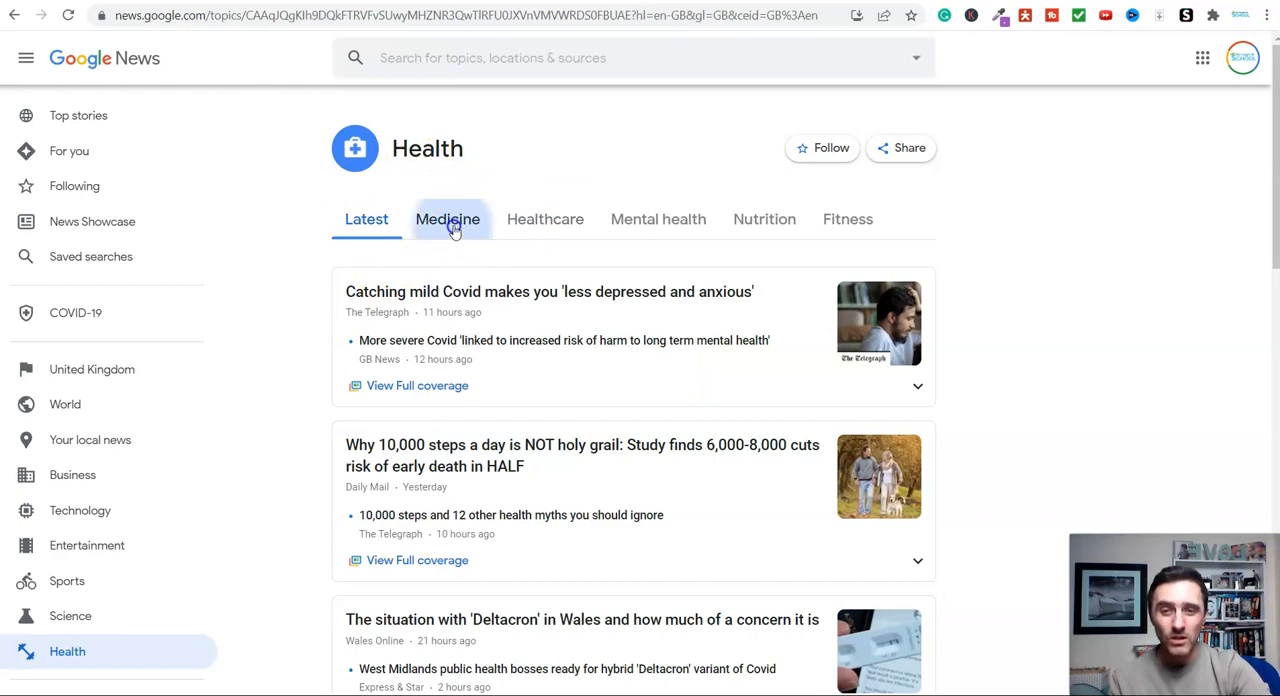
Switch the Health topic from Healthcare to Nutrition and then to the Fitness subtopic.
left_click(545, 219)
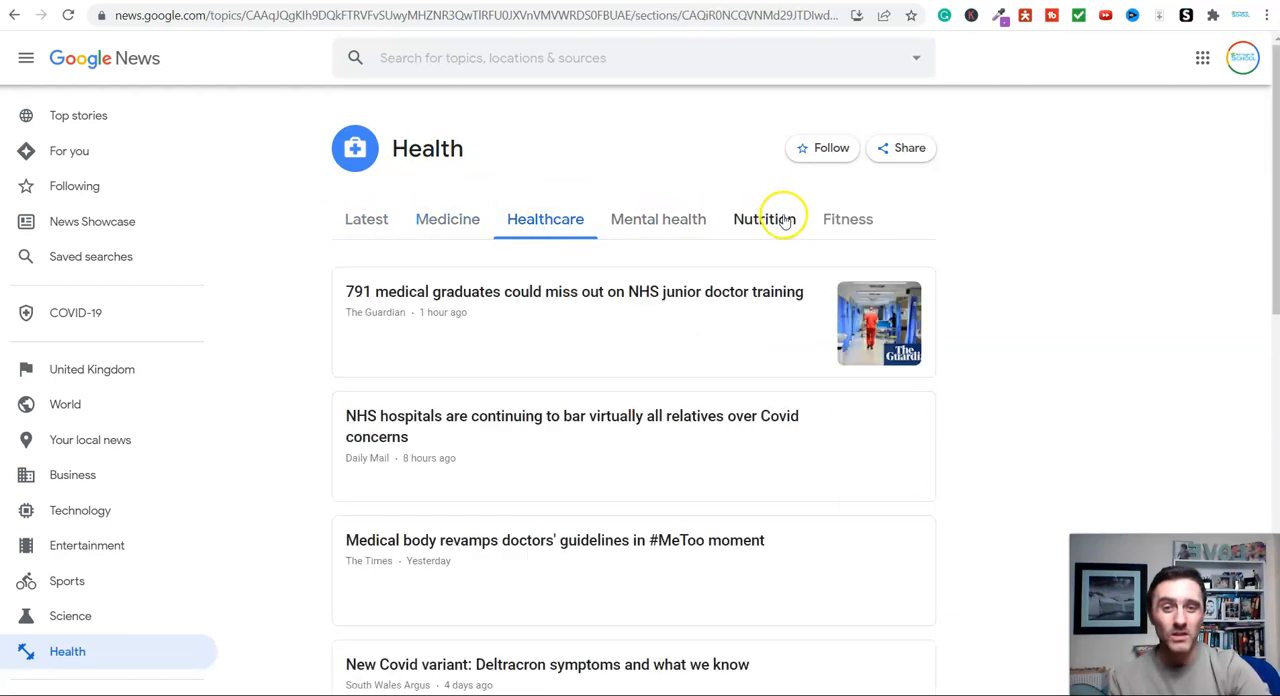
left_click(764, 219)
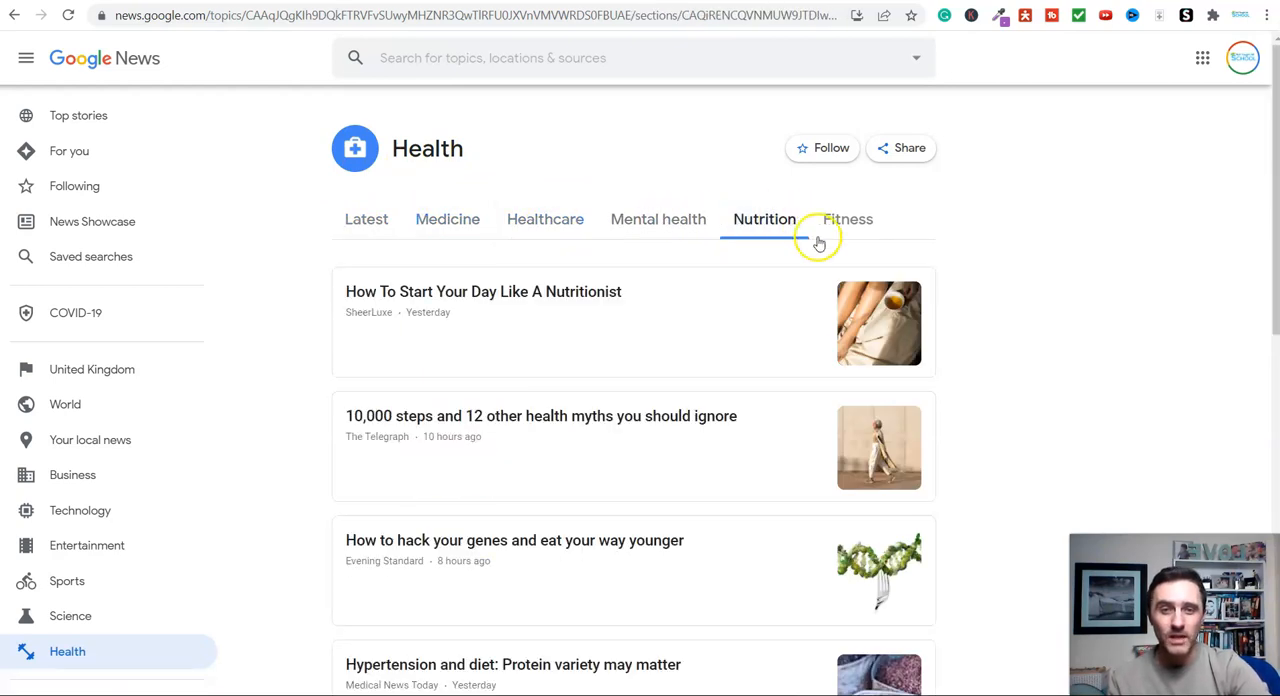
left_click(847, 219)
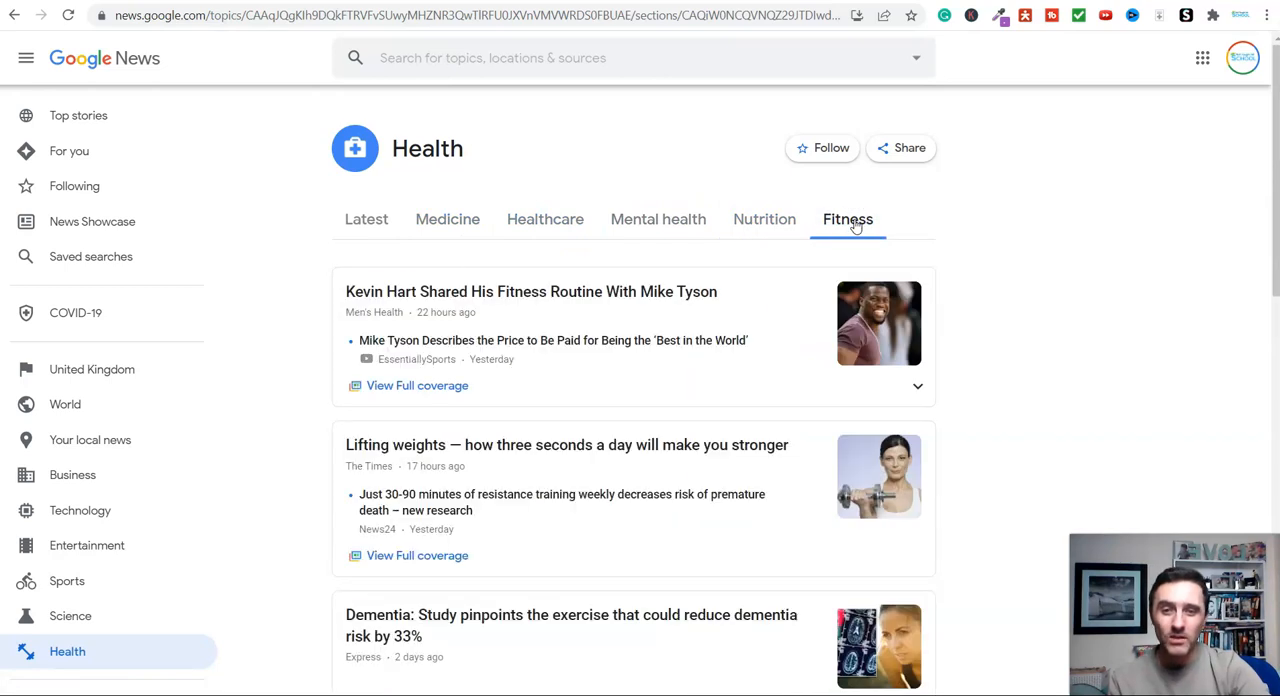
mouse_move(458, 261)
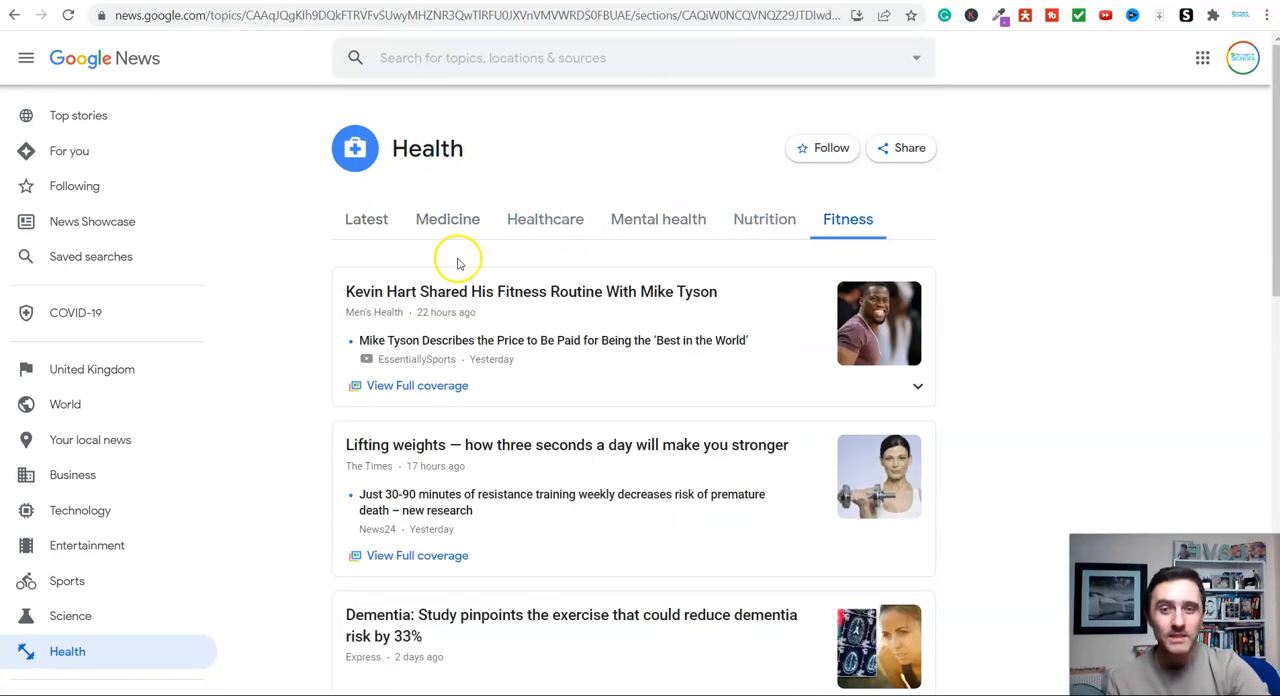
mouse_move(491, 268)
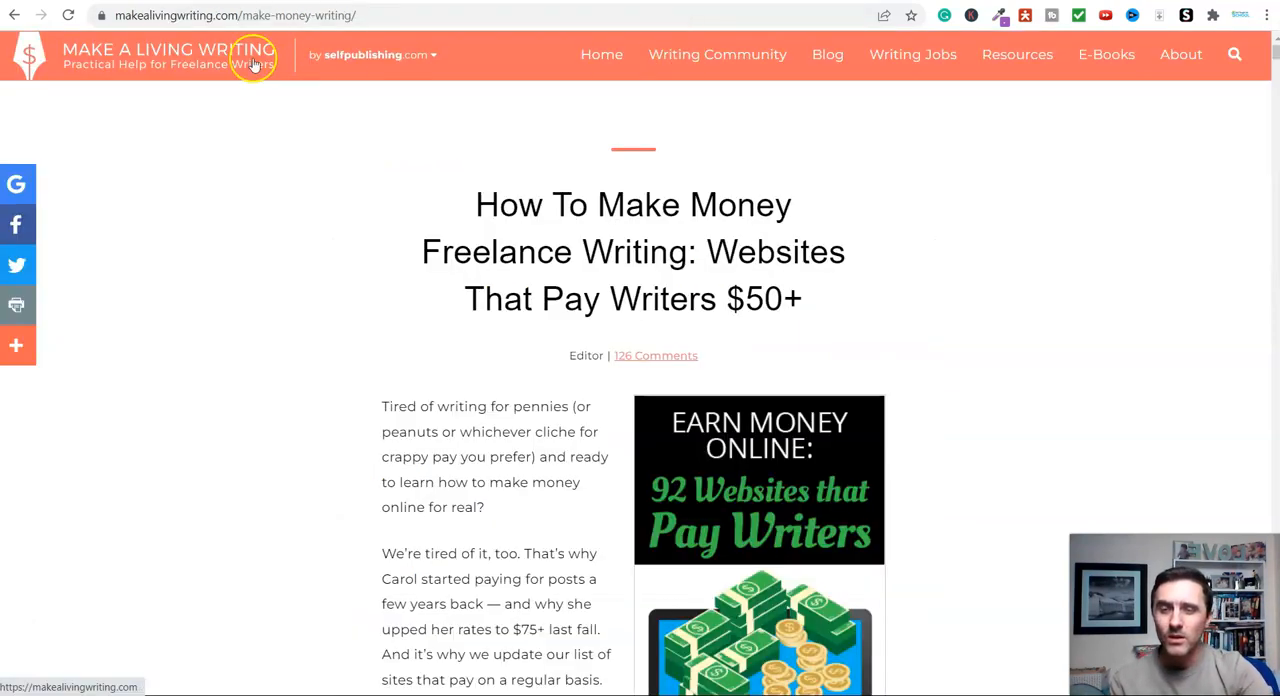
mouse_move(200, 15)
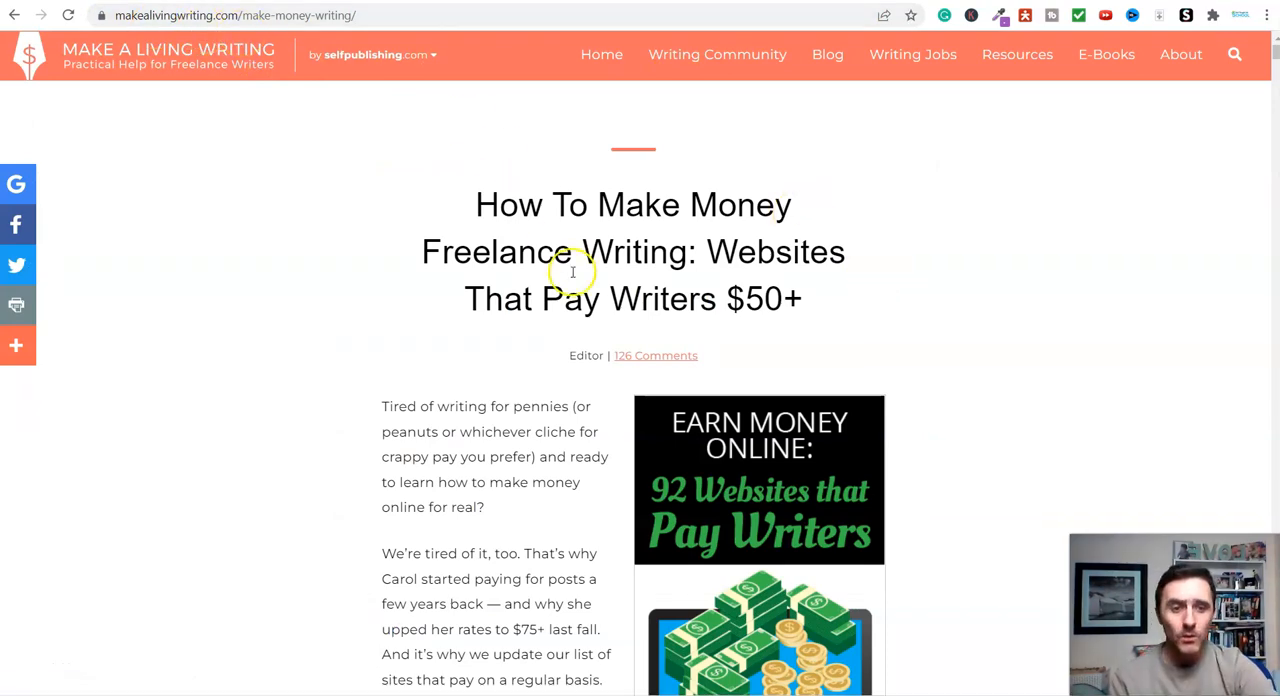
Scroll the paying-markets article past its Table of Contents to the Business, Career, and Finance listings.
scroll("down", 3)
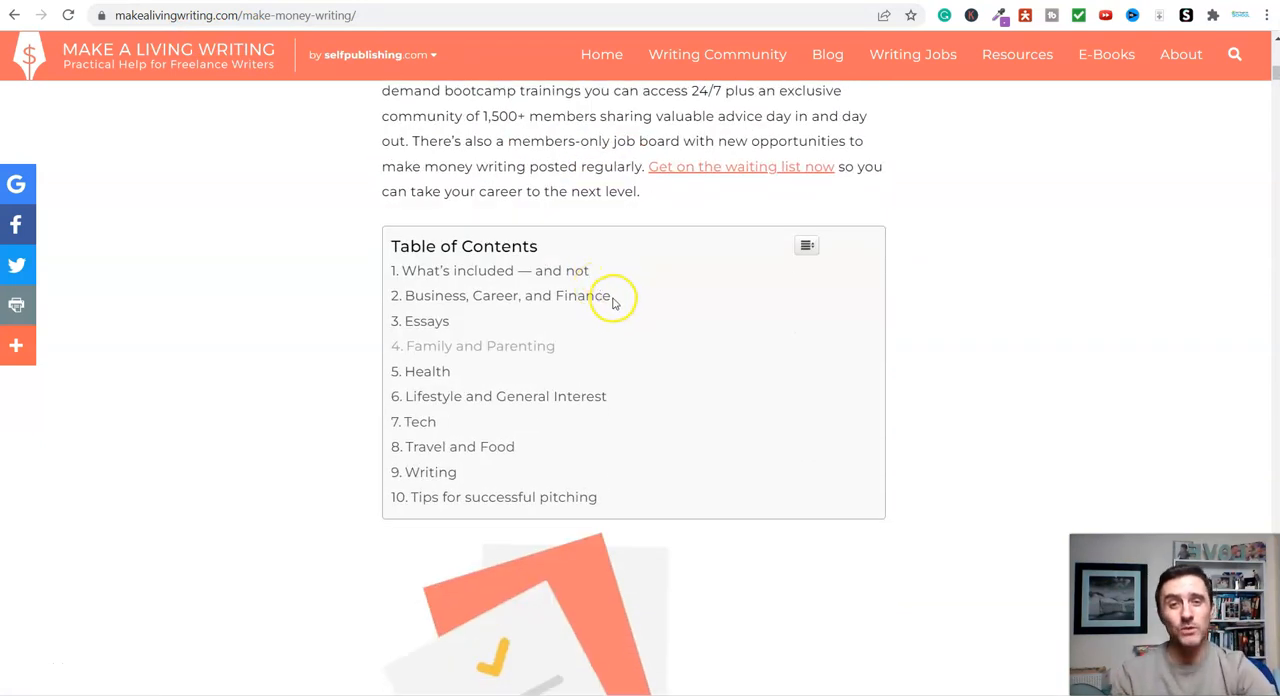
mouse_move(658, 335)
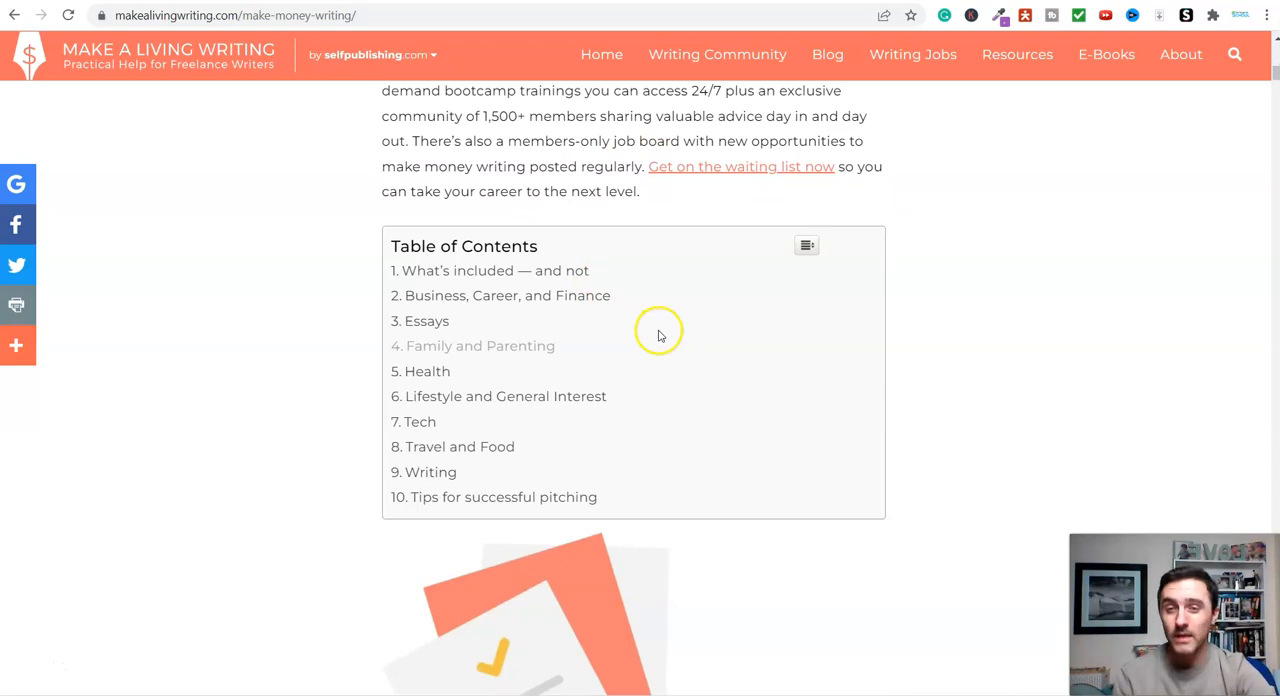
mouse_move(668, 320)
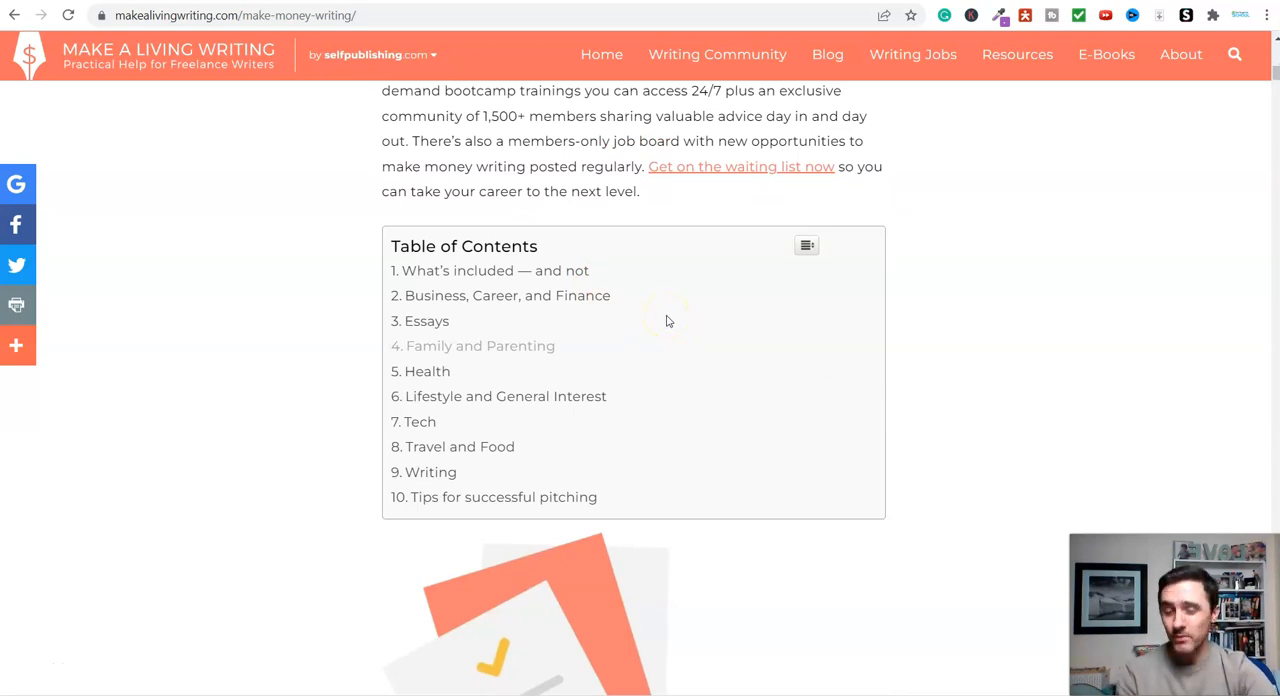
mouse_move(890, 358)
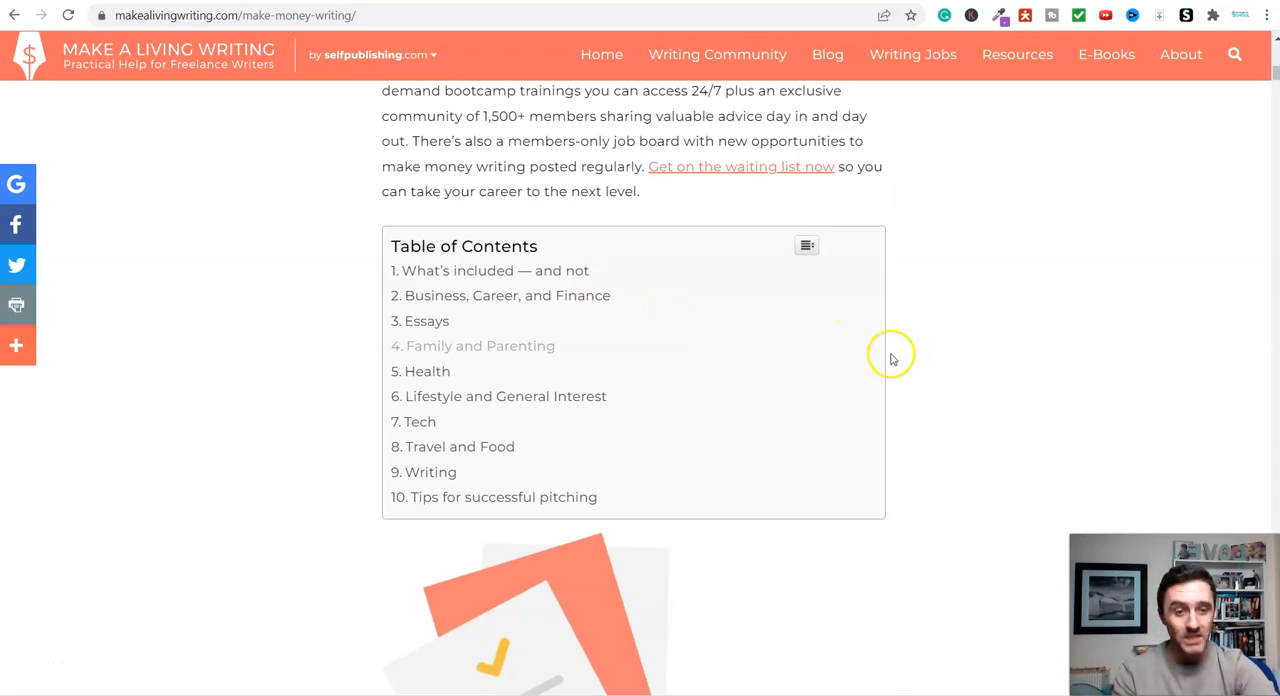
scroll("down", 3)
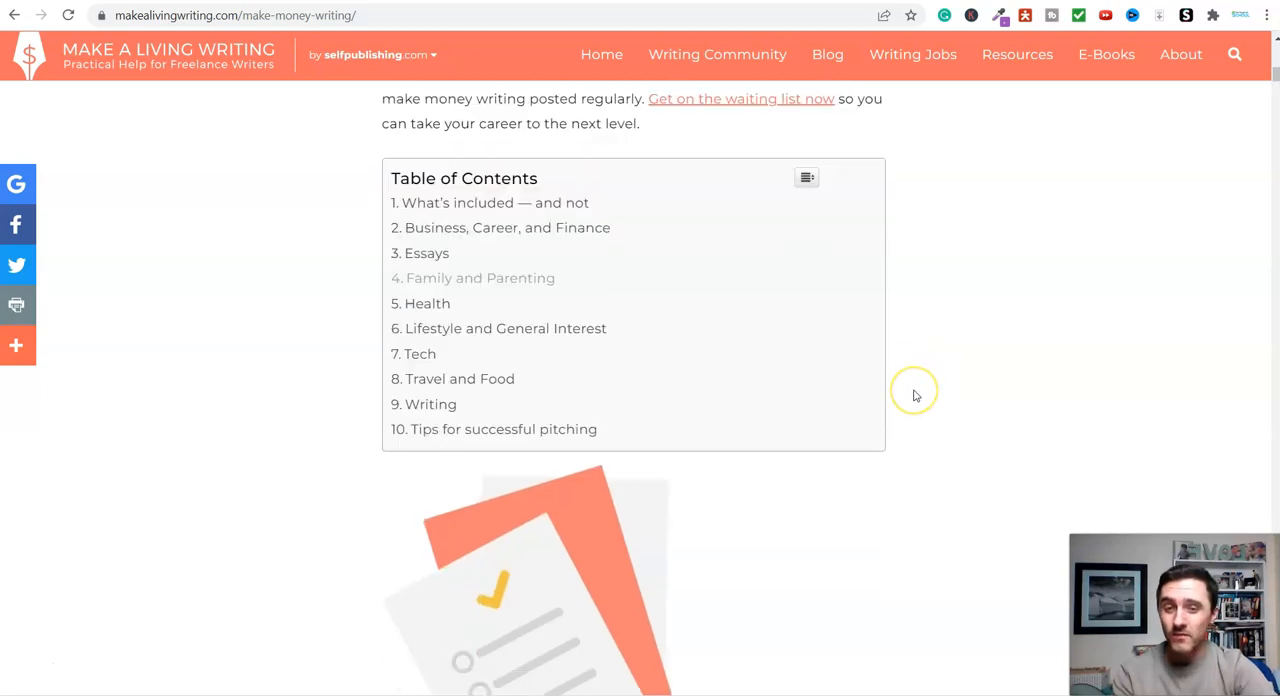
scroll("down", 3)
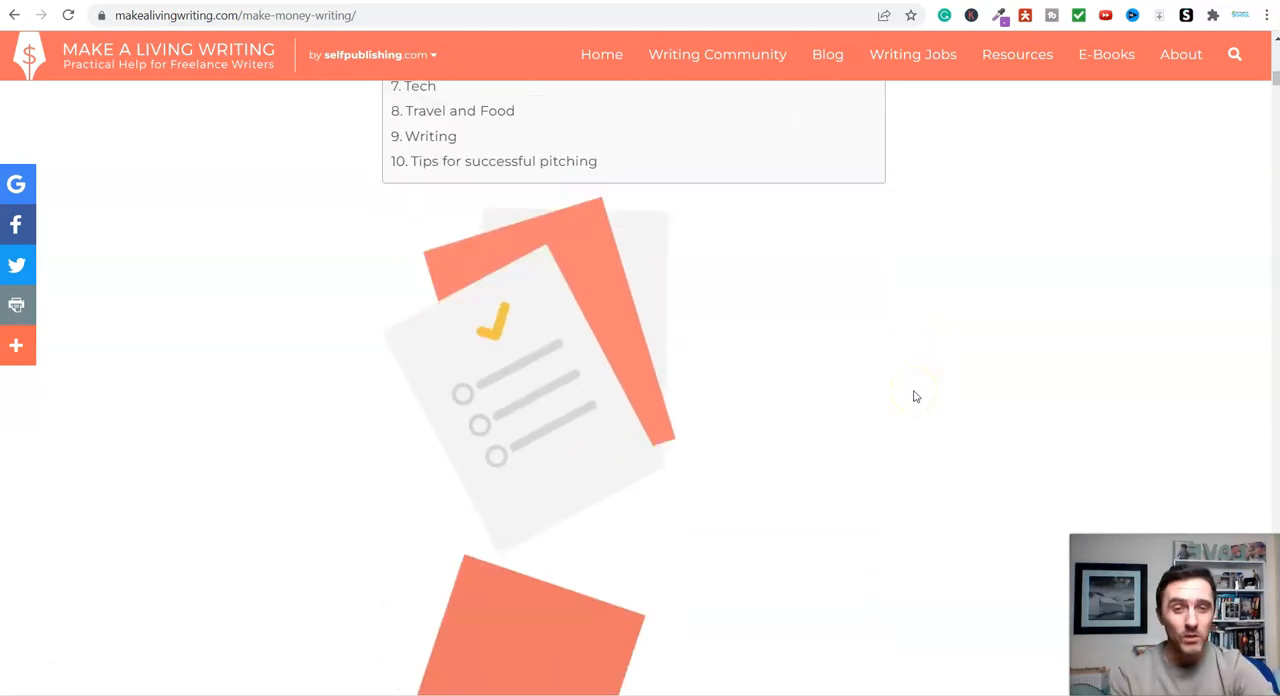
scroll("down", 3)
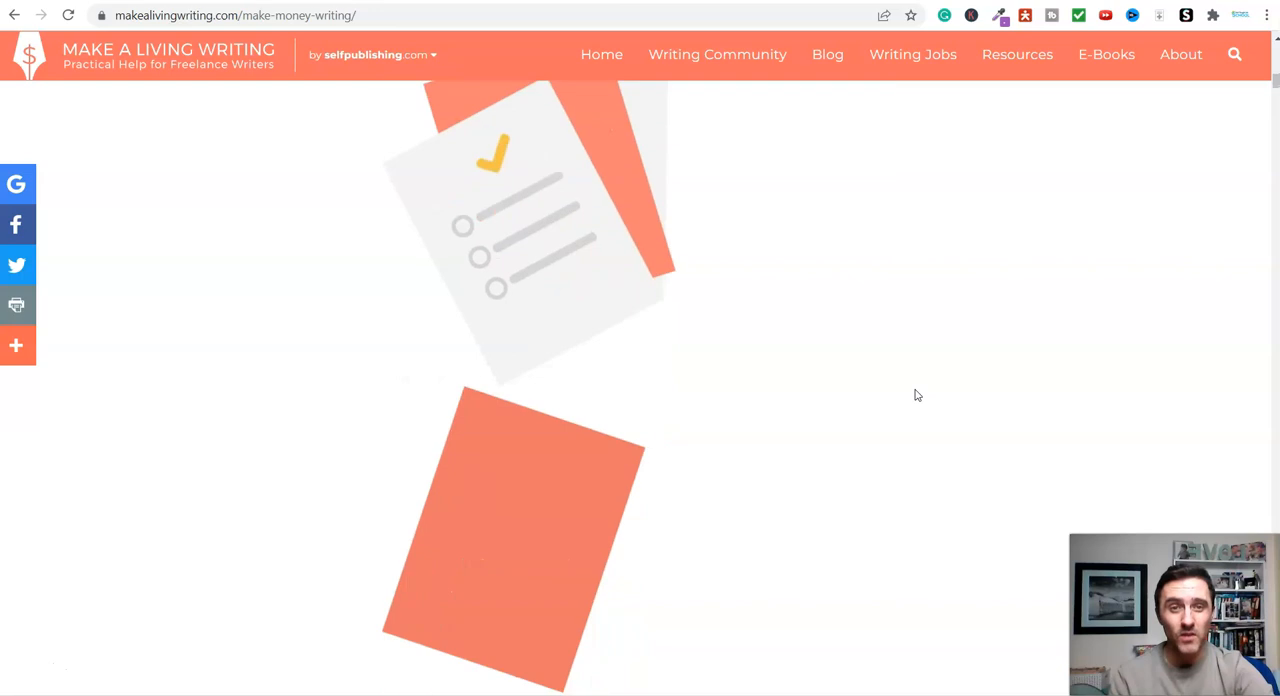
scroll("down", 3)
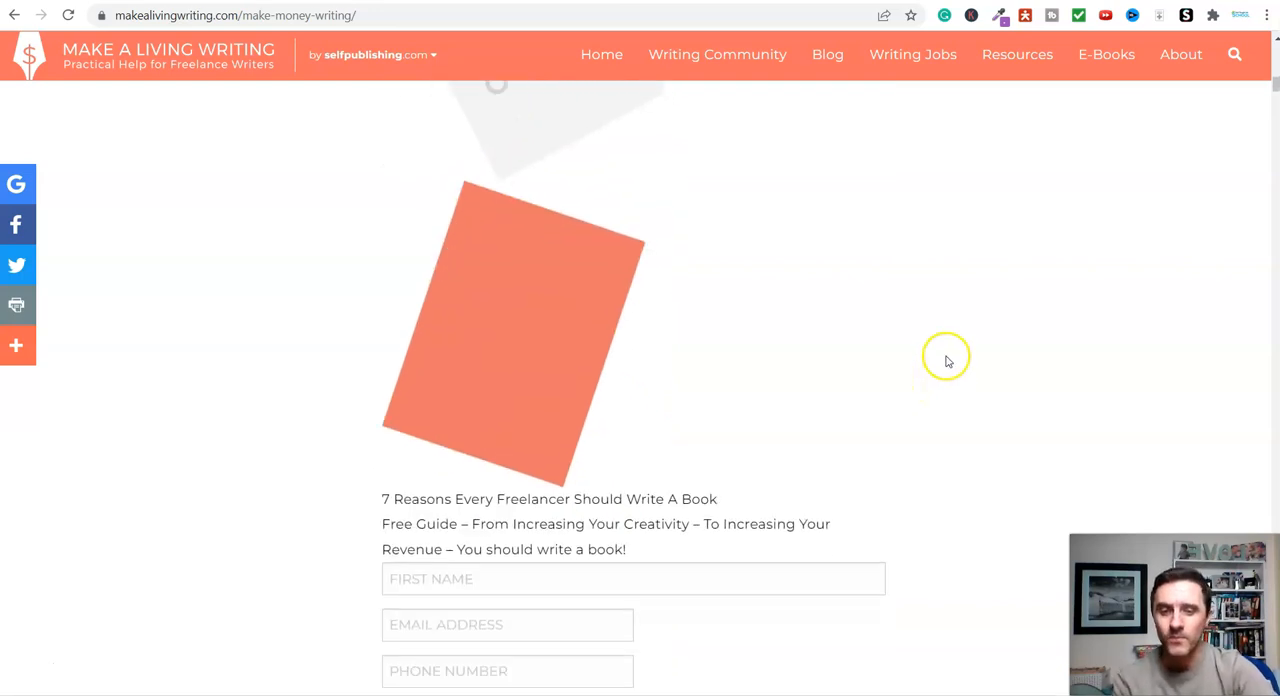
scroll("down", 3)
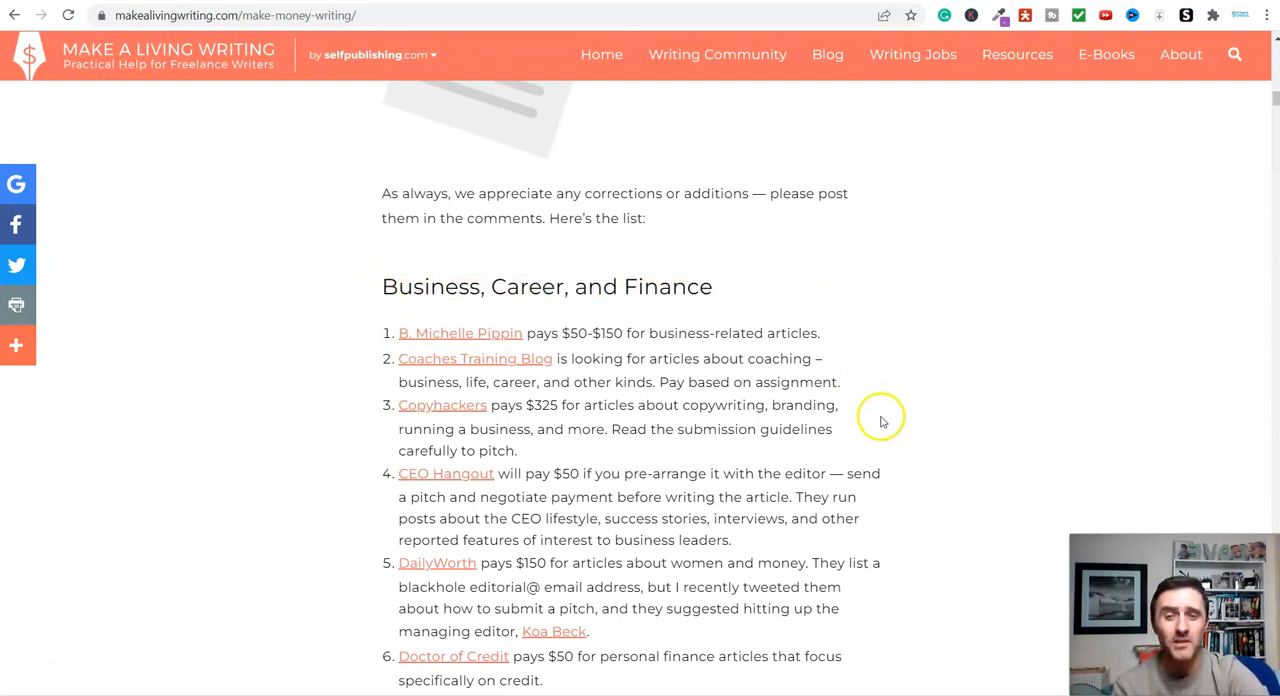
mouse_move(843, 443)
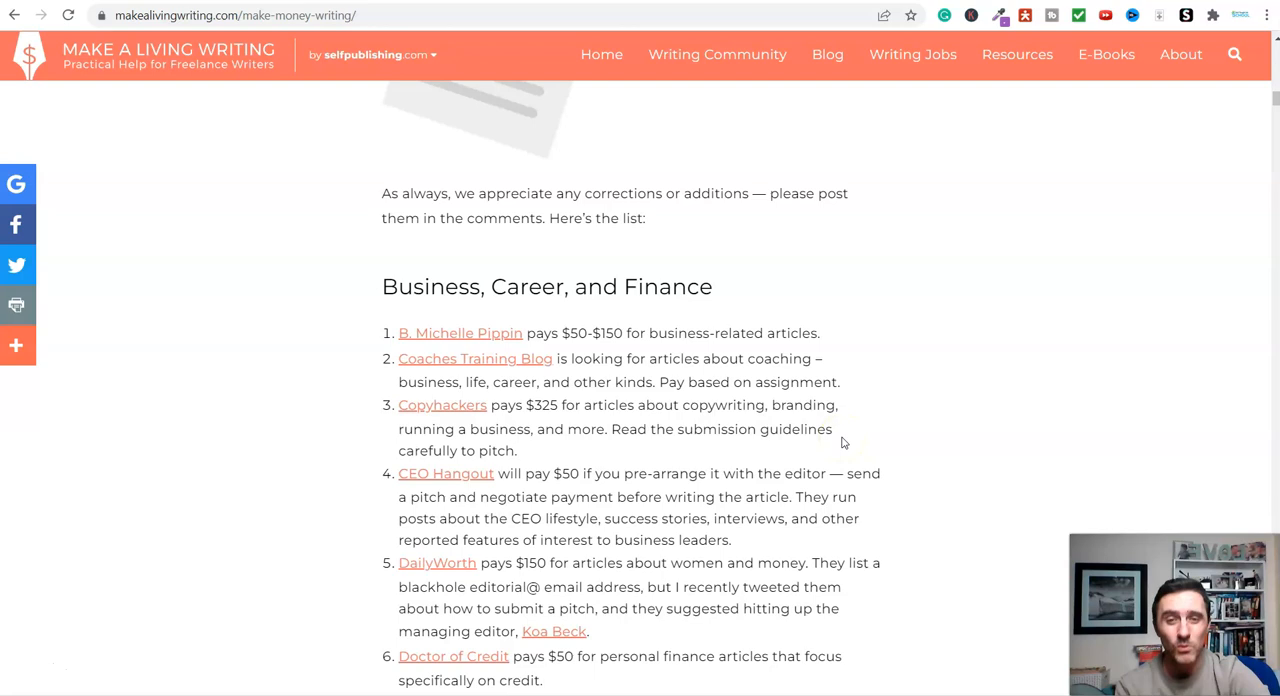
Read the Business, Career, and Finance listings, highlighting DailyWorth's $150 pay rate.
scroll("down", 3)
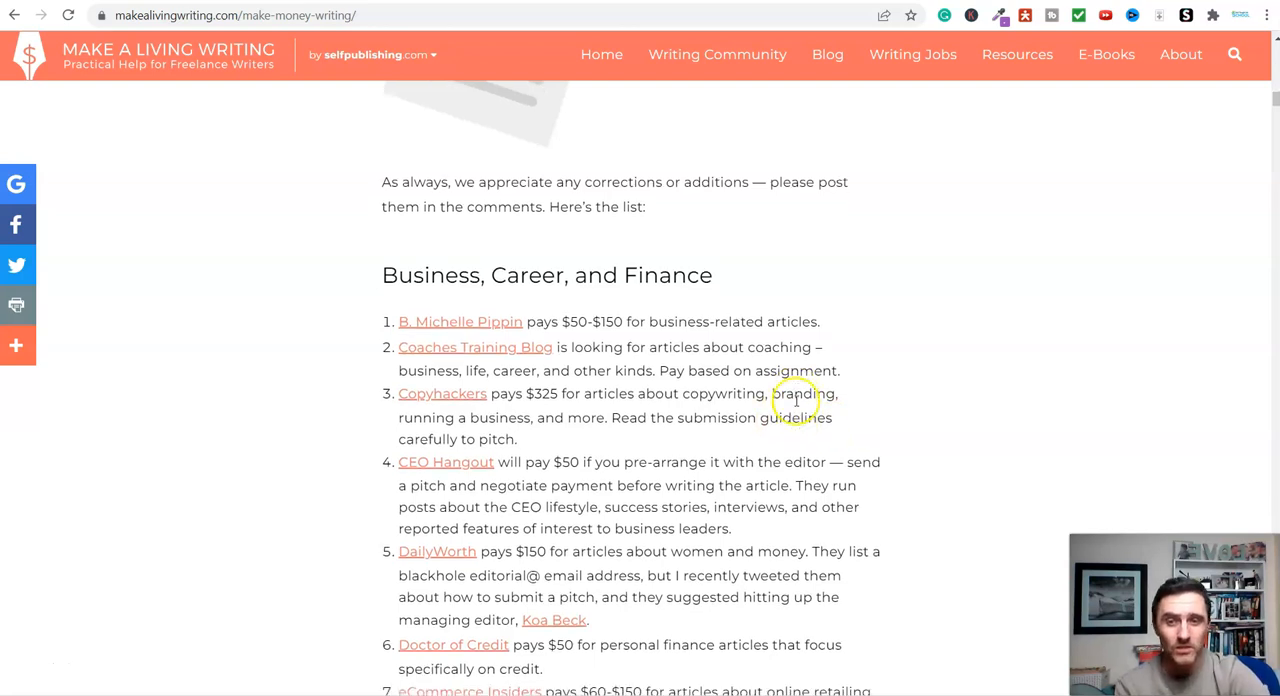
scroll("down", 3)
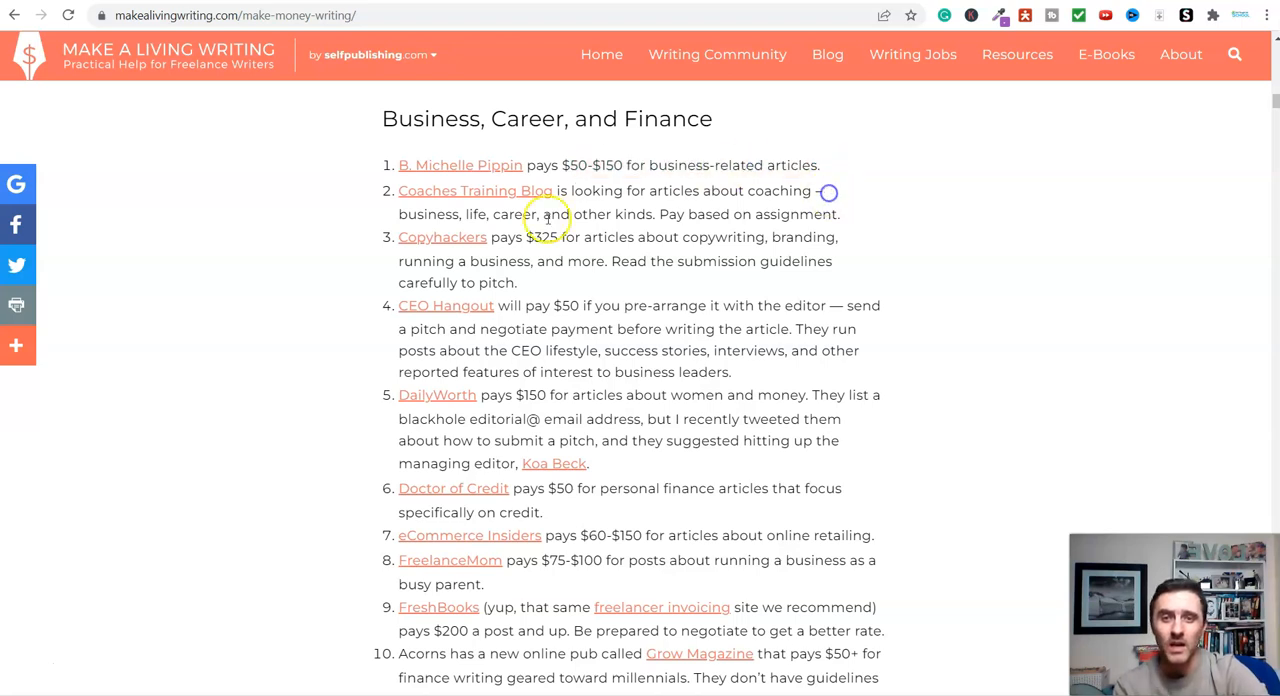
double_click(540, 237)
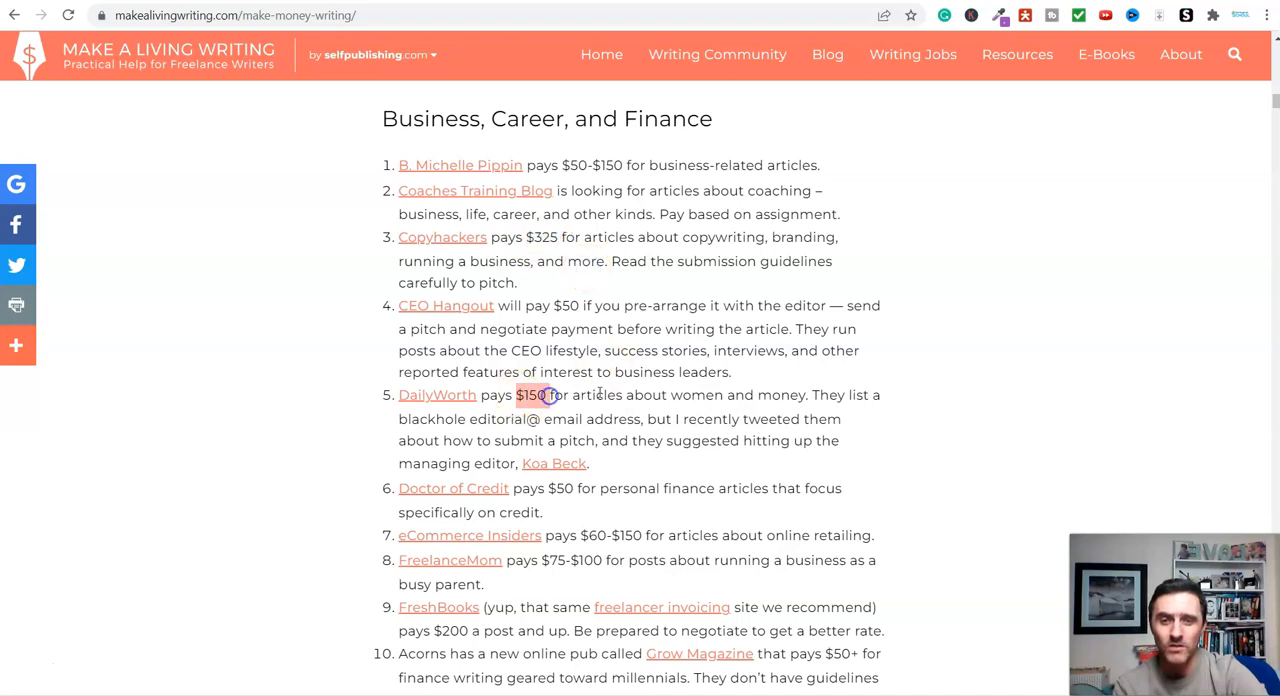
scroll("down", 3)
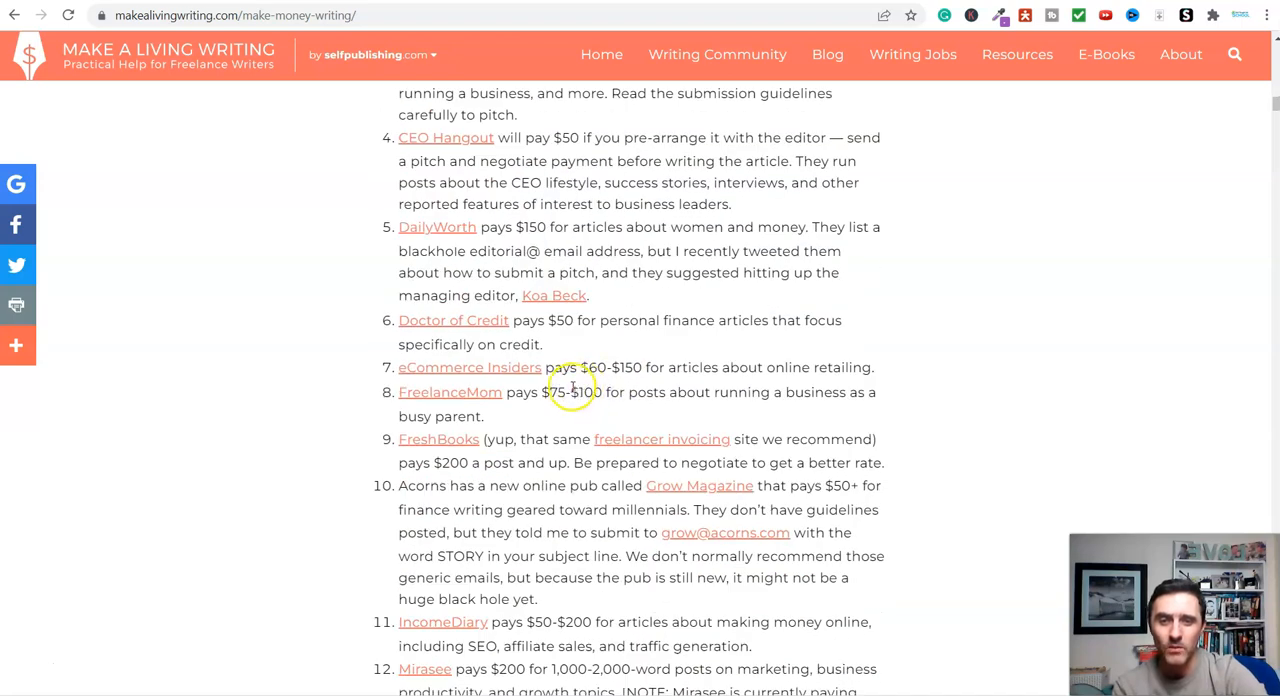
scroll("down", 3)
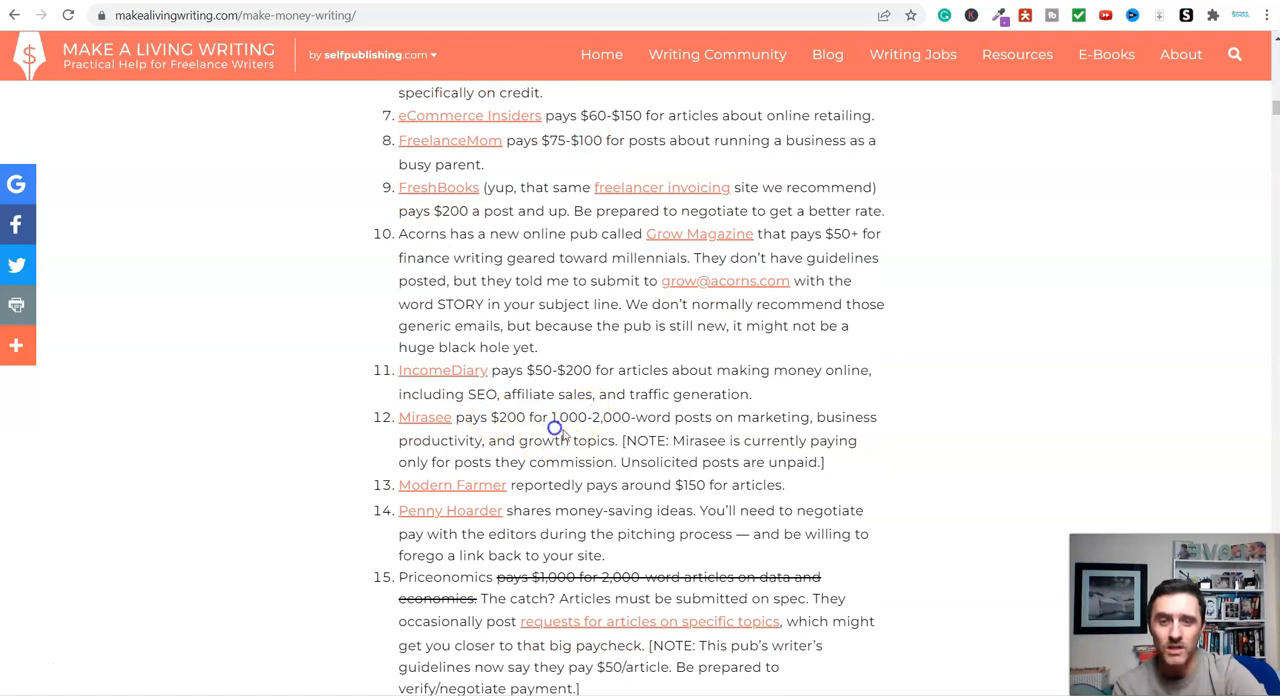
Continue through Essays, Family and Parenting, Health and Lifestyle, highlighting The Atlantic's $200 pay.
scroll("down", 3)
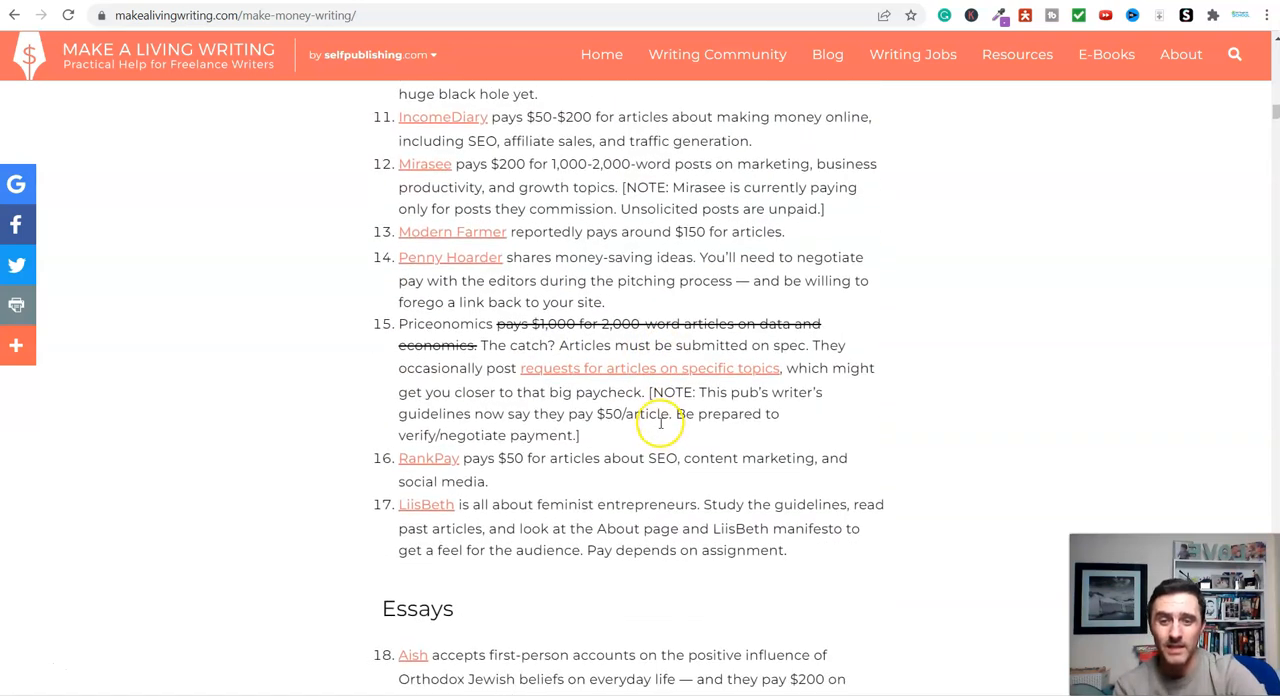
scroll("down", 3)
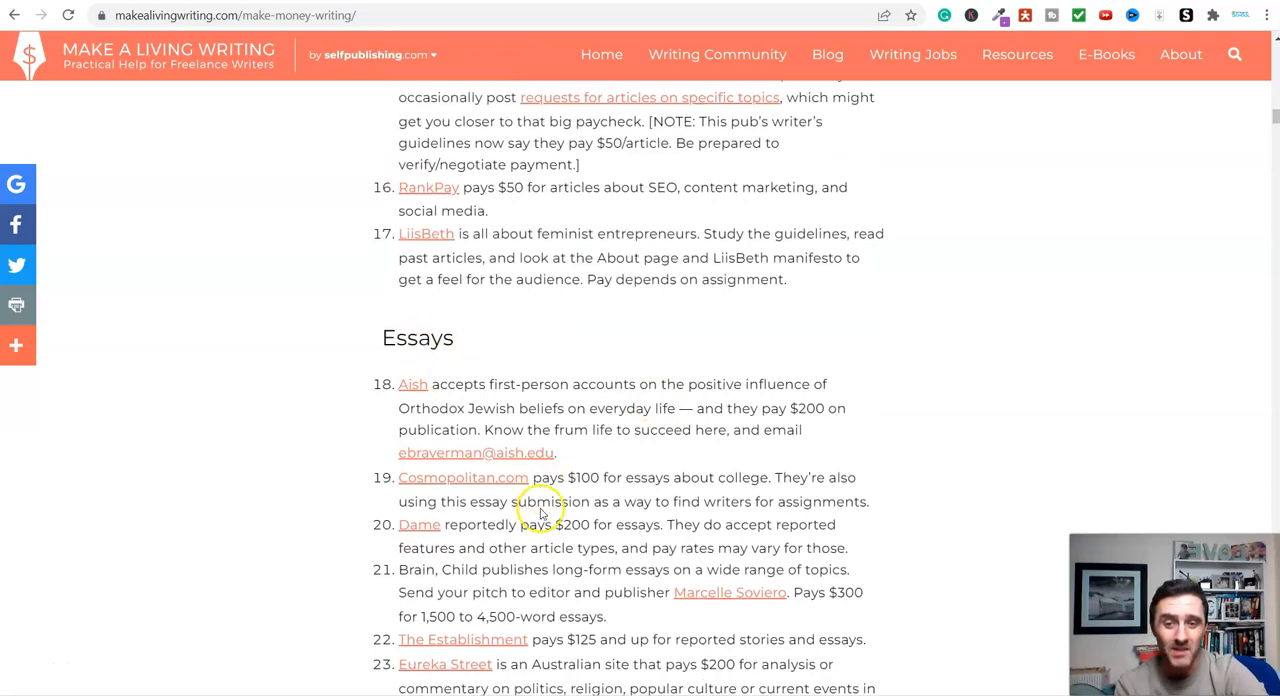
scroll("down", 3)
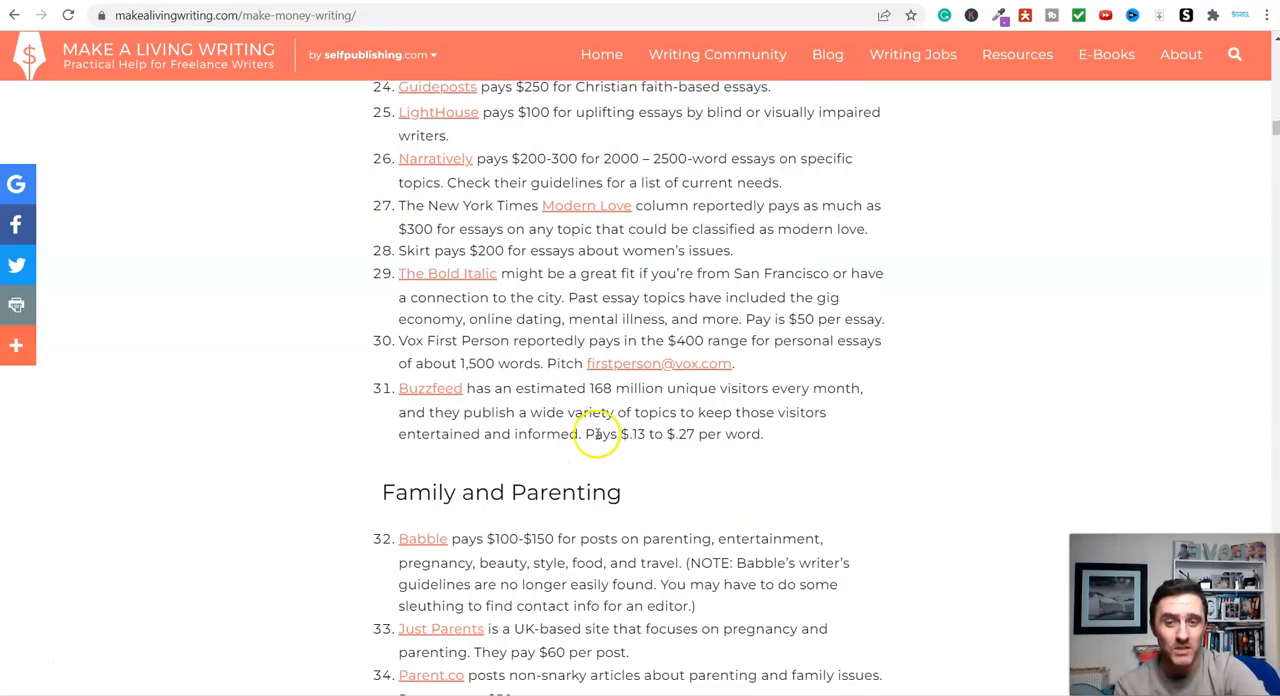
scroll("down", 3)
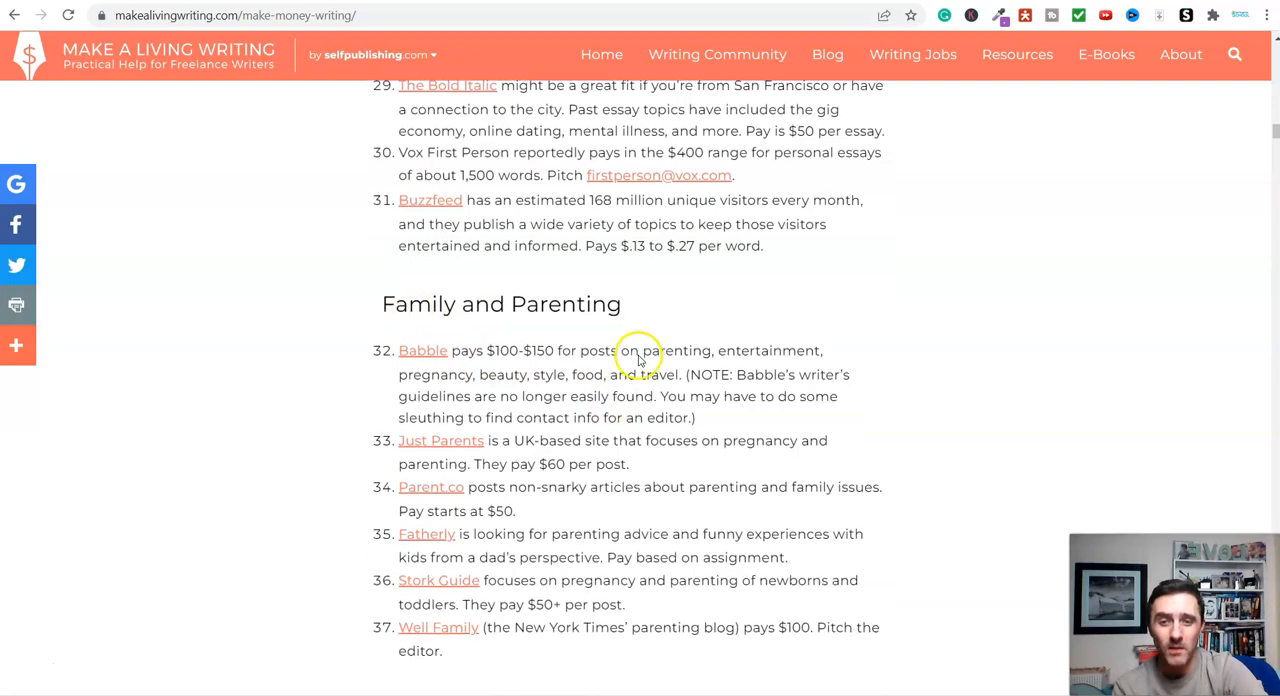
scroll("down", 3)
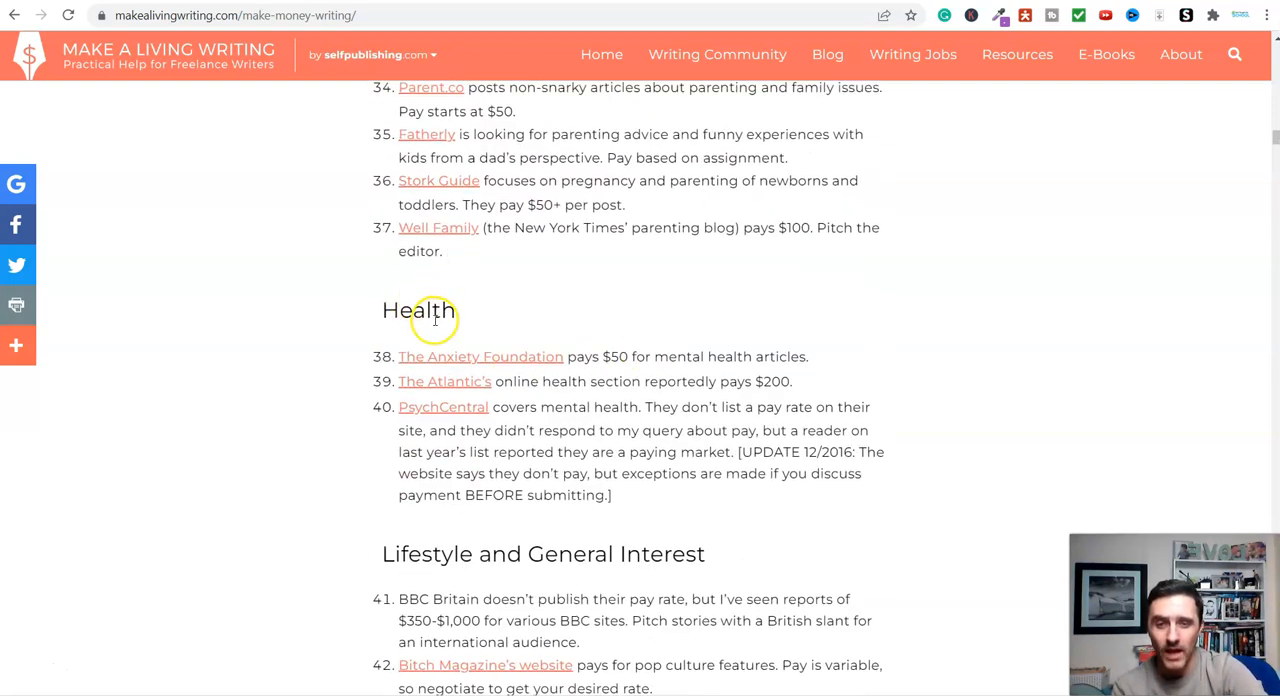
left_click_drag(650, 381, 795, 381)
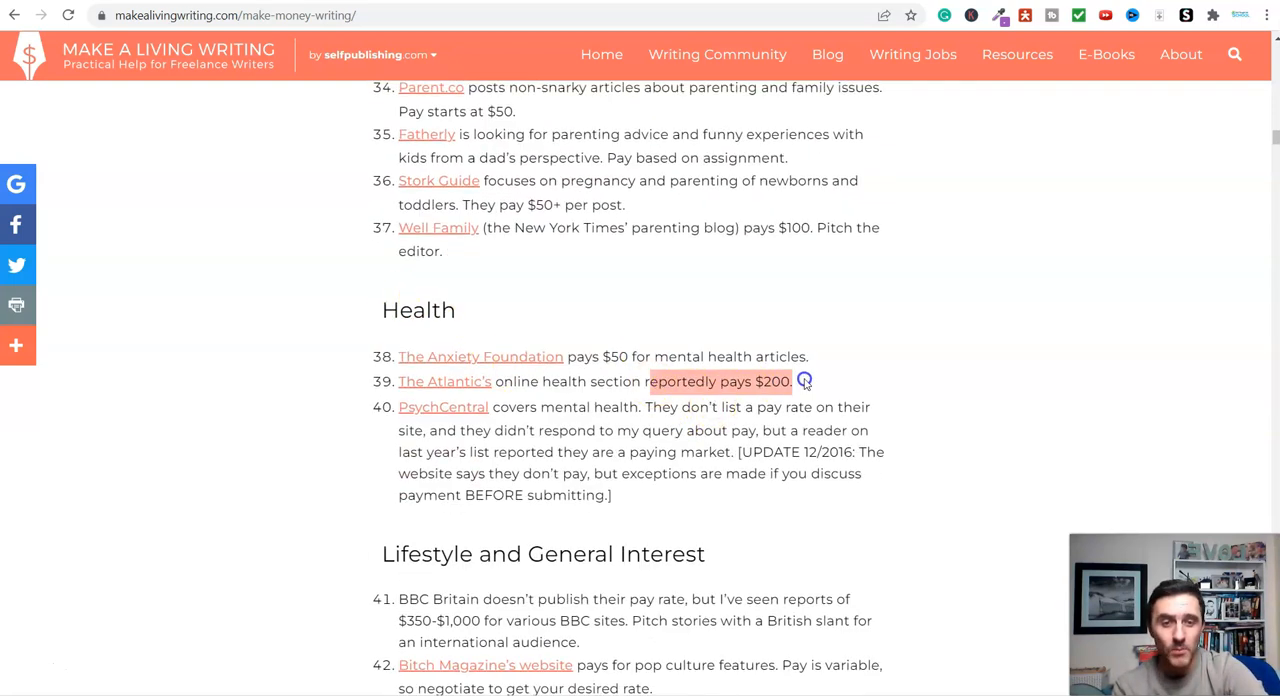
scroll("down", 3)
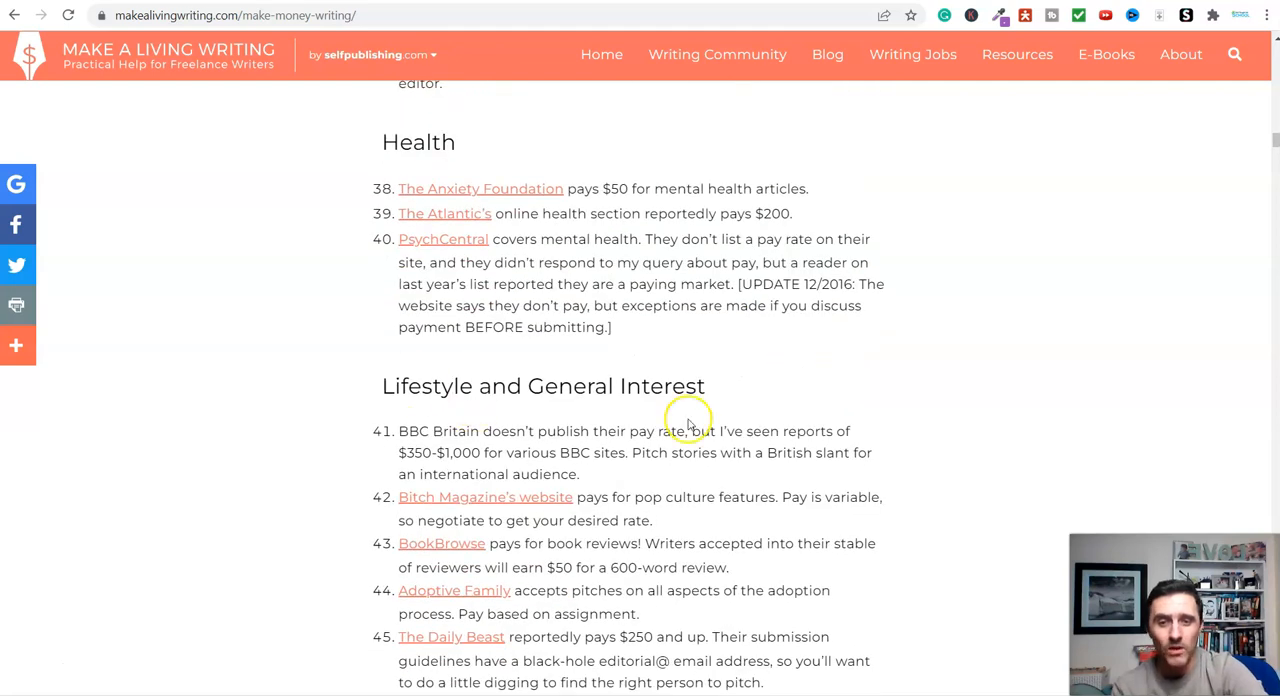
scroll("down", 3)
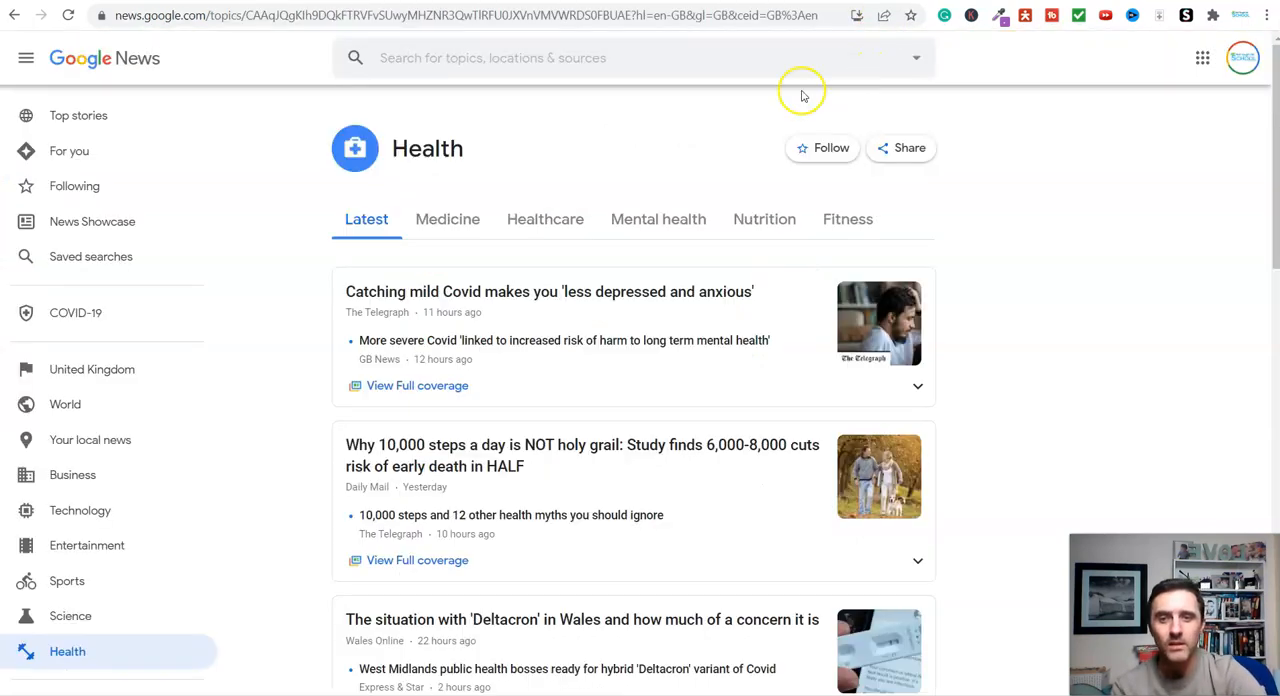
mouse_move(967, 300)
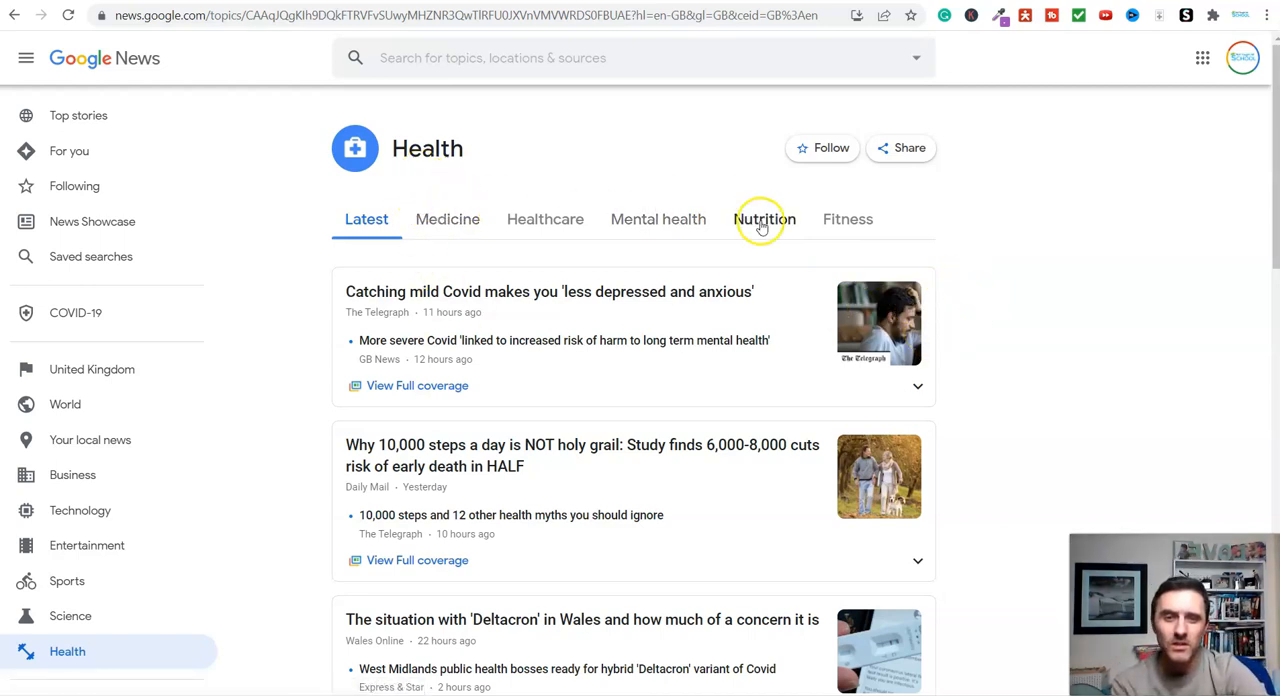
Show the Health topic's Nutrition stories and scroll down them.
left_click(764, 219)
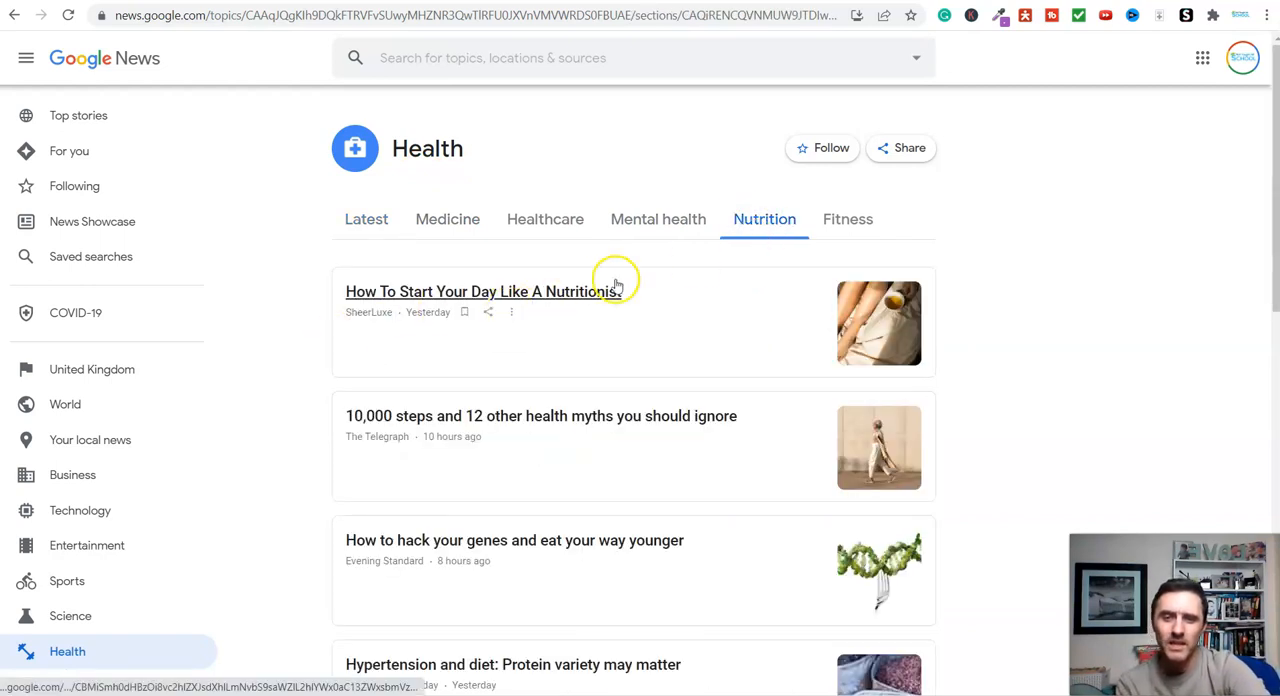
scroll("down", 3)
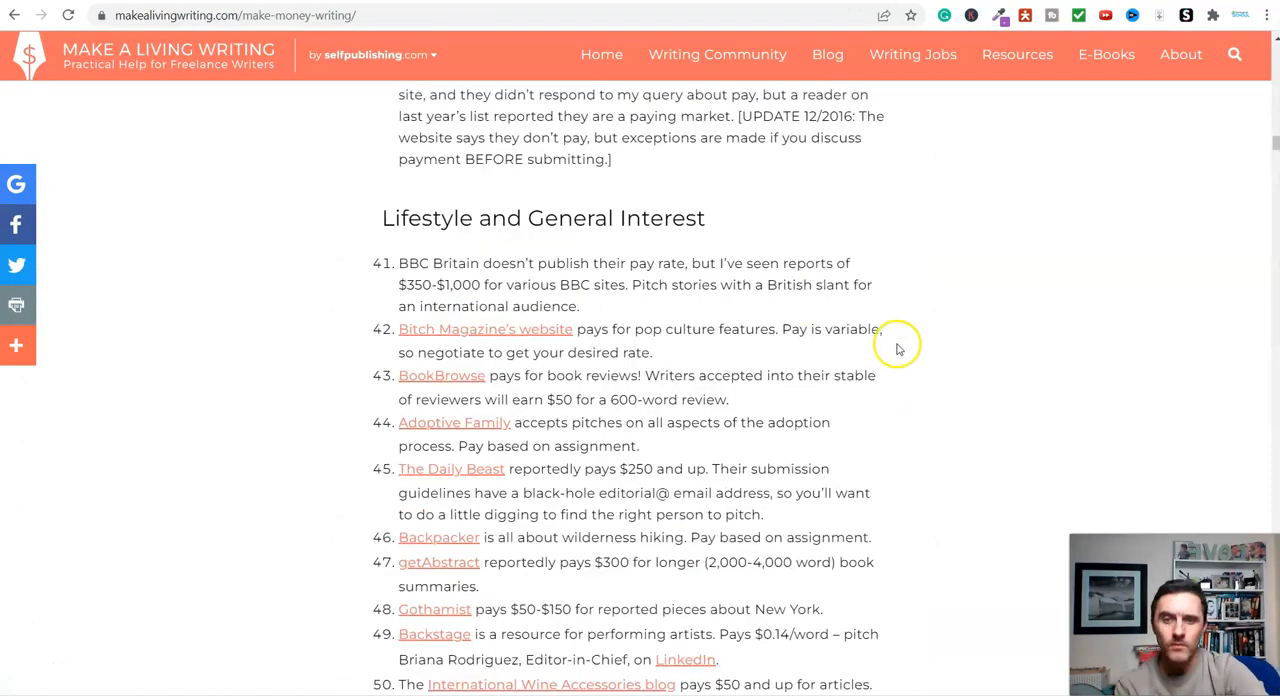
Scroll the Lifestyle and General Interest listings down toward the Smithsonian entry at item 62.
scroll("down", 3)
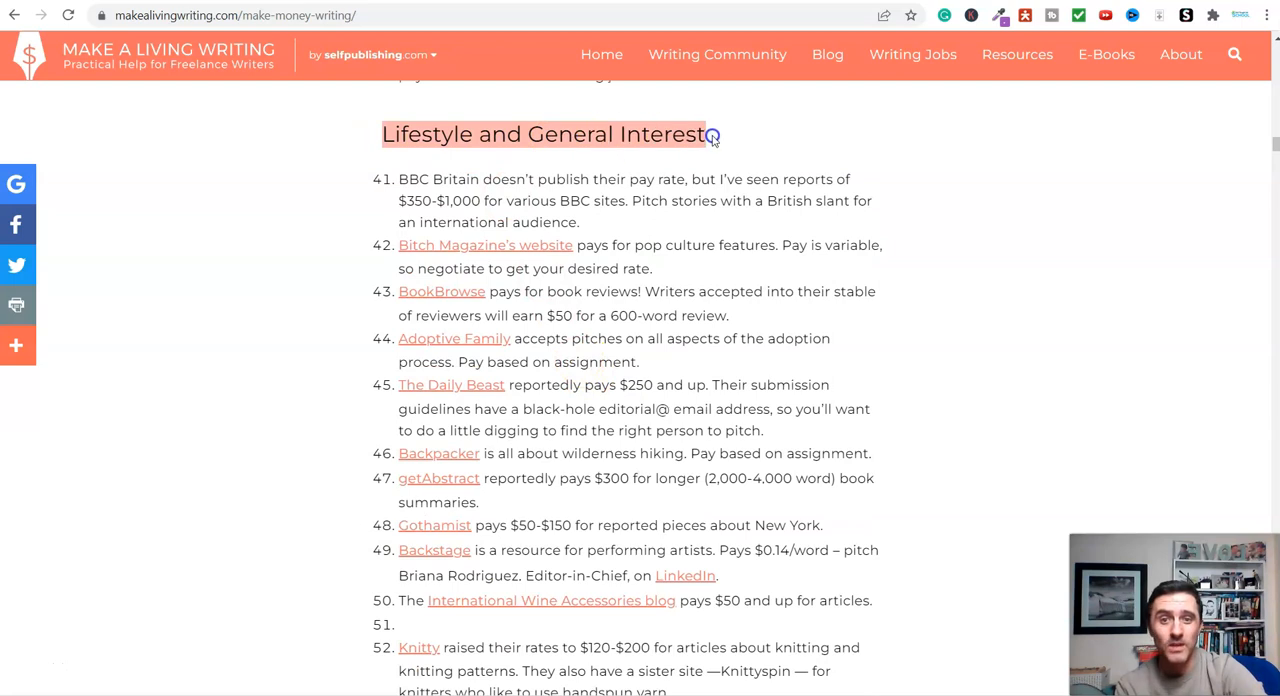
left_click(549, 143)
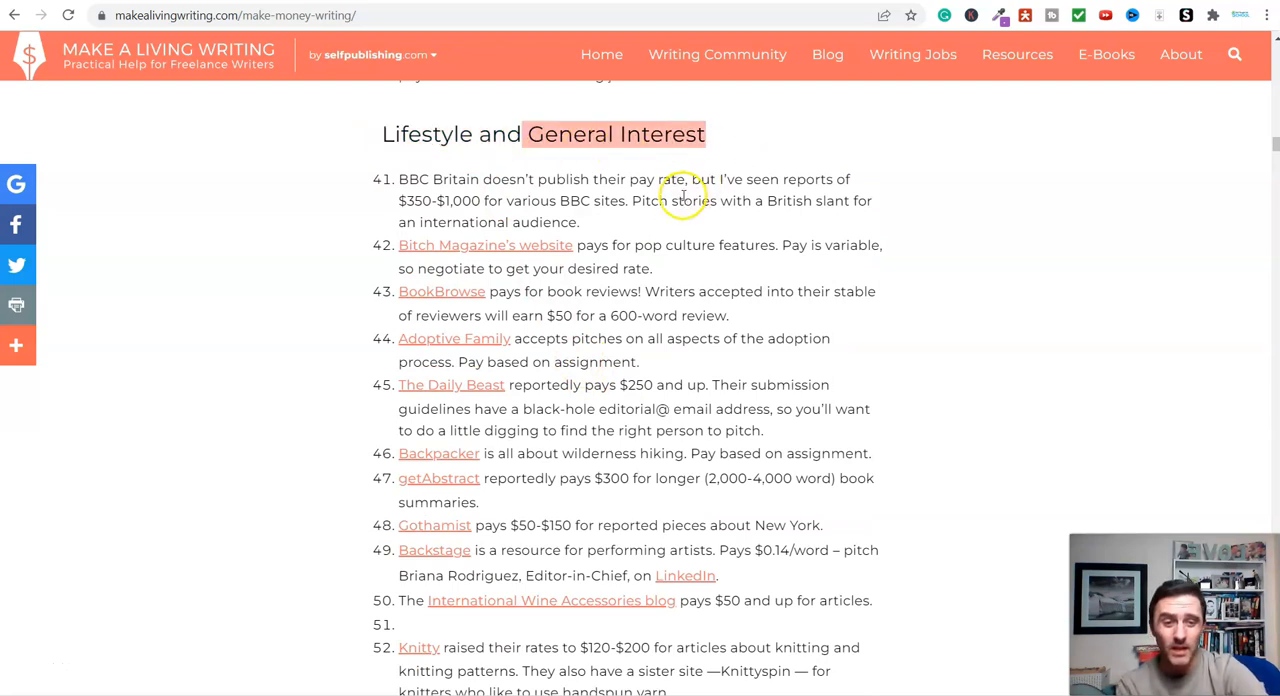
scroll("down", 3)
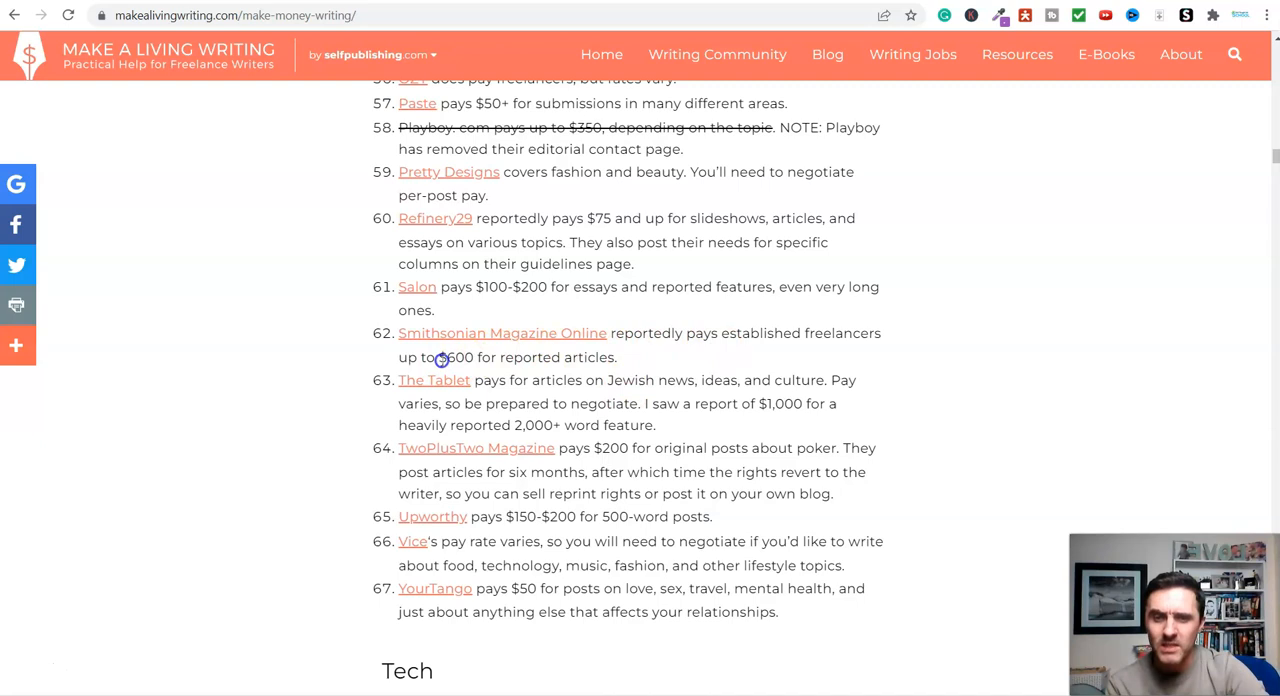
mouse_move(660, 375)
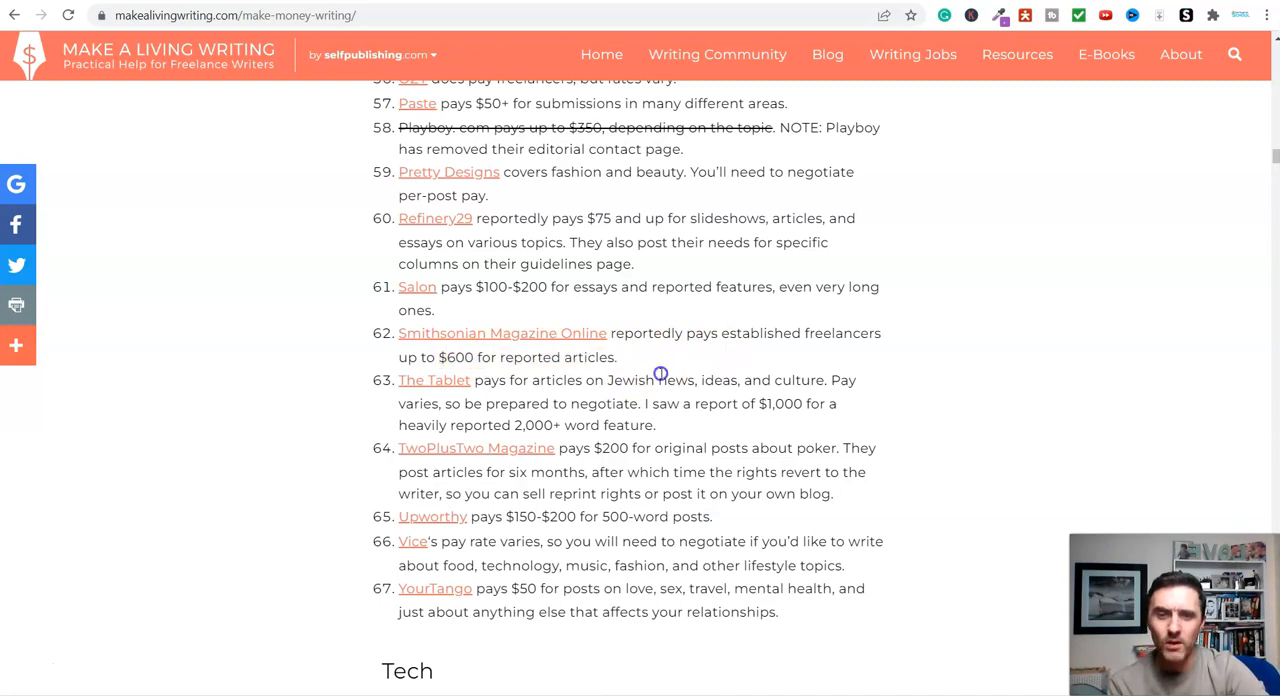
mouse_move(483, 337)
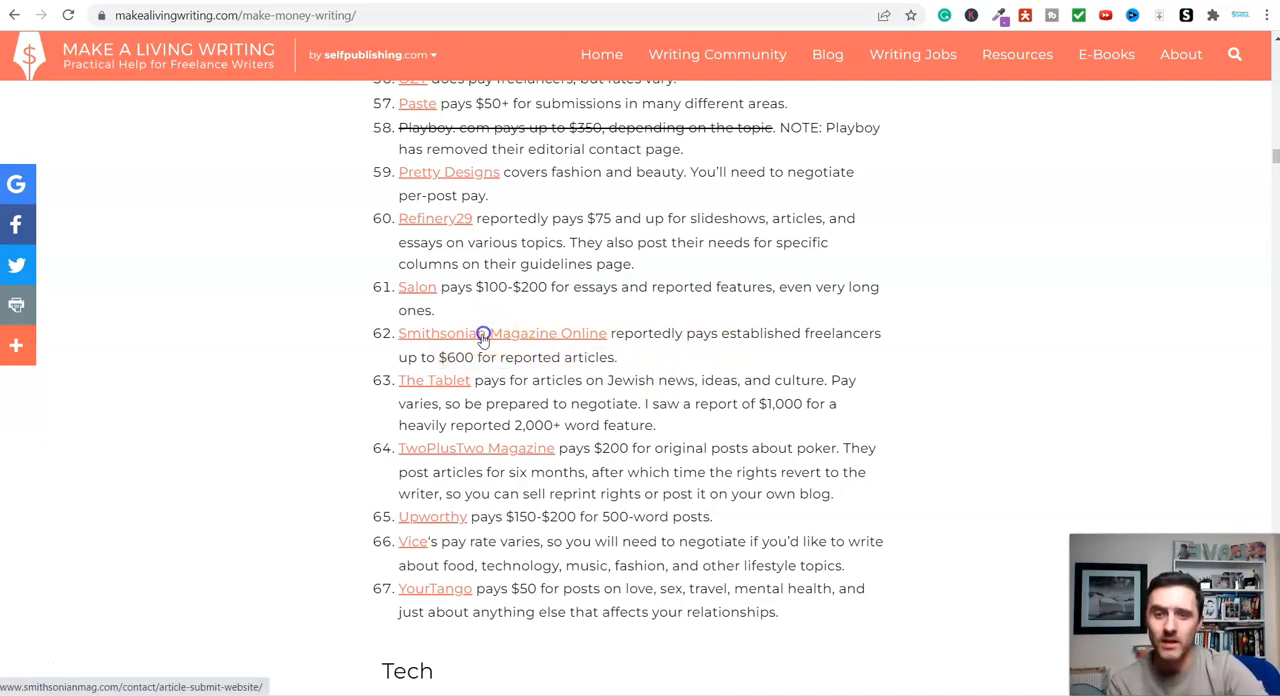
Open the Smithsonian Magazine Online submission page from its listing.
left_click(468, 333)
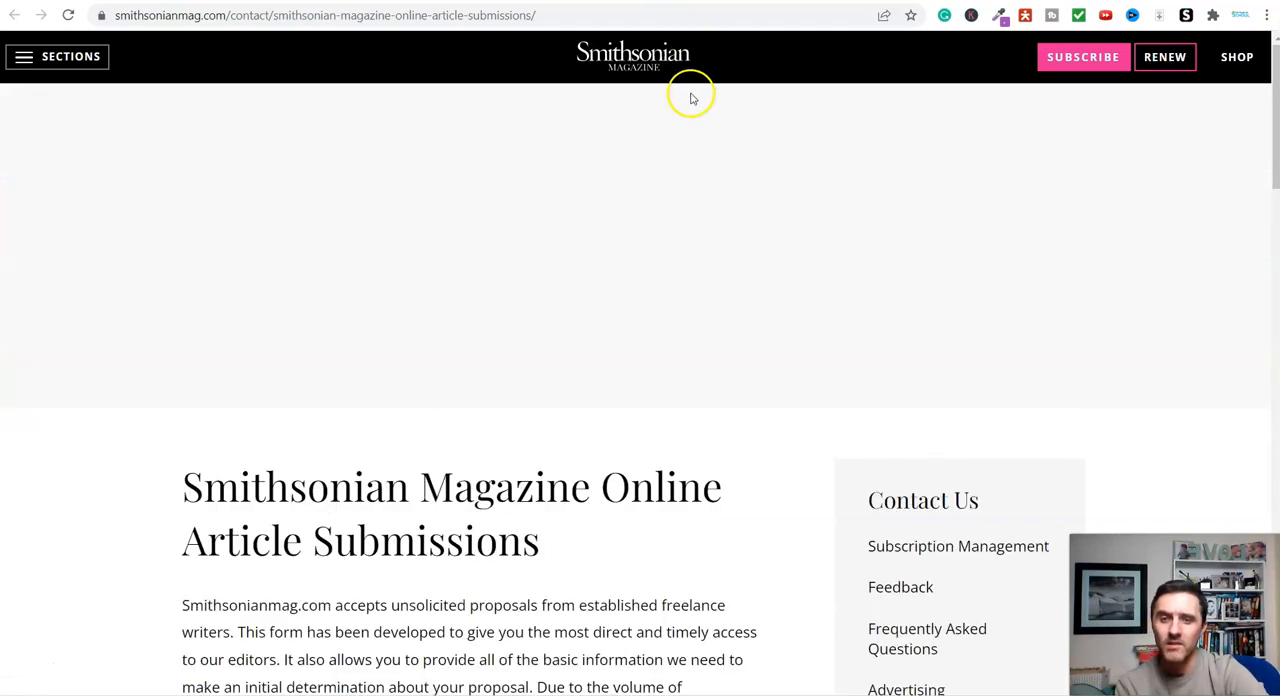
scroll("down", 3)
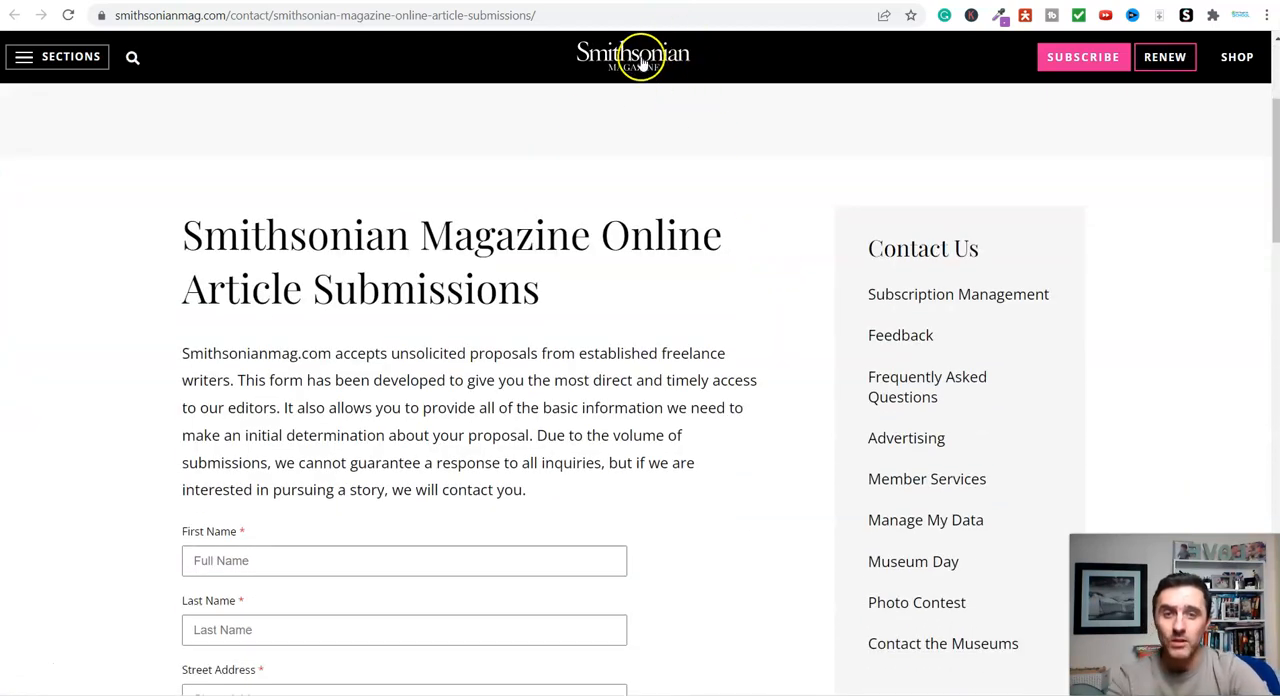
left_click(632, 56)
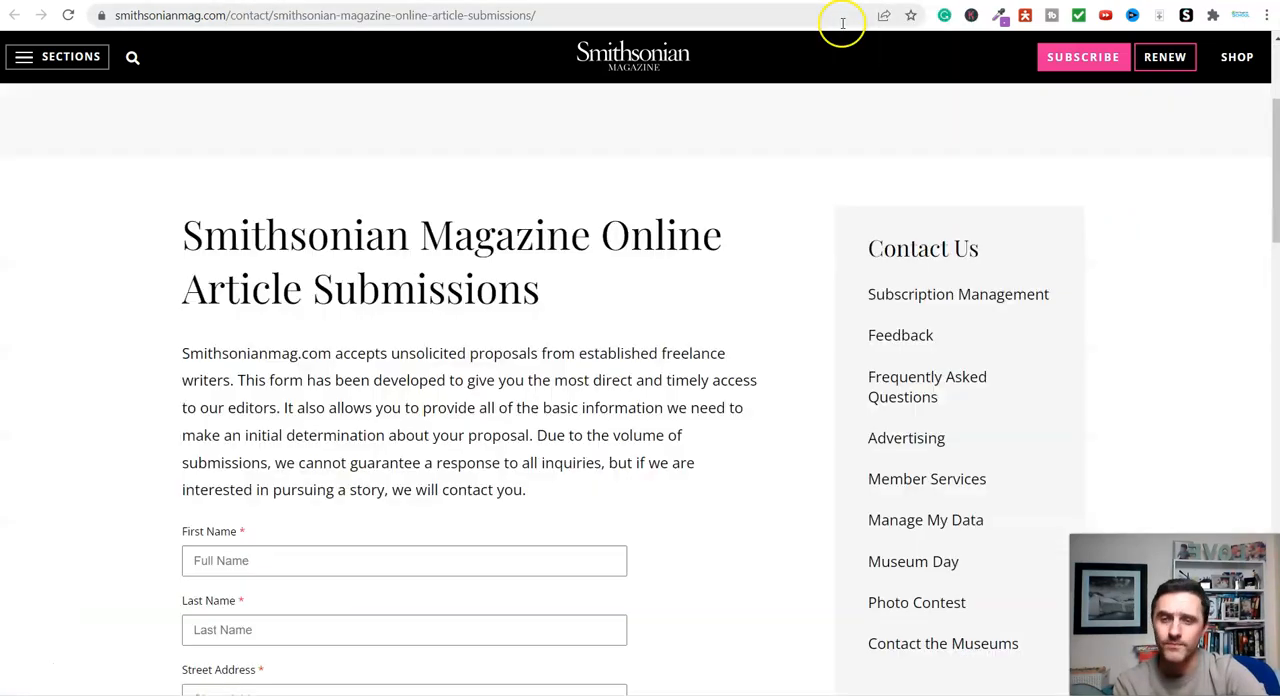
mouse_move(812, 334)
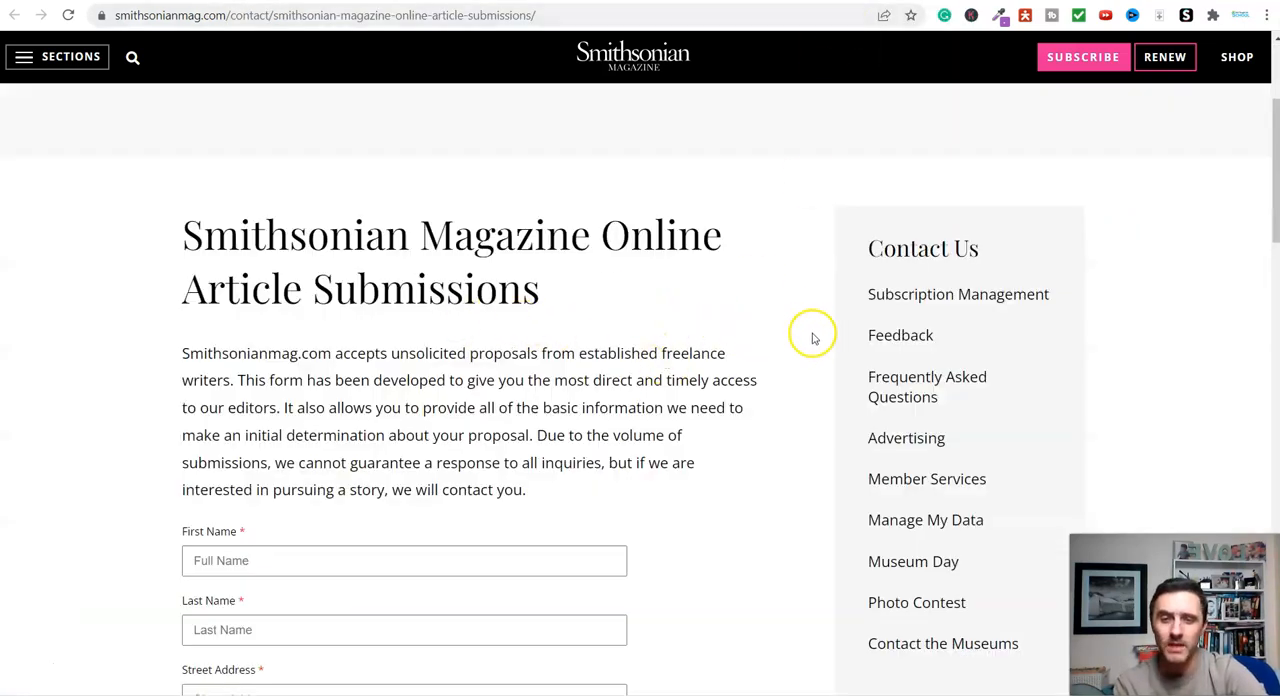
Scroll to the pitch form and view the Channel / Section options: History, Science, Arts, Travel, Innovation.
scroll("down", 3)
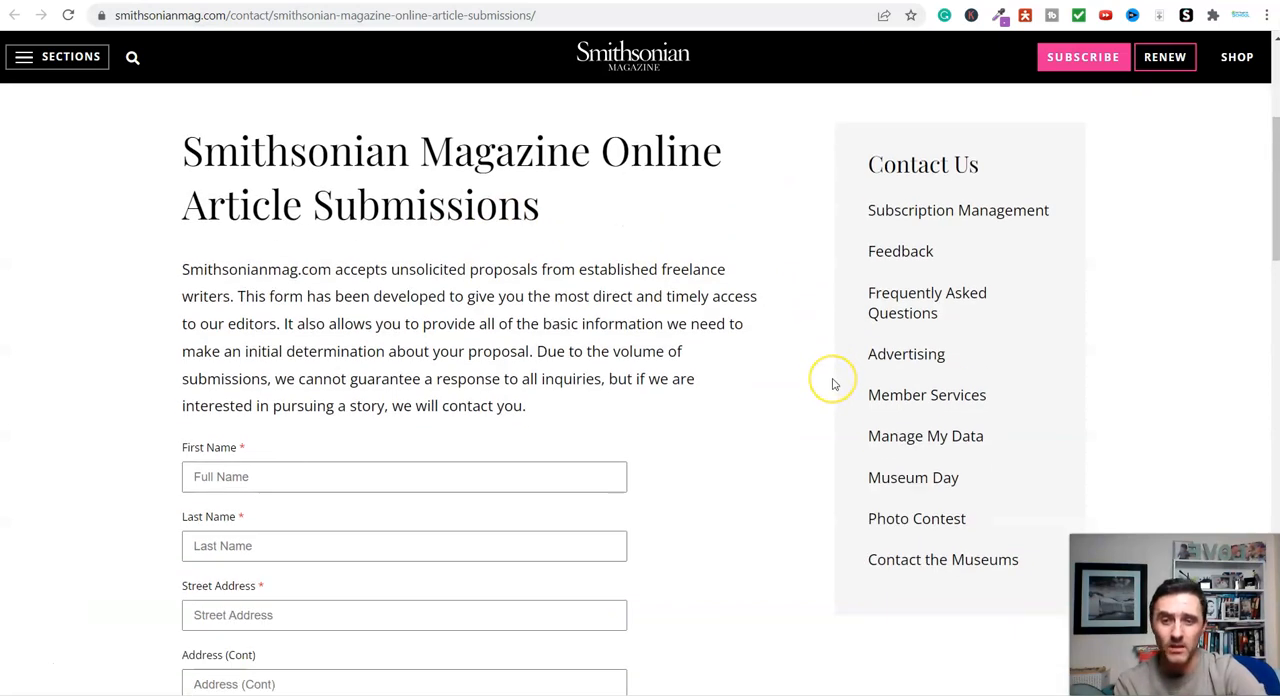
scroll("down", 3)
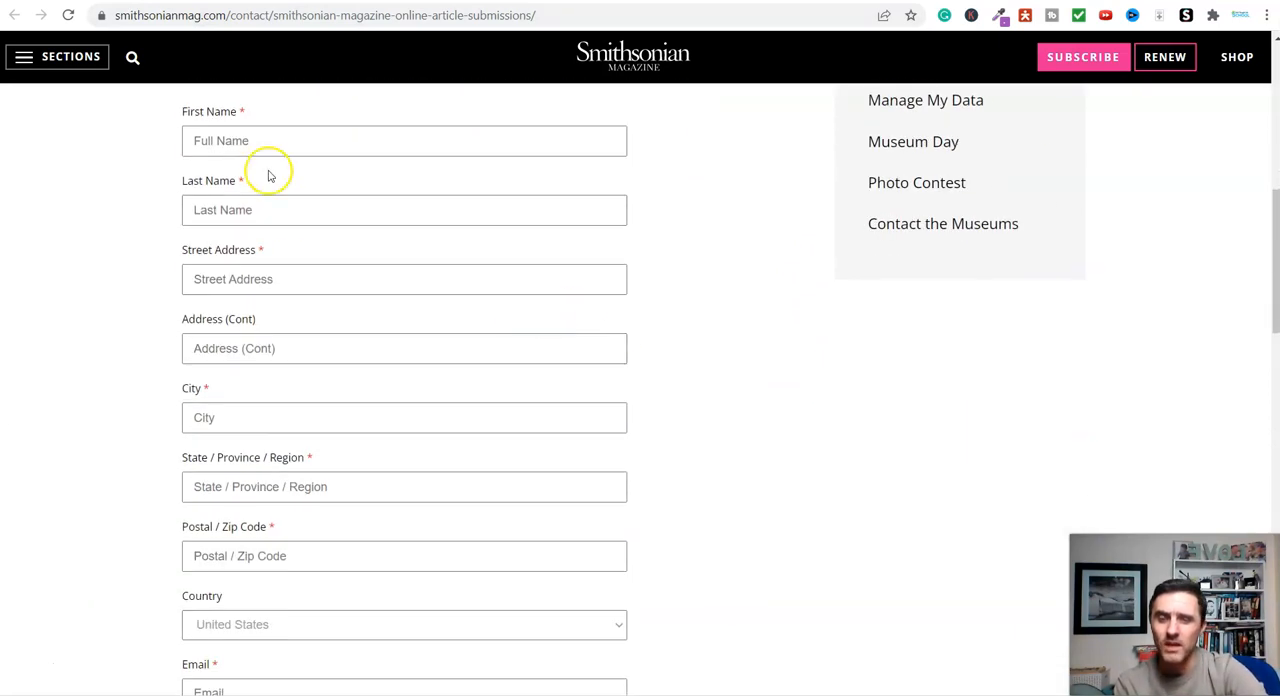
scroll("down", 3)
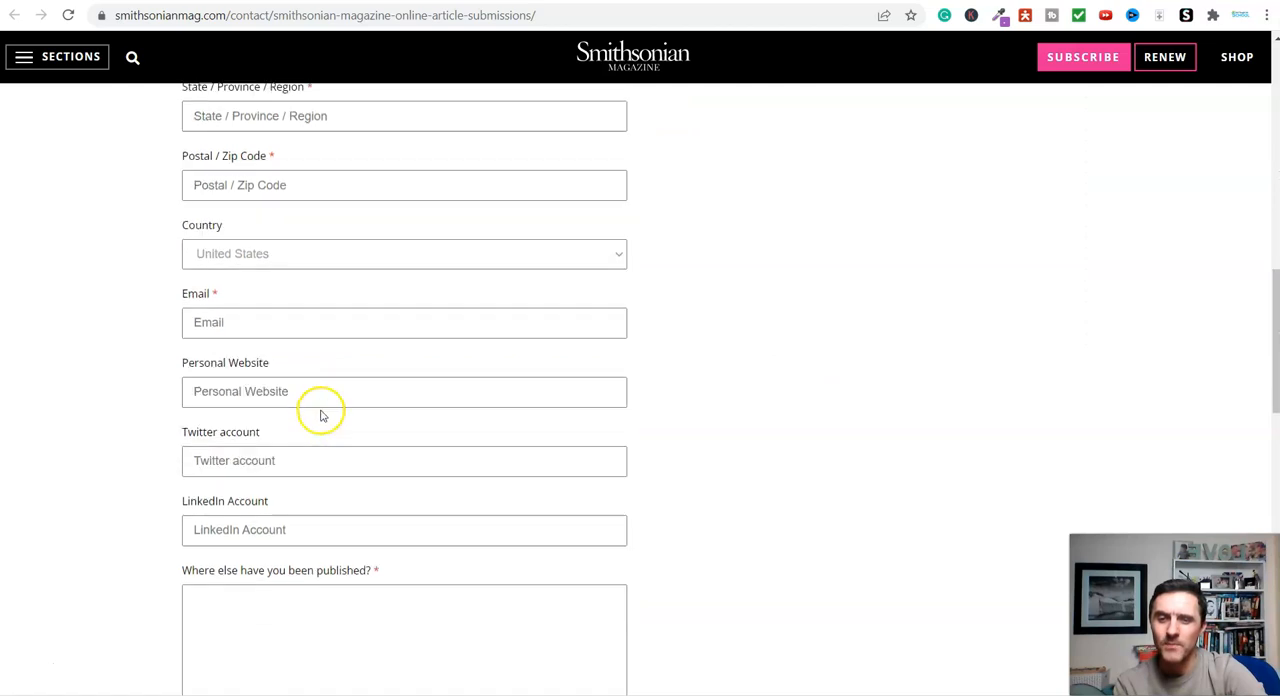
scroll("down", 3)
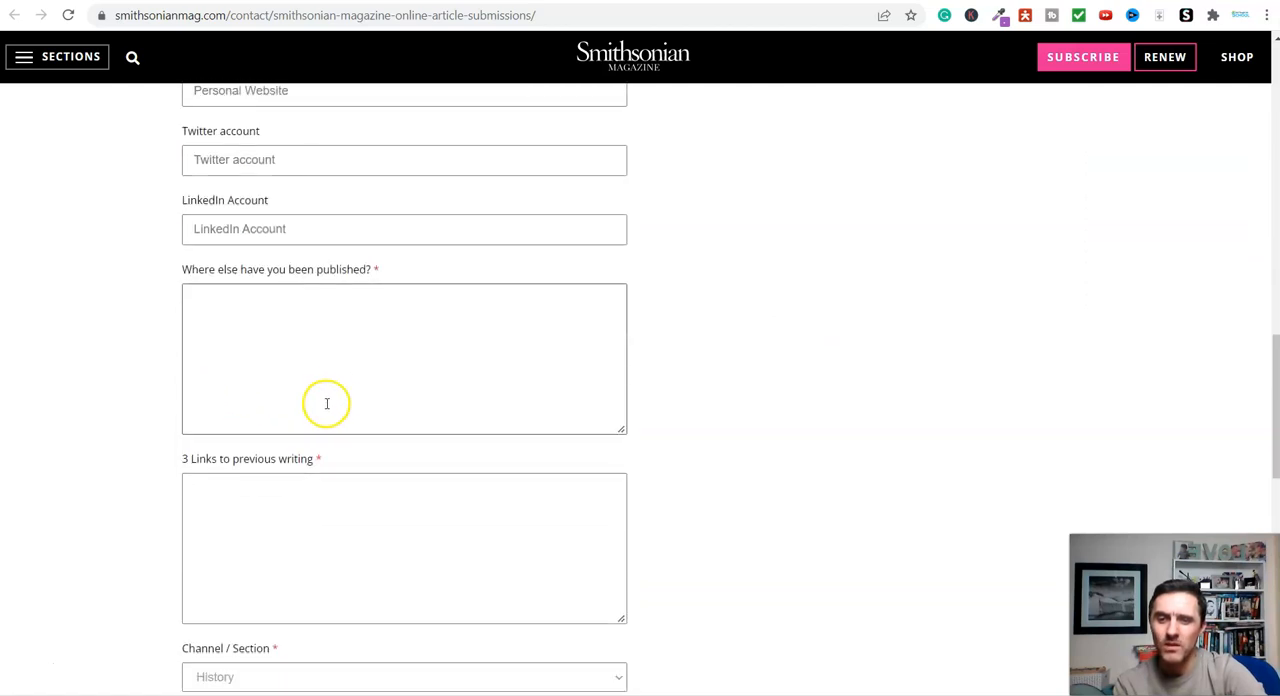
scroll("down", 3)
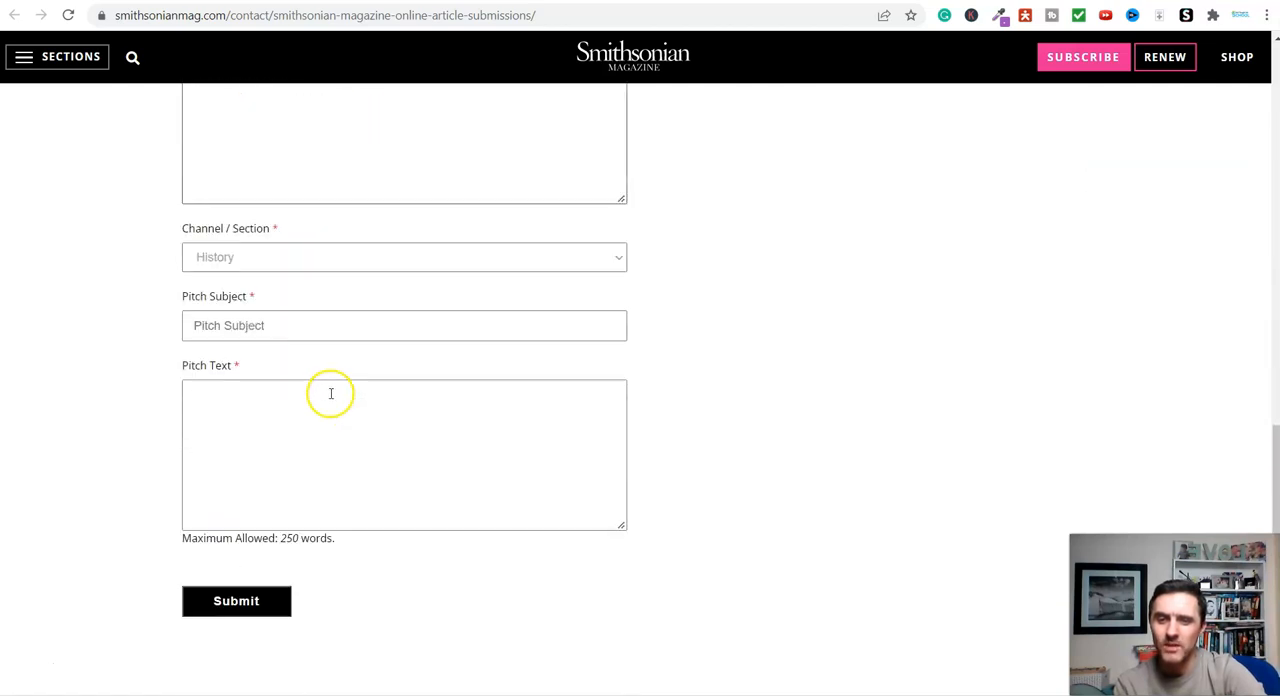
left_click(404, 257)
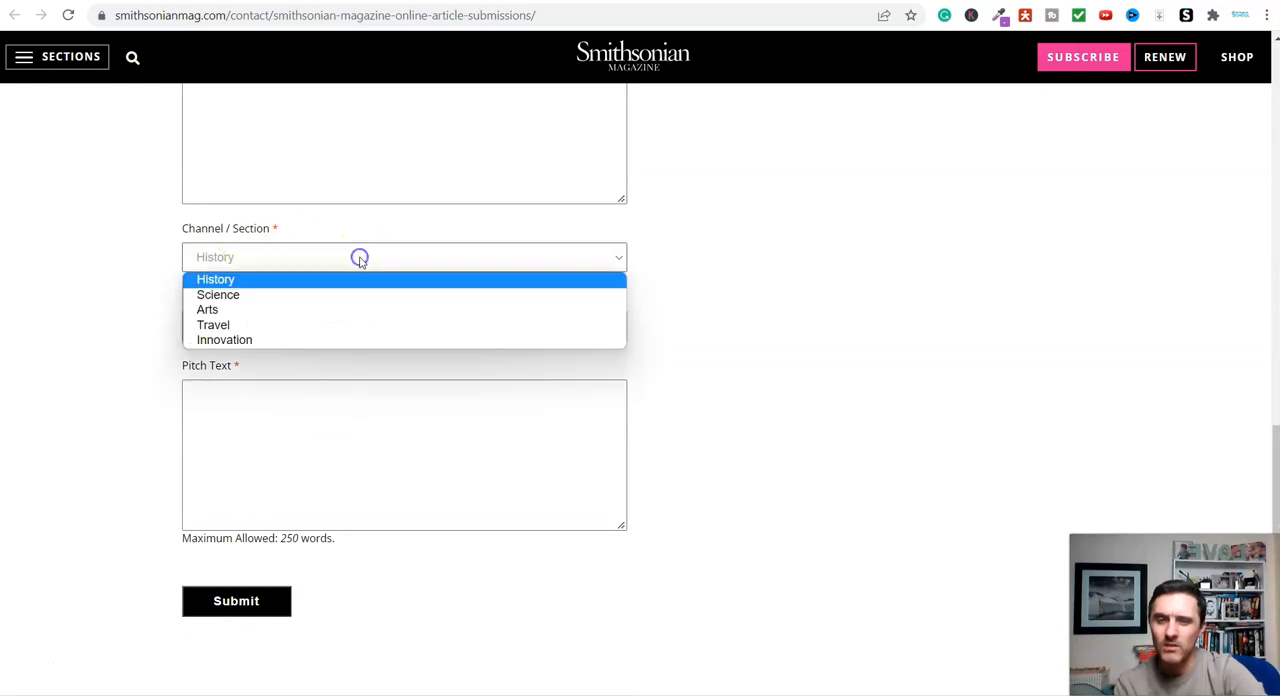
left_click(215, 279)
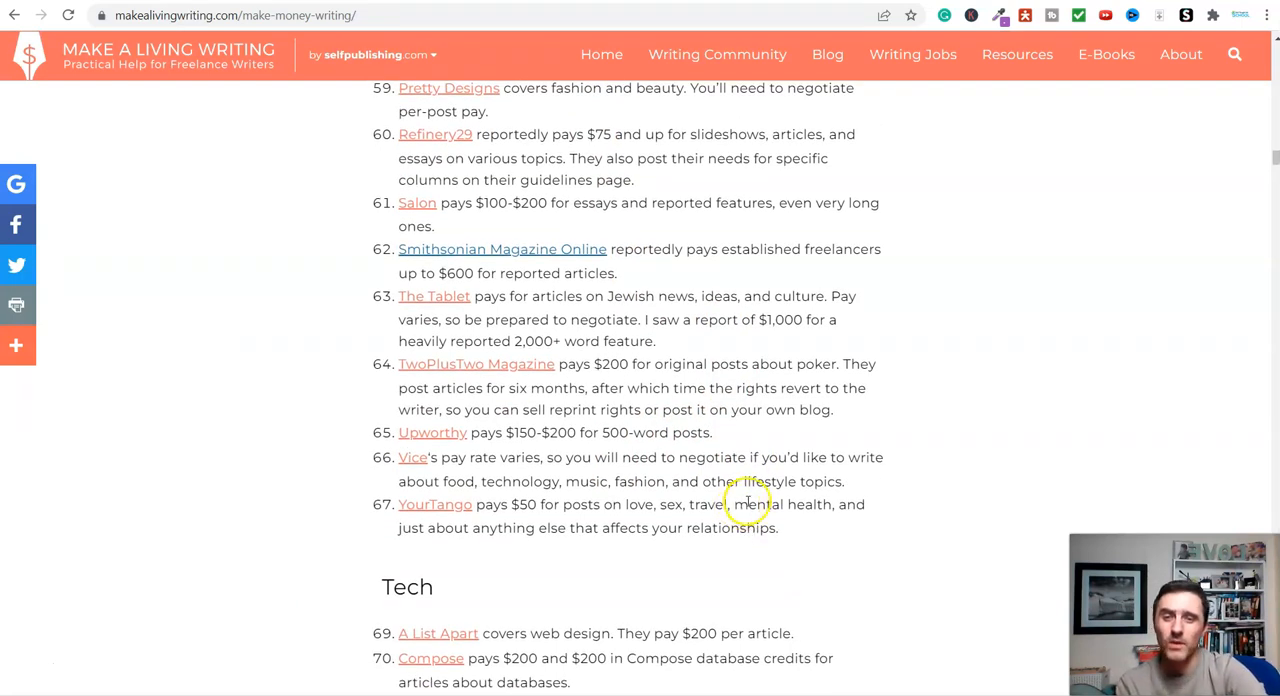
Return to the paying-sites list and scroll through Family and Parenting to Lifestyle entries 46–60.
left_click(502, 249)
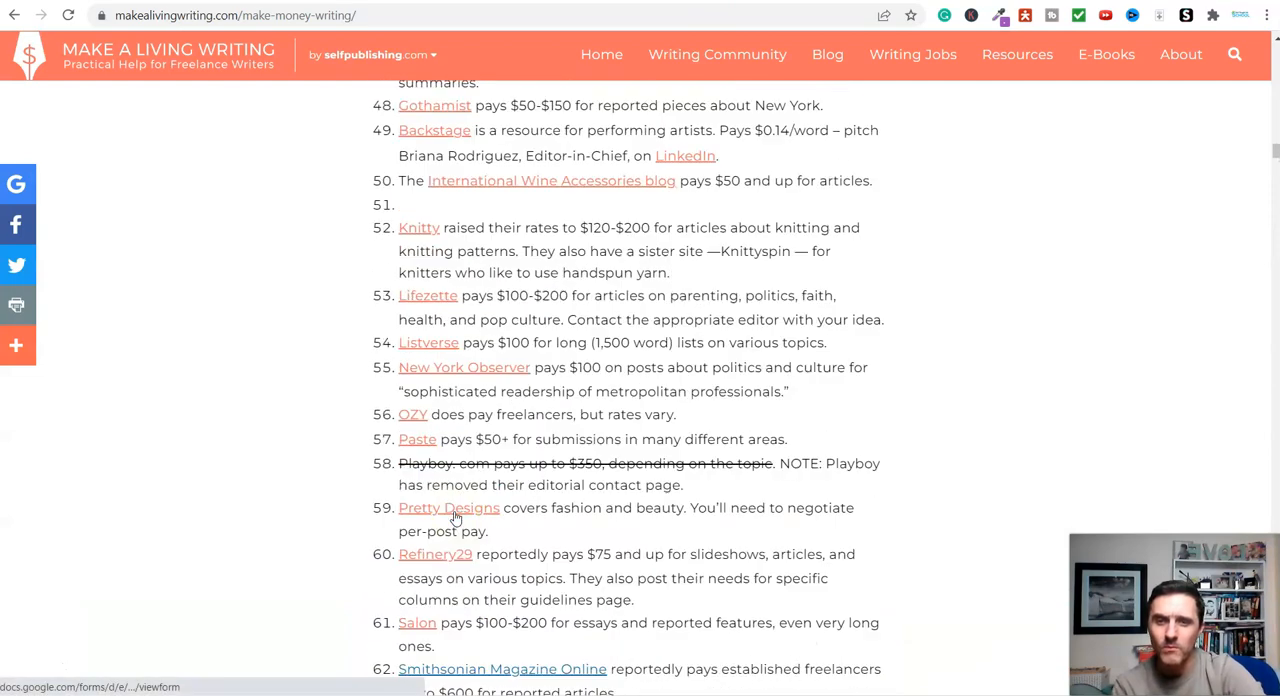
scroll("up", 3)
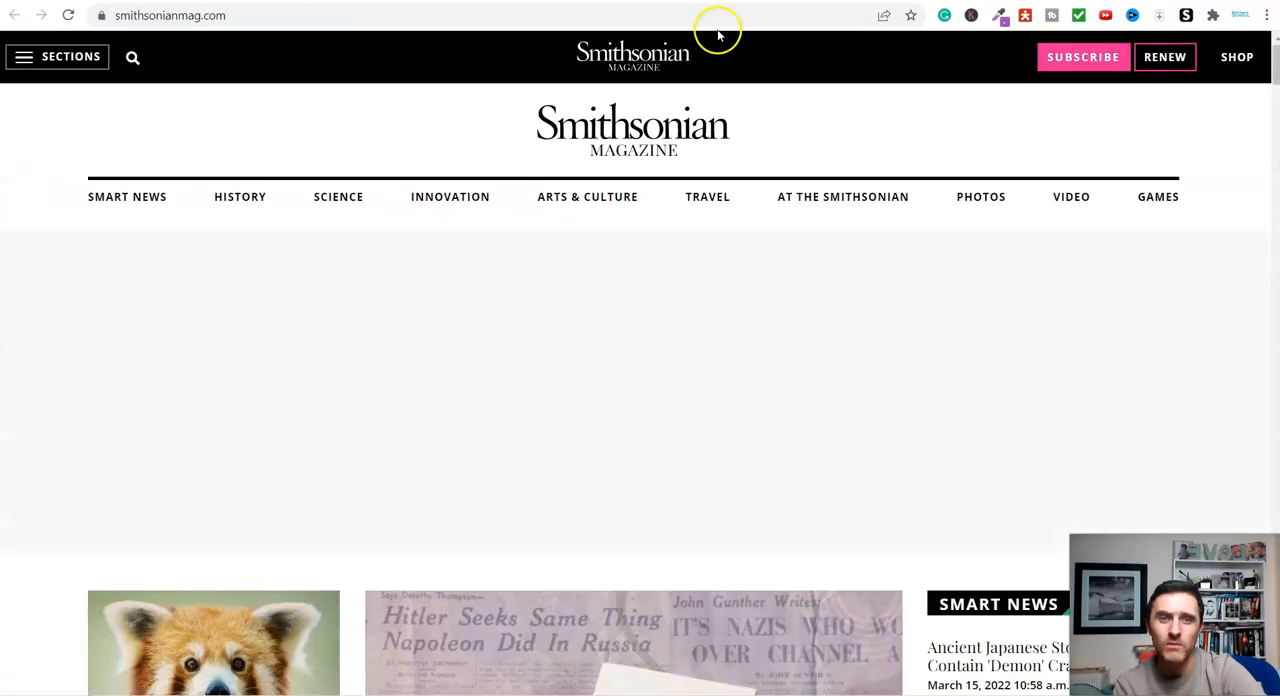
type("livingwriti")
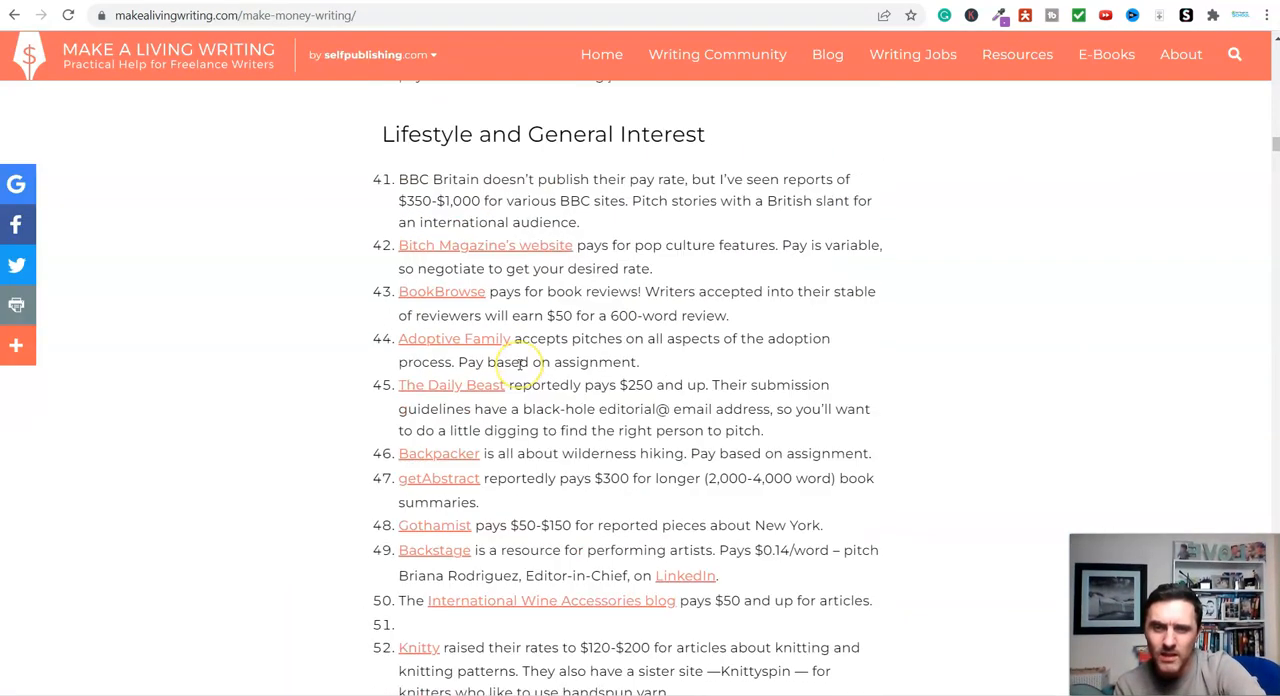
scroll("up", 3)
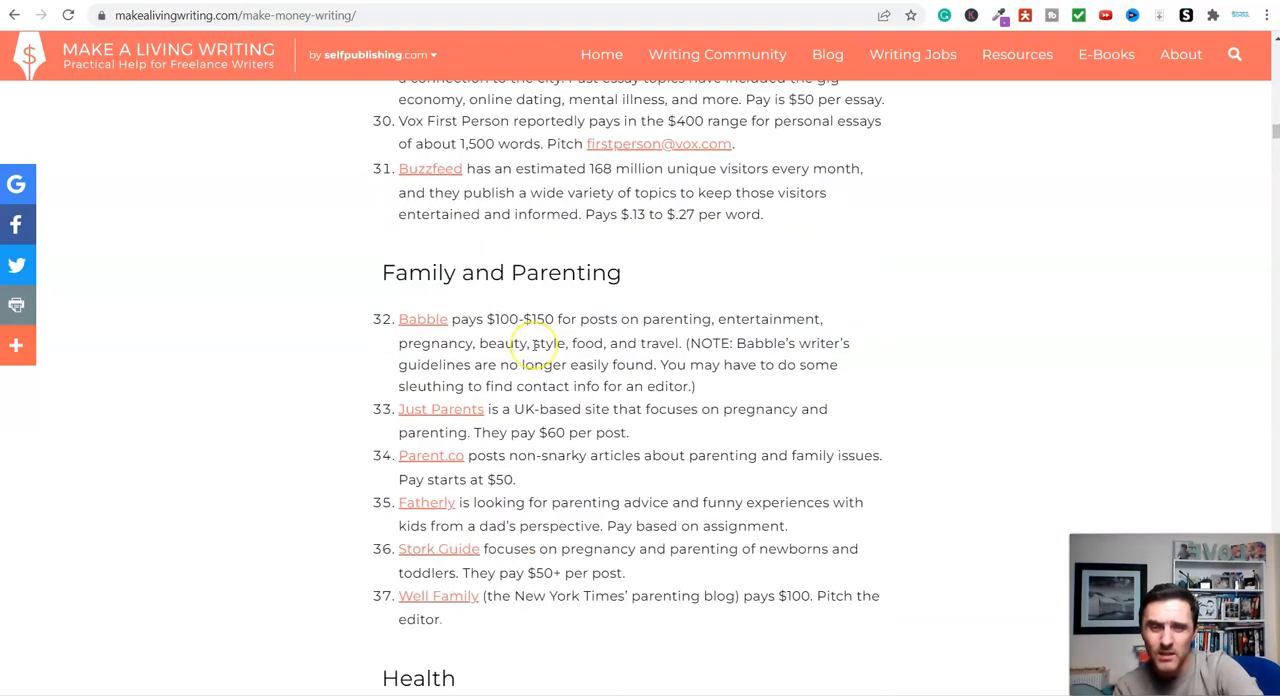
scroll("down", 3)
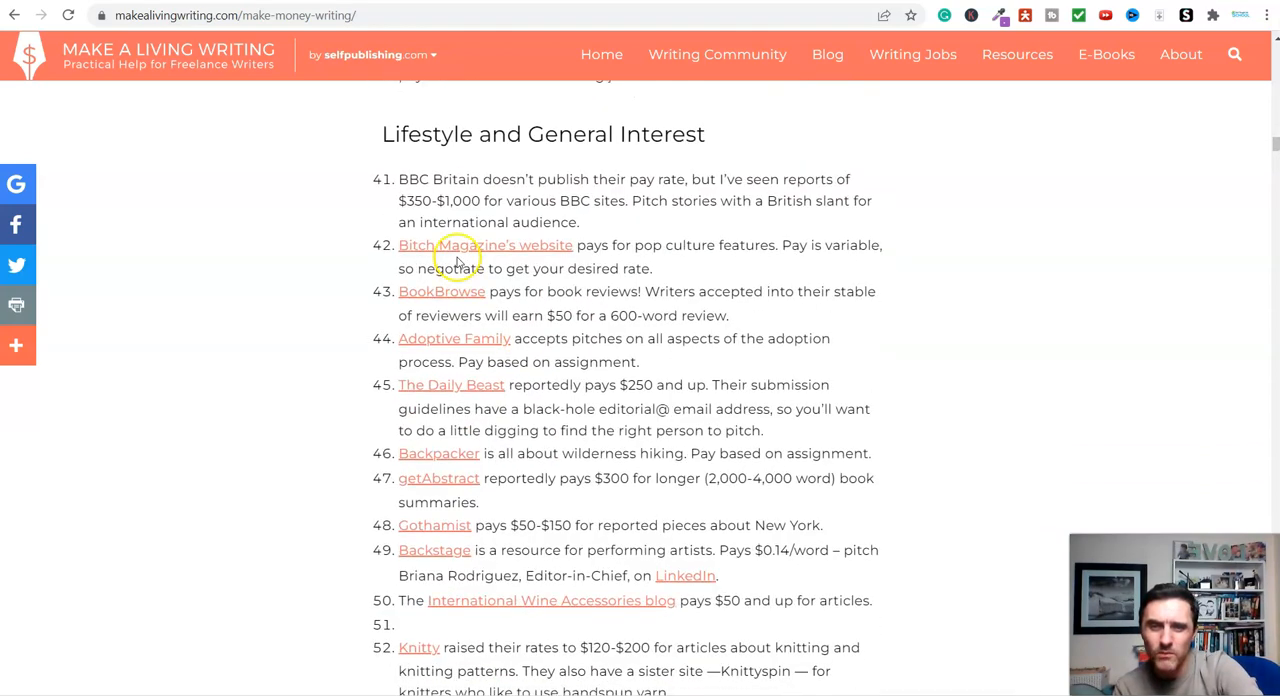
scroll("down", 3)
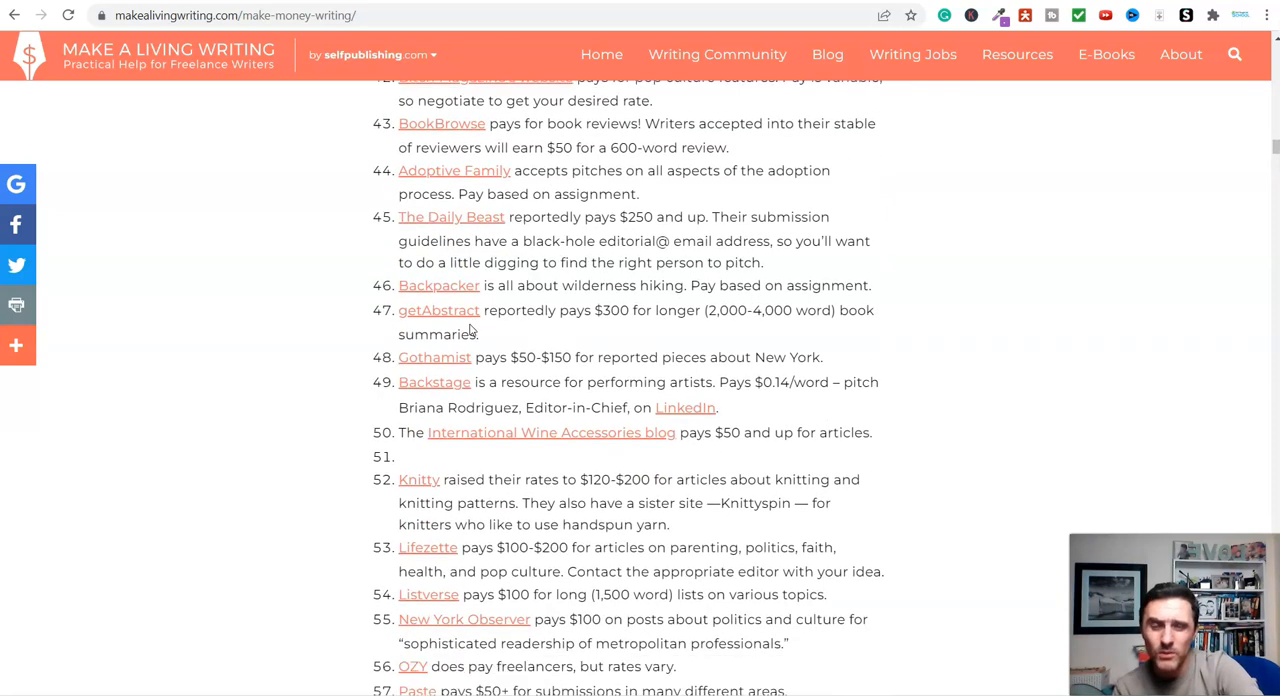
scroll("down", 3)
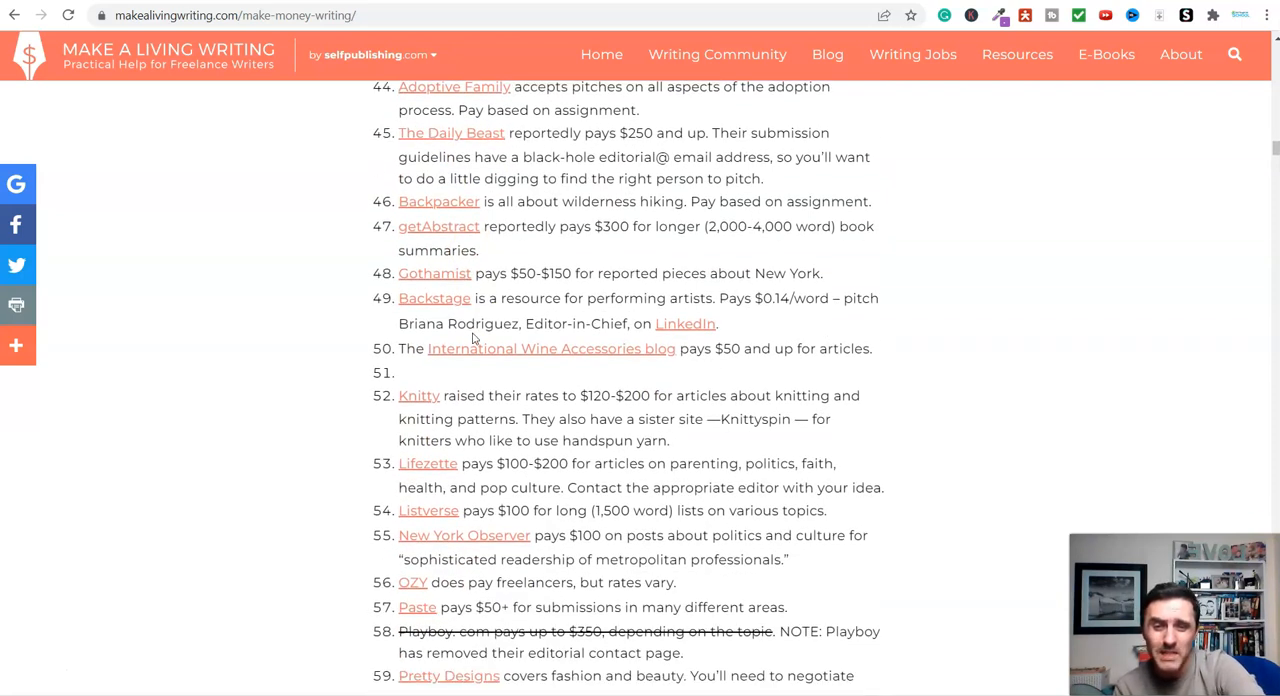
scroll("down", 3)
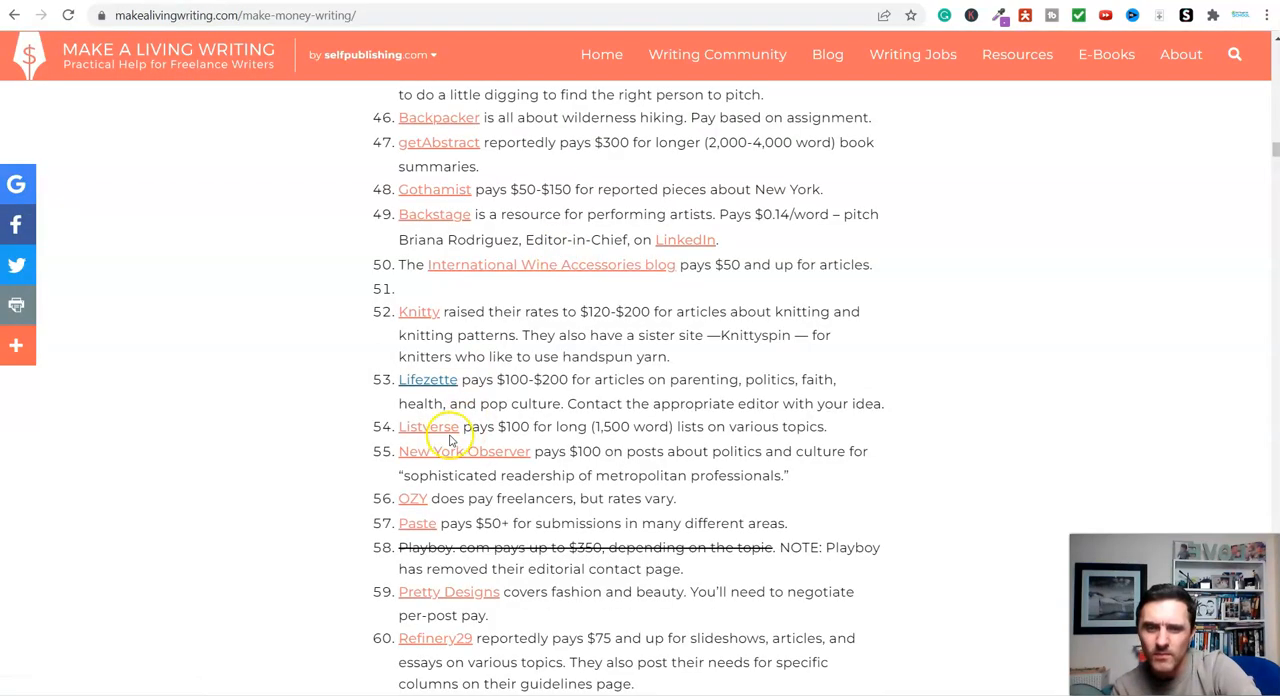
left_click(428, 426)
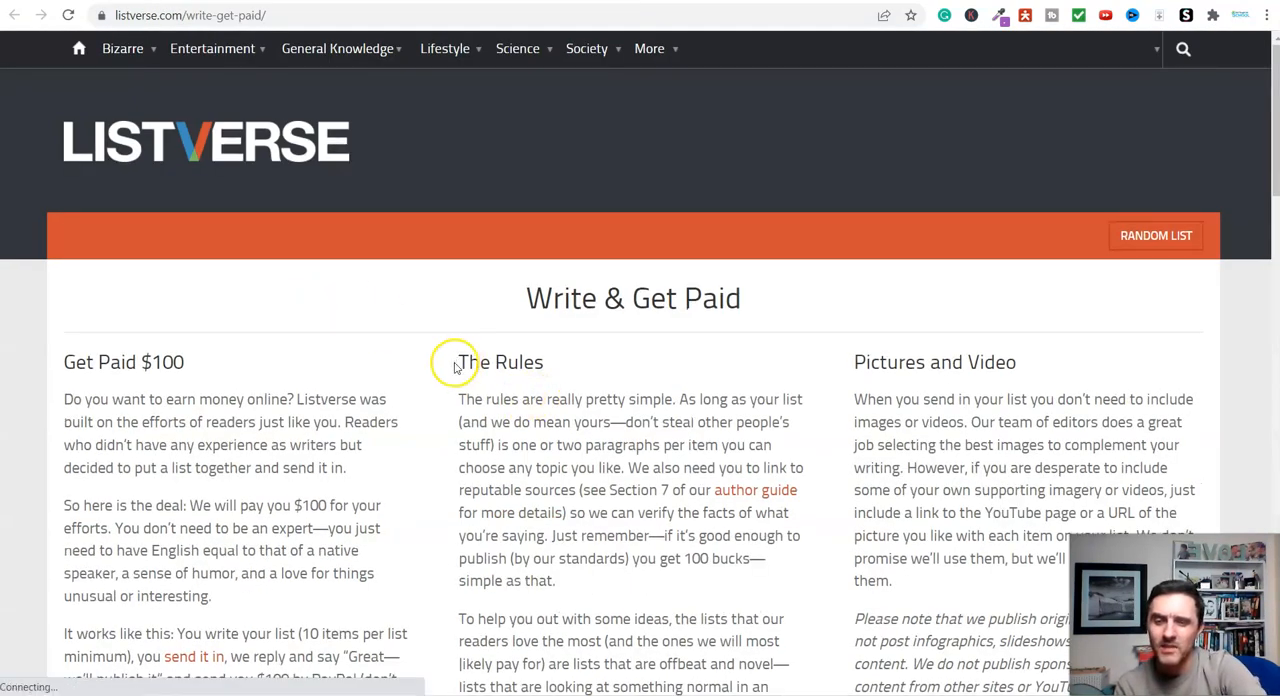
scroll("down", 3)
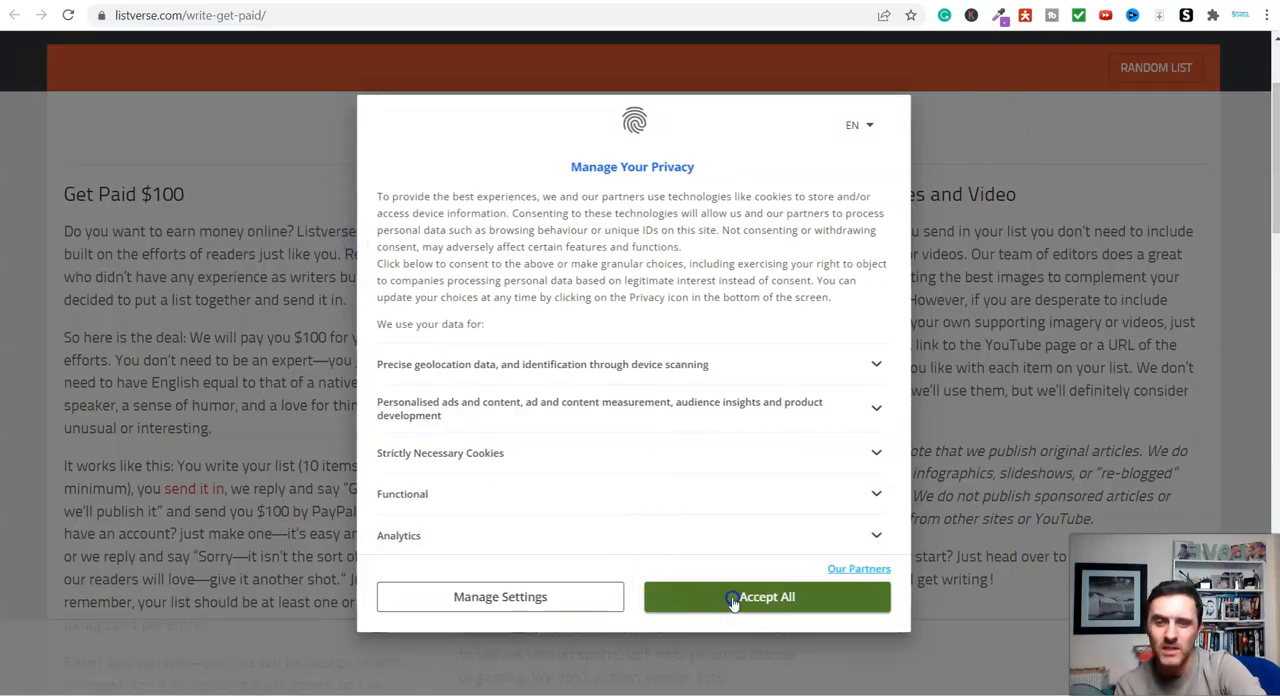
left_click(766, 596)
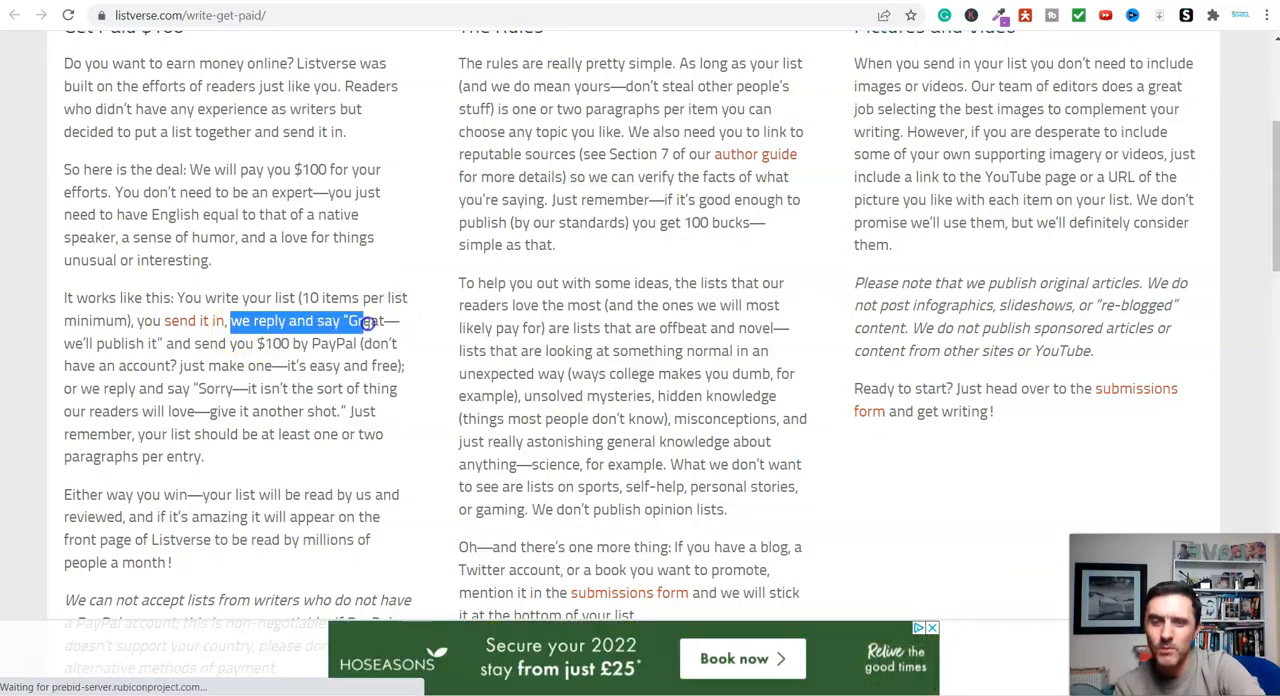
left_click_drag(365, 321, 355, 343)
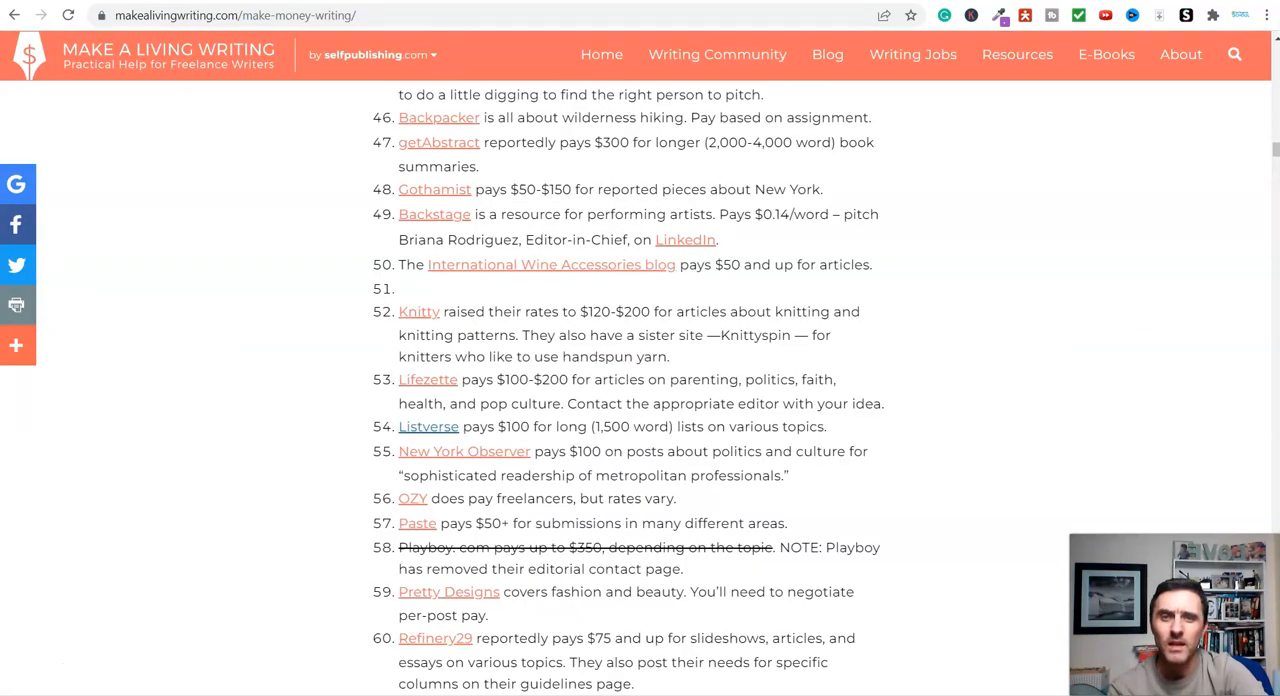
left_click(428, 426)
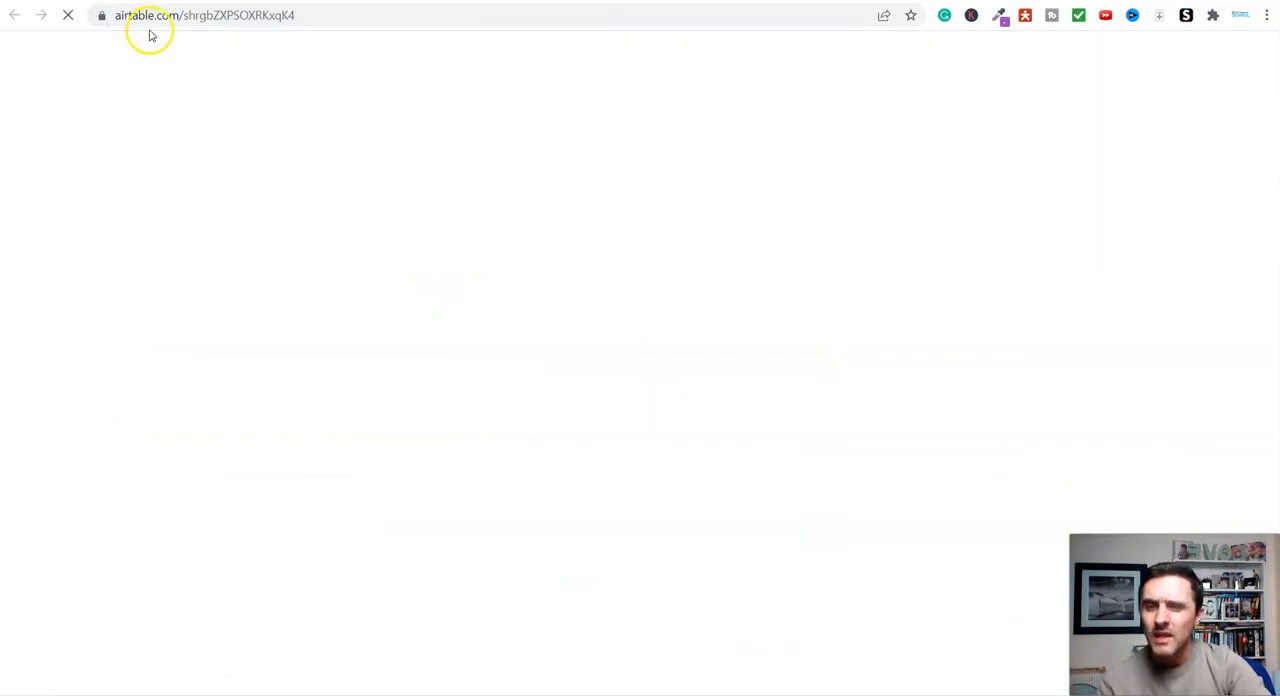
mouse_move(753, 162)
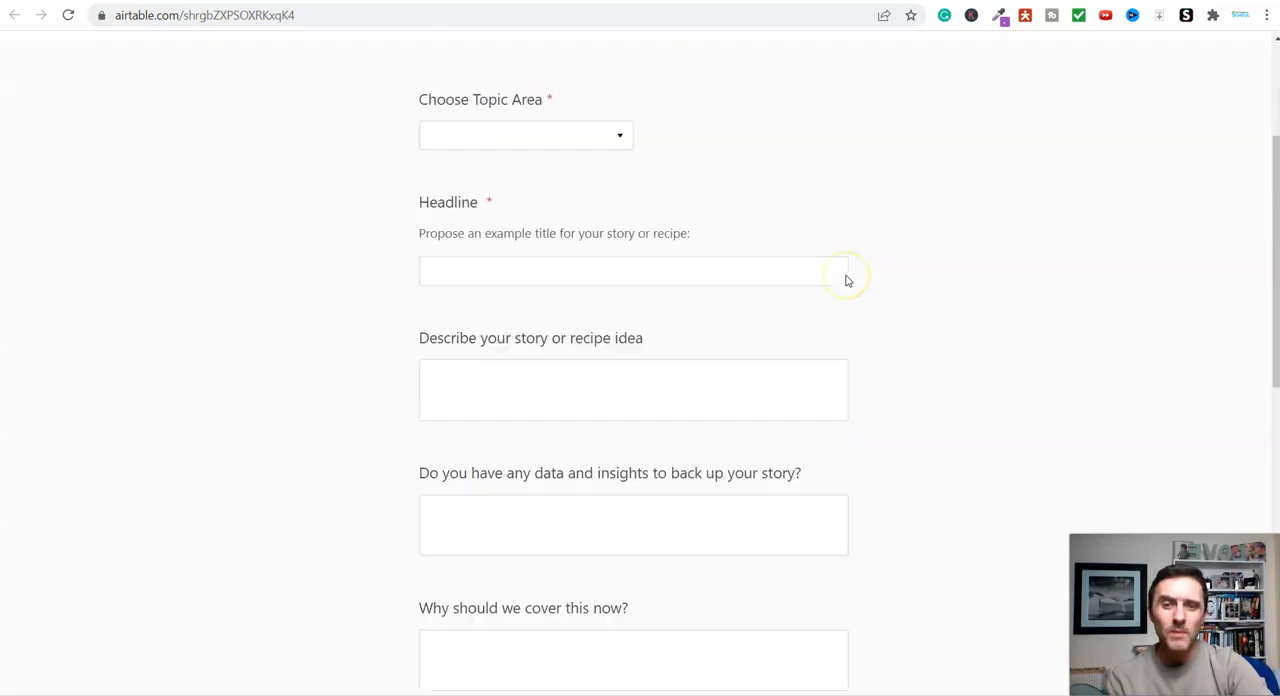
scroll("down", 3)
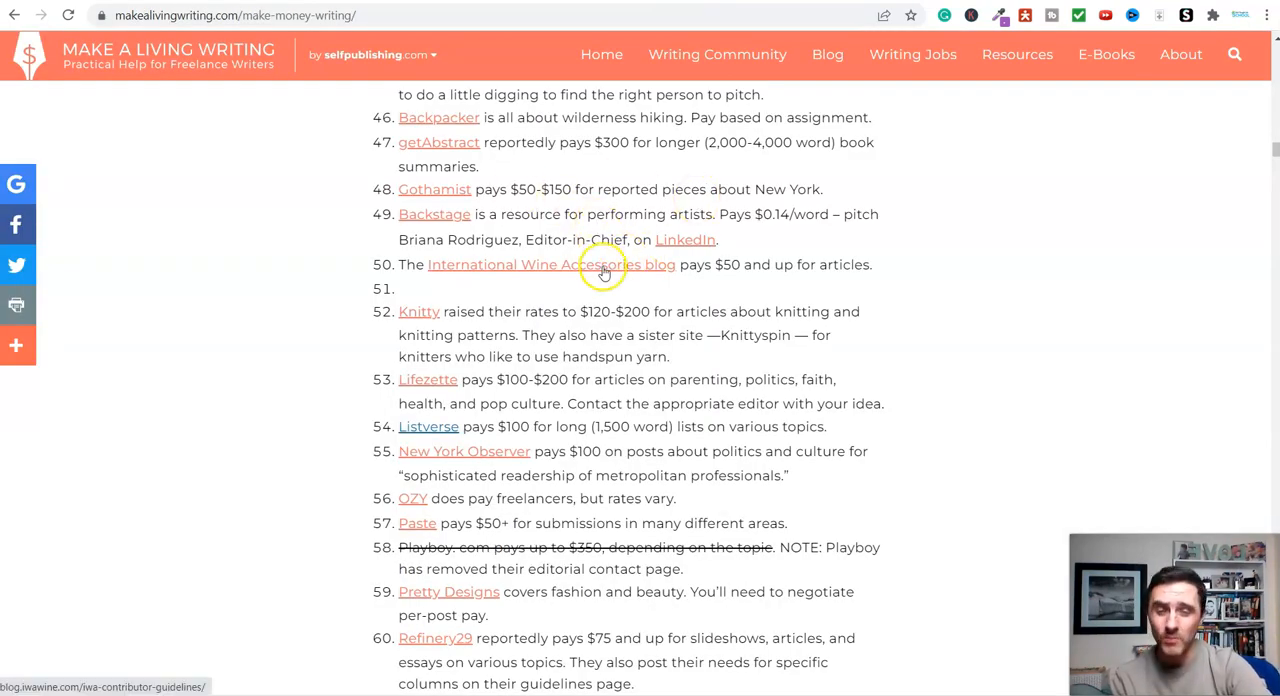
scroll("down", 3)
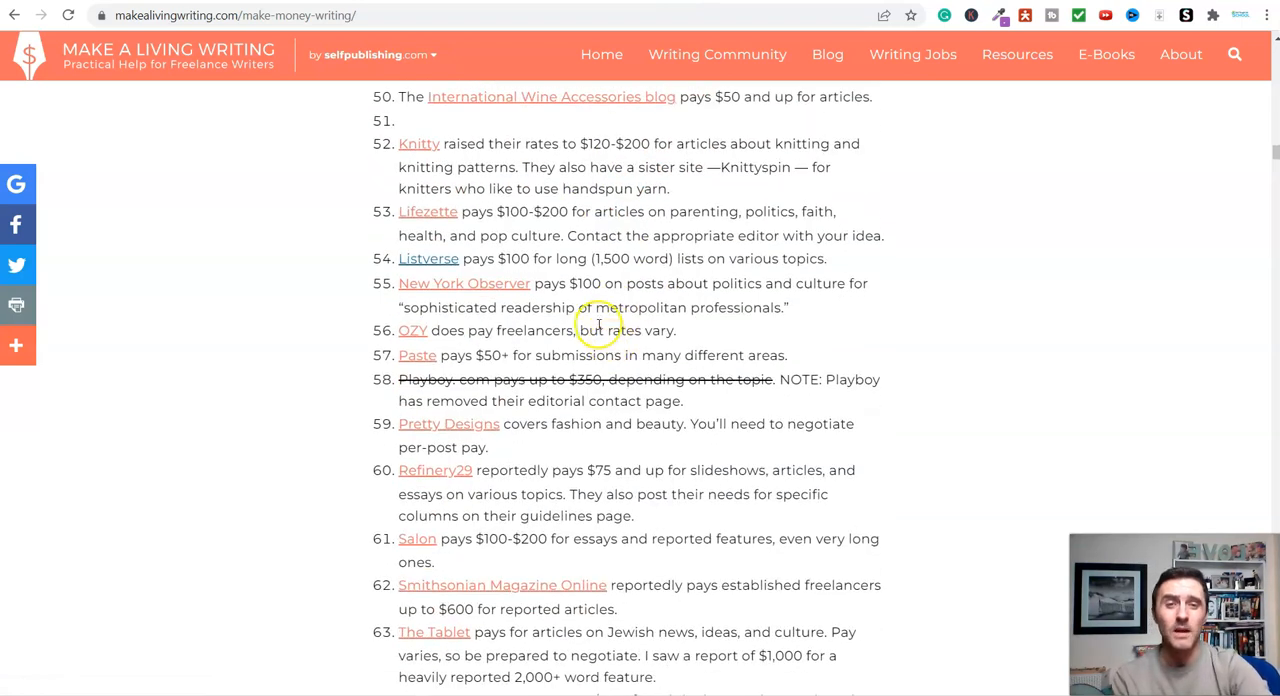
mouse_move(855, 335)
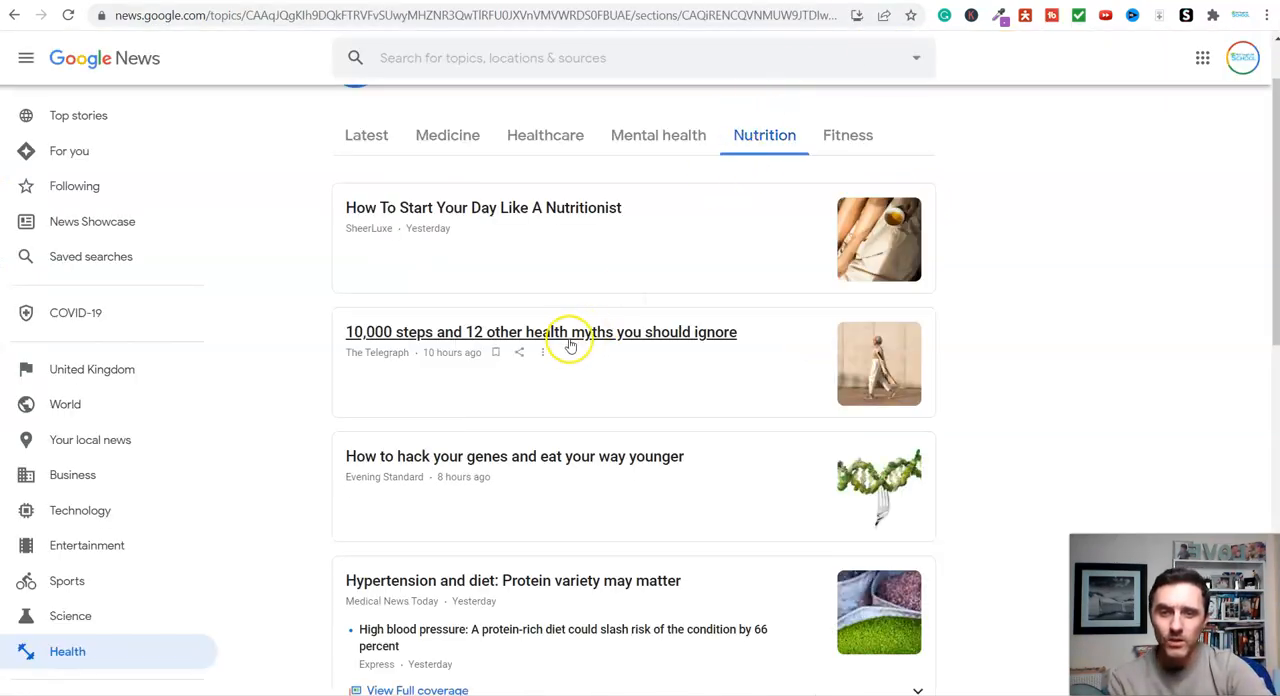
Open the Telegraph's 10,000-steps myths story, dismiss its paywall popup, accept cookies, and go back.
left_click(541, 331)
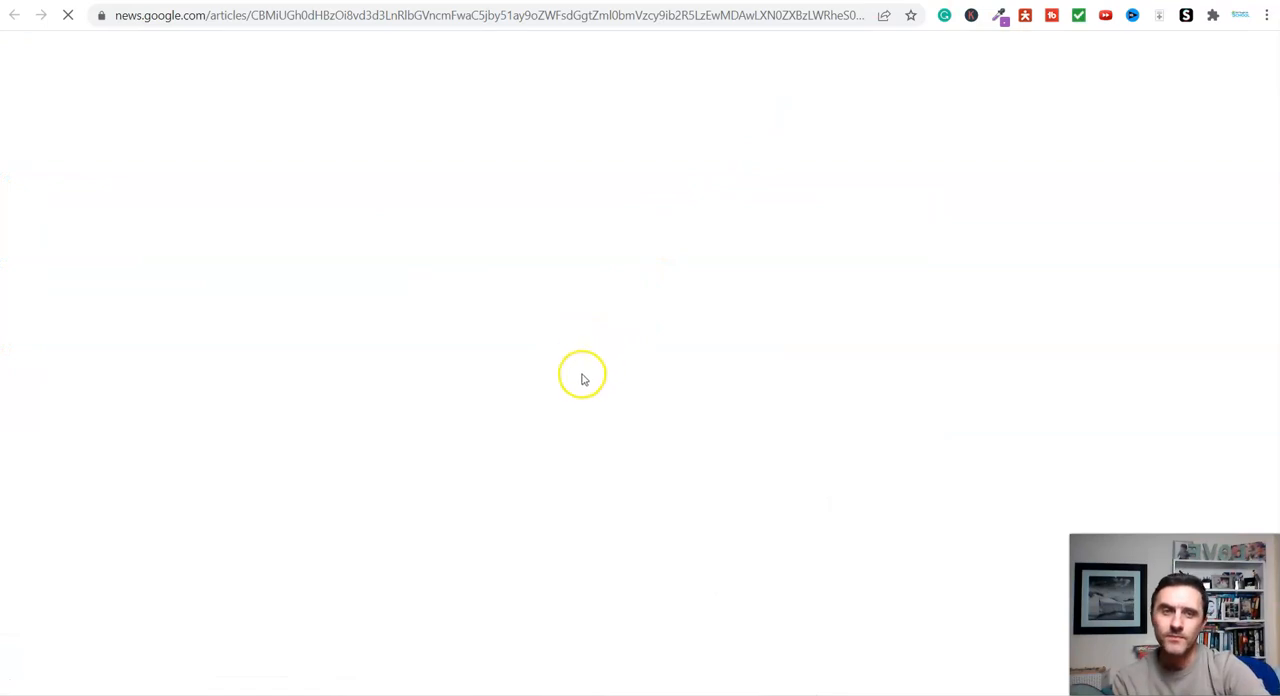
mouse_move(413, 190)
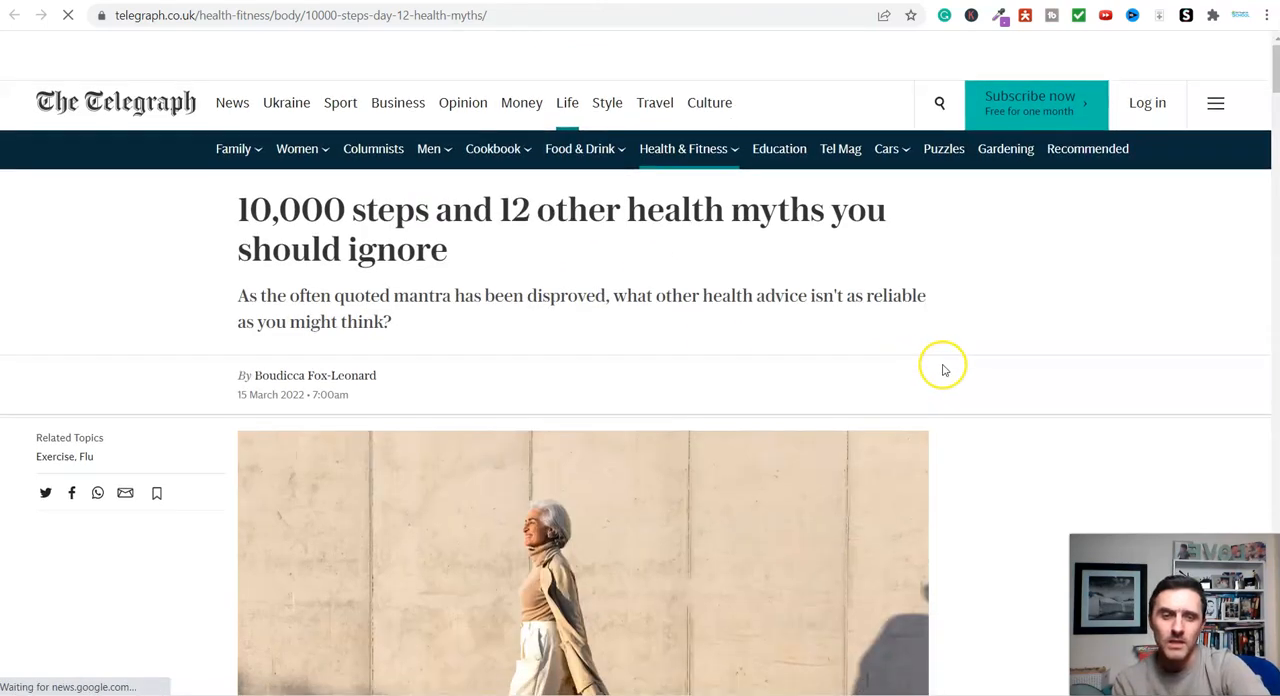
scroll("down", 3)
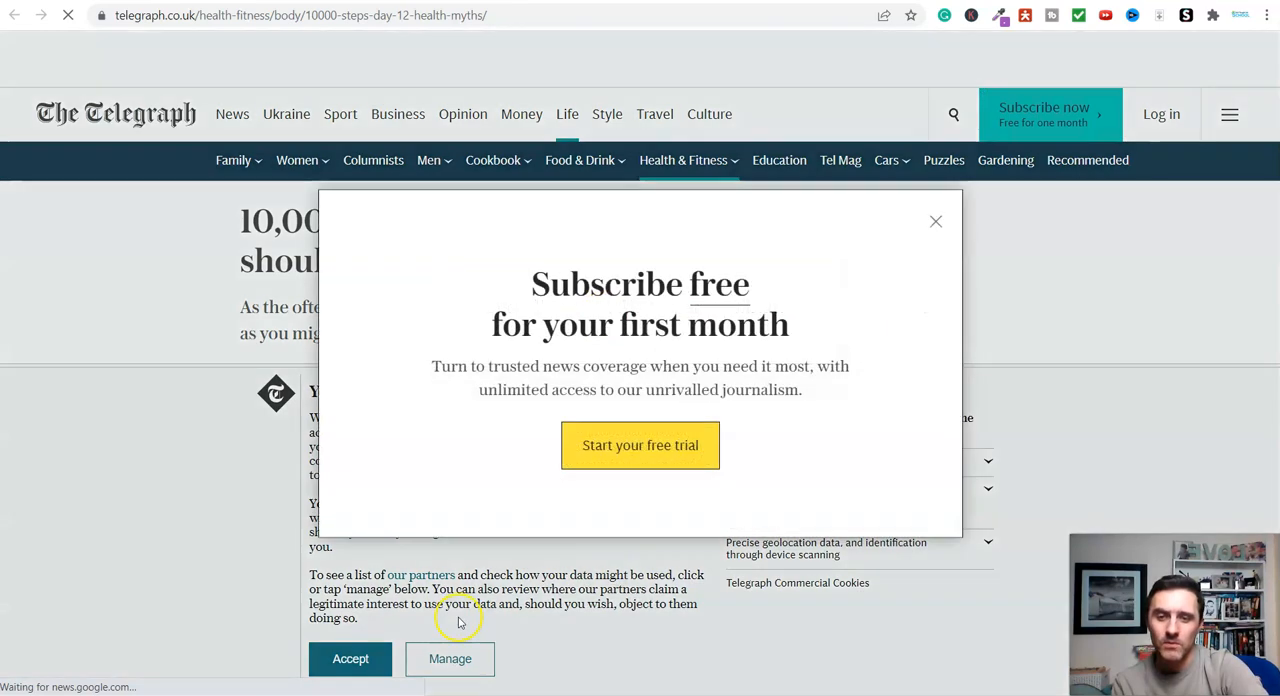
left_click(935, 221)
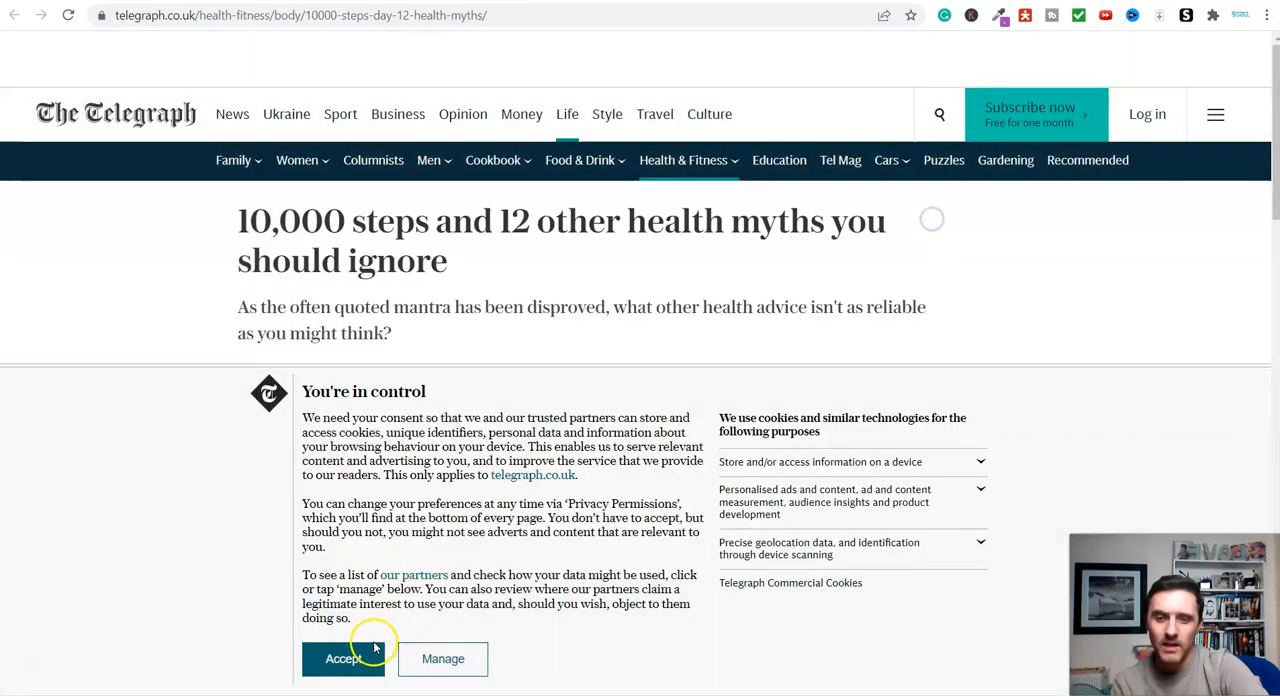
left_click(343, 658)
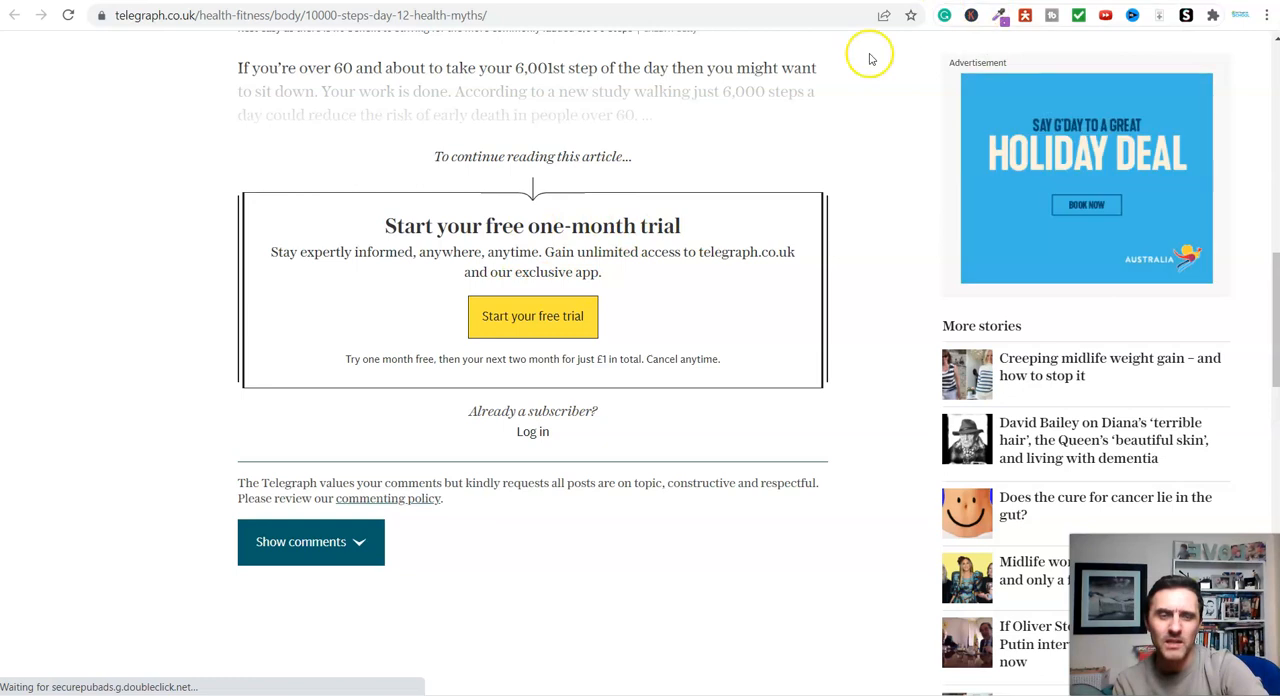
left_click(14, 14)
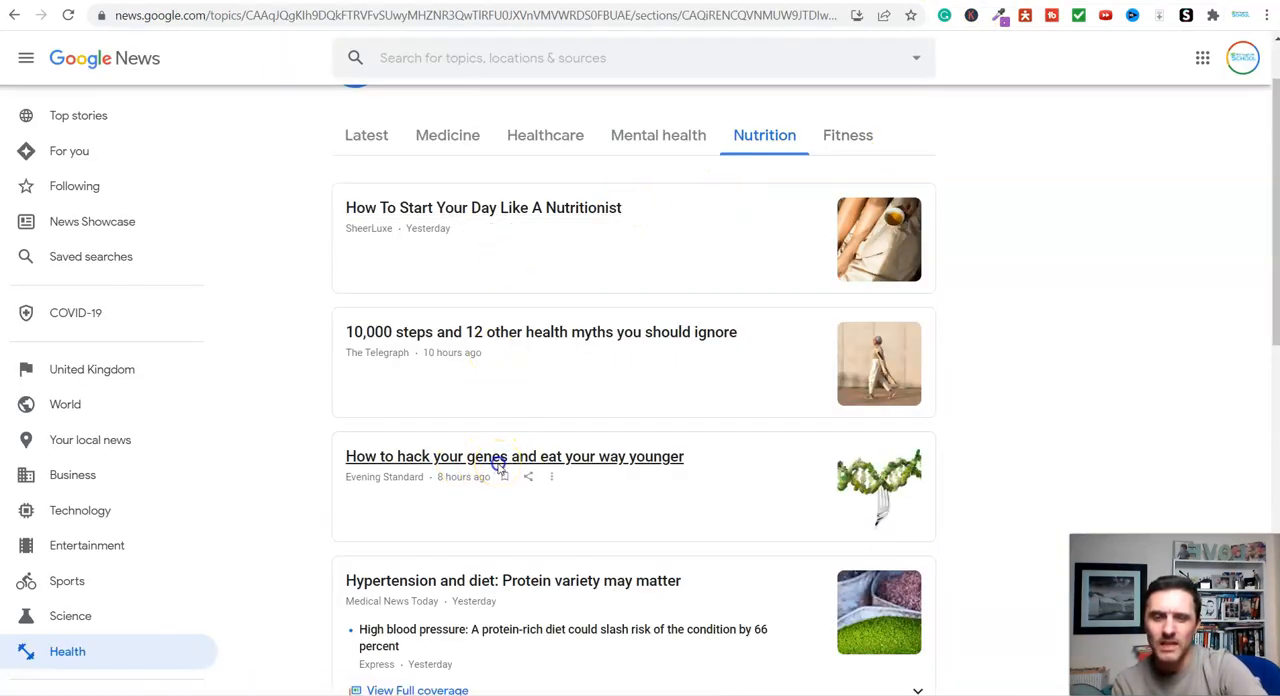
left_click(514, 456)
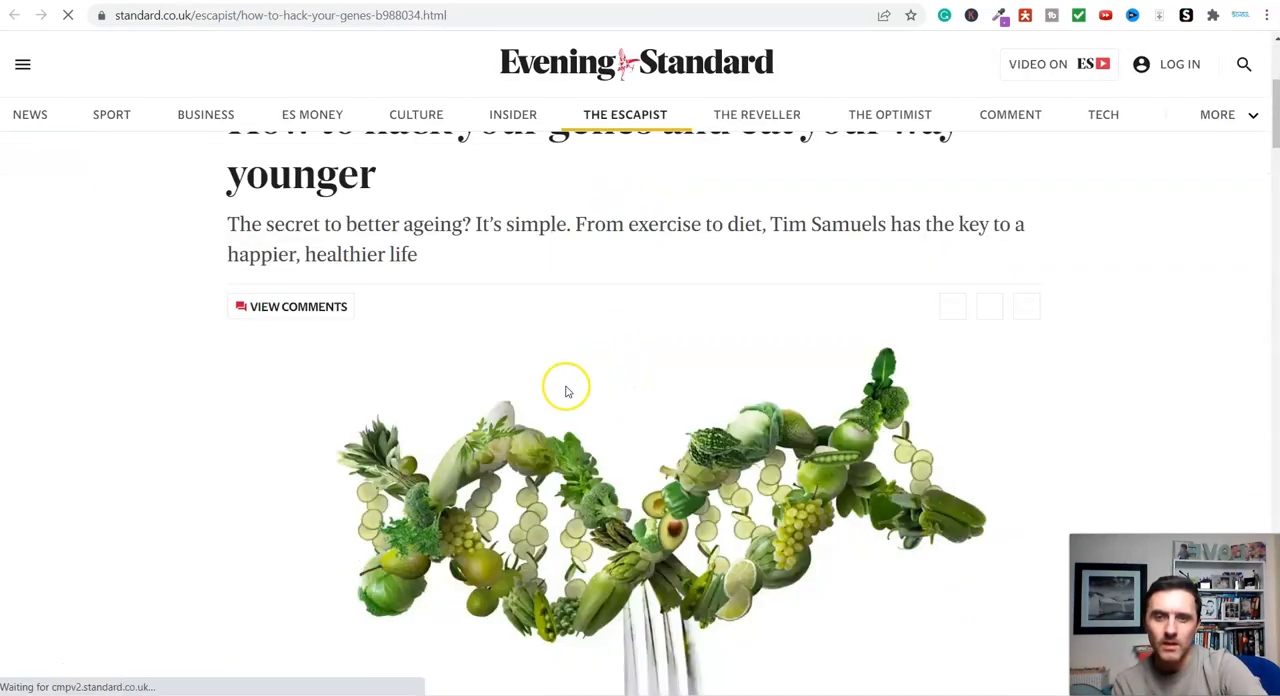
scroll("down", 3)
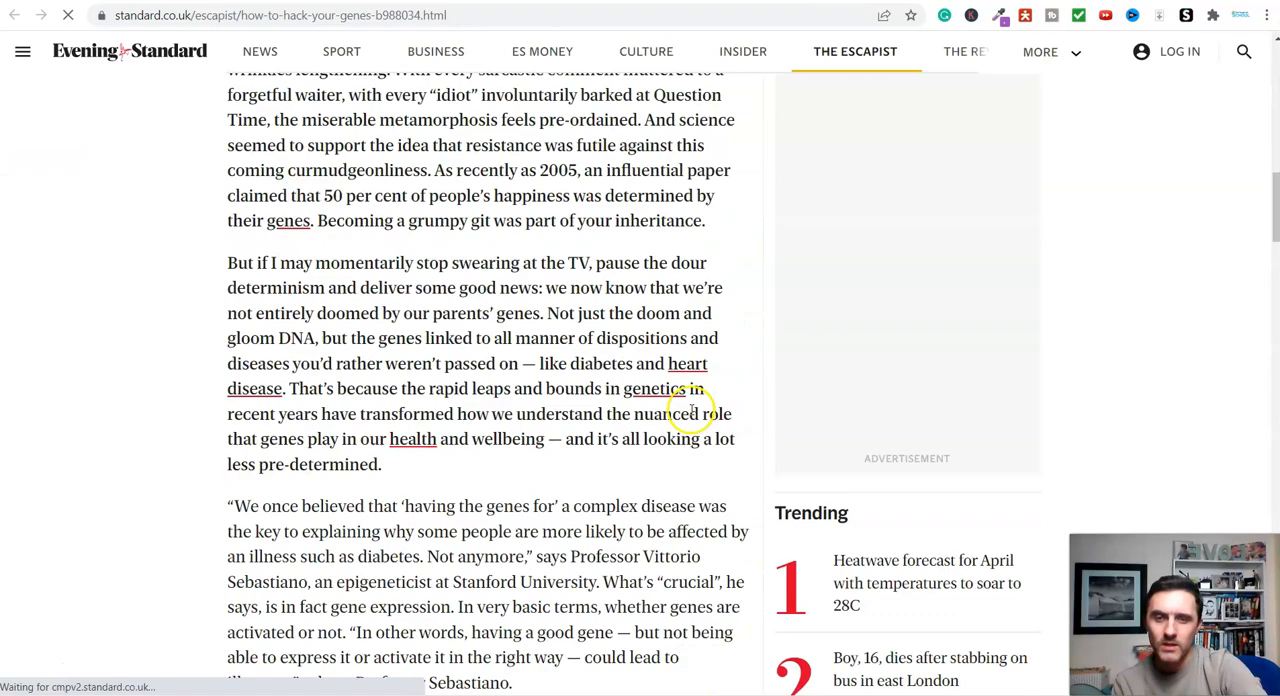
scroll("down", 3)
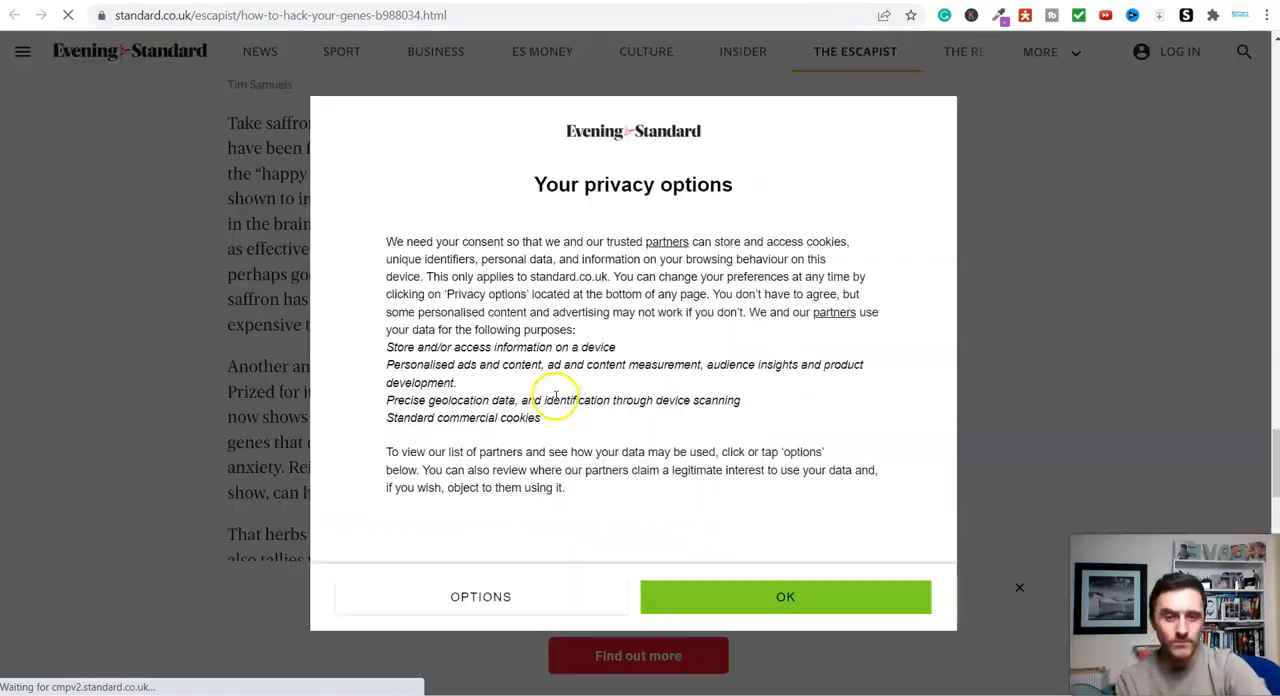
left_click(785, 596)
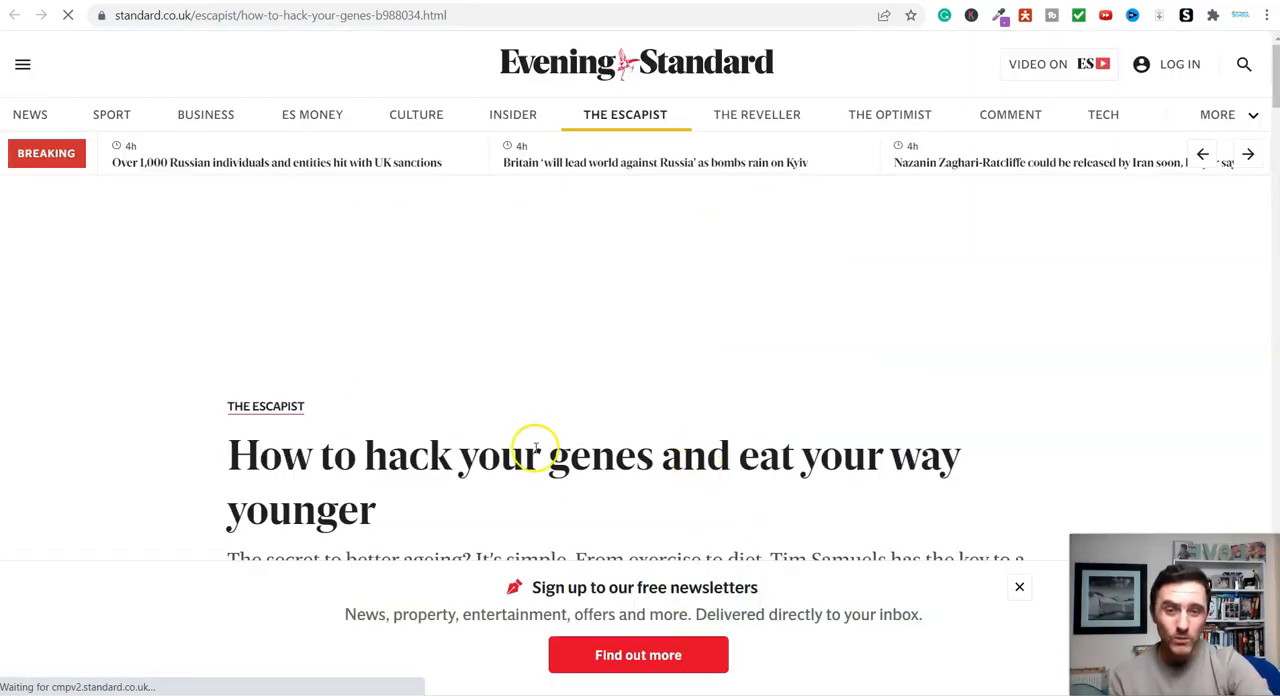
scroll("down", 3)
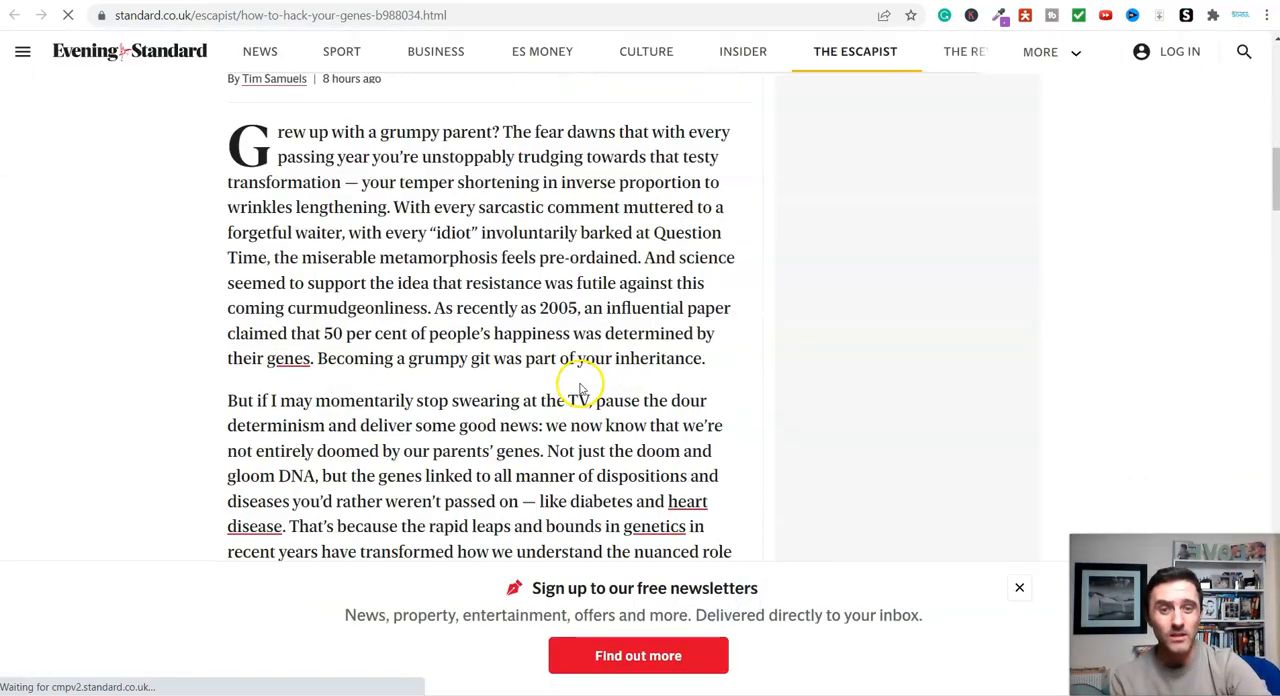
scroll("down", 3)
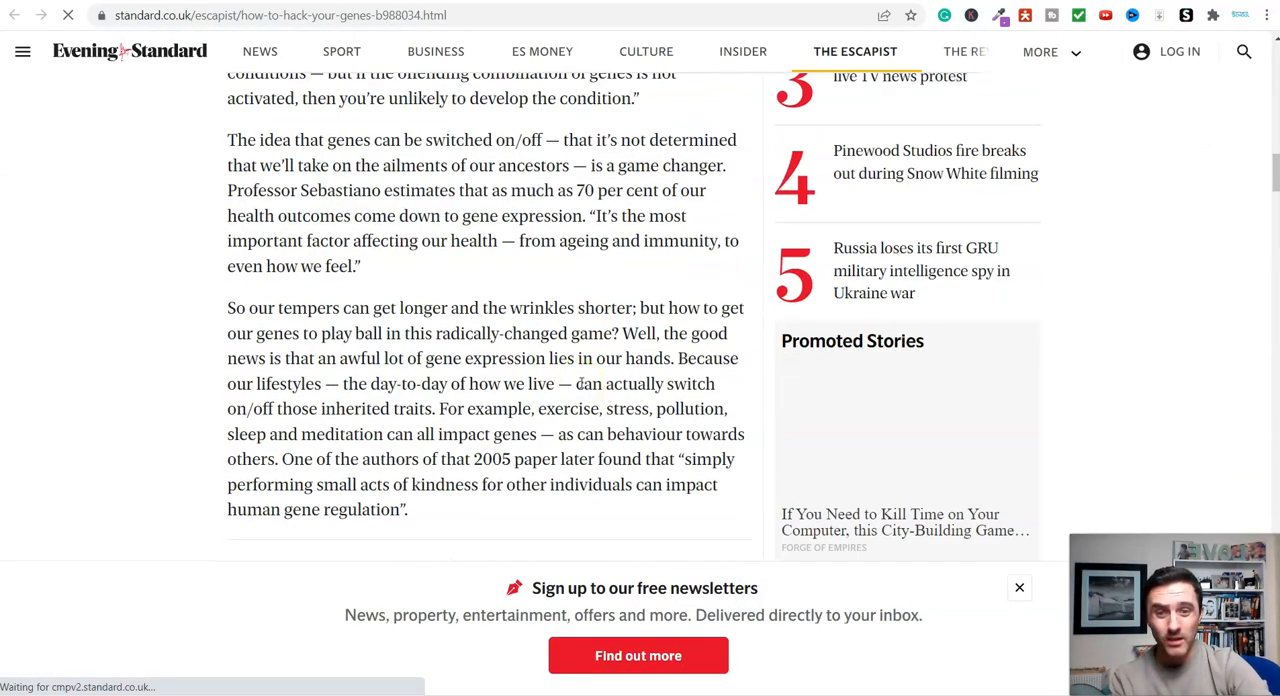
scroll("down", 3)
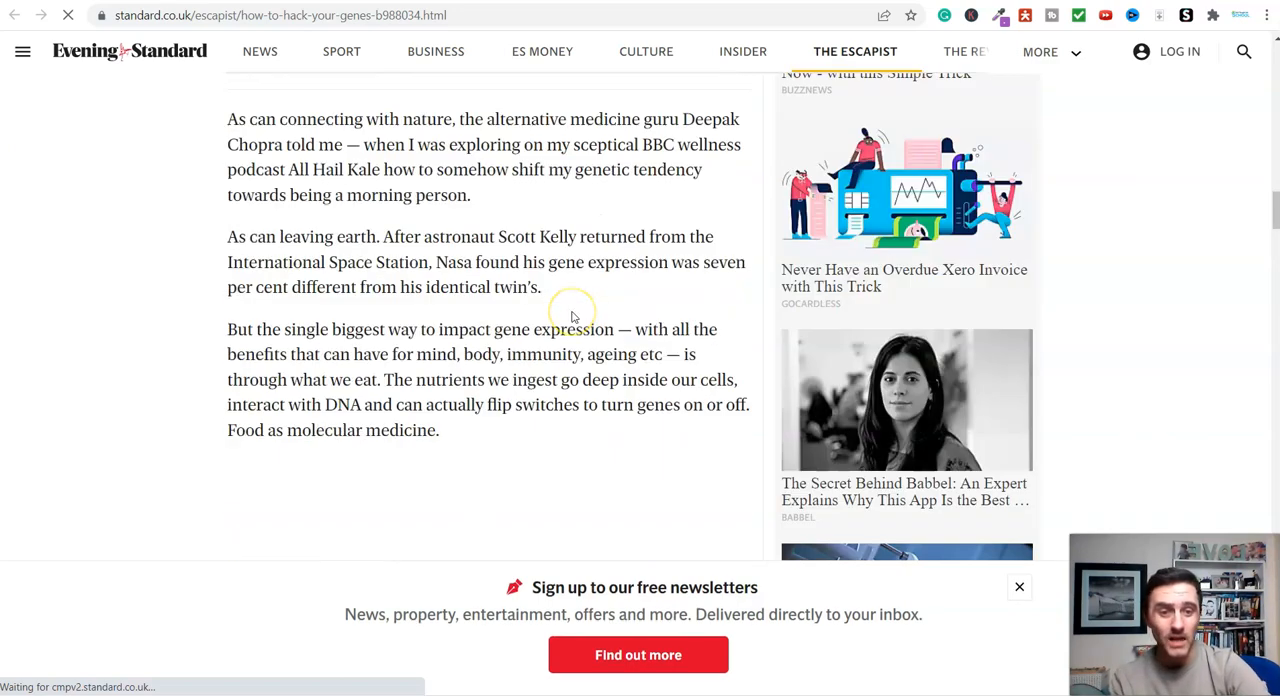
scroll("down", 3)
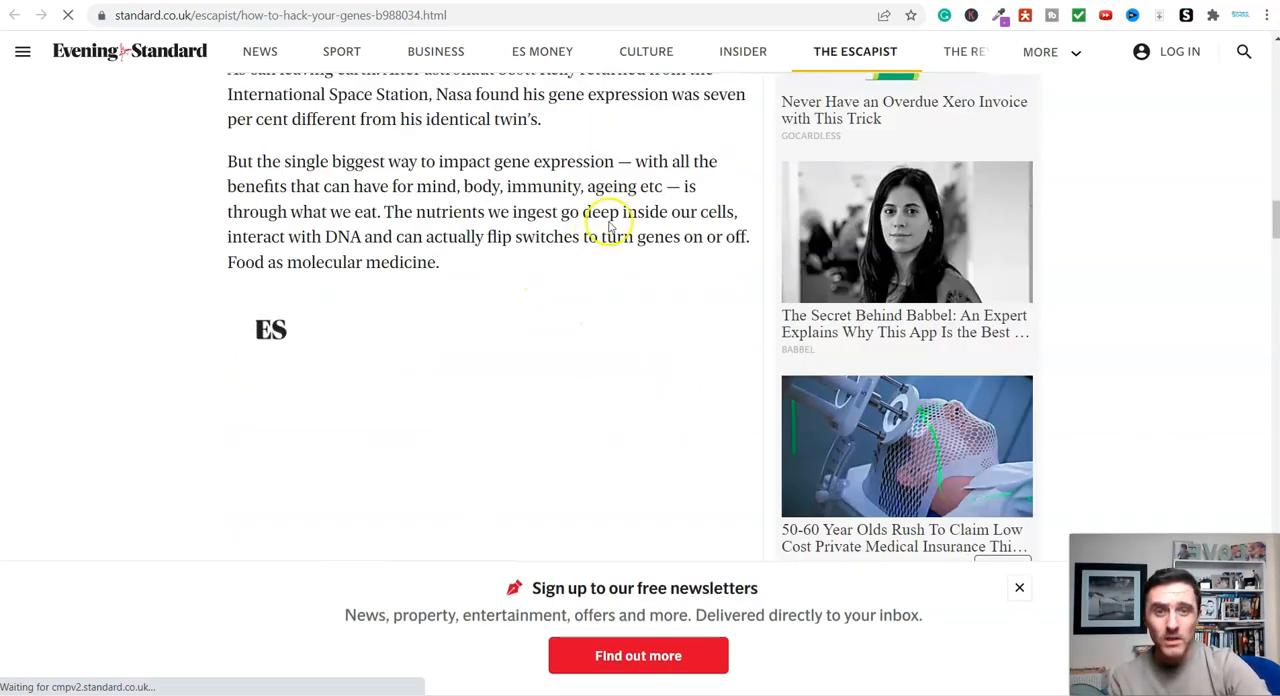
scroll("down", 3)
type("not")
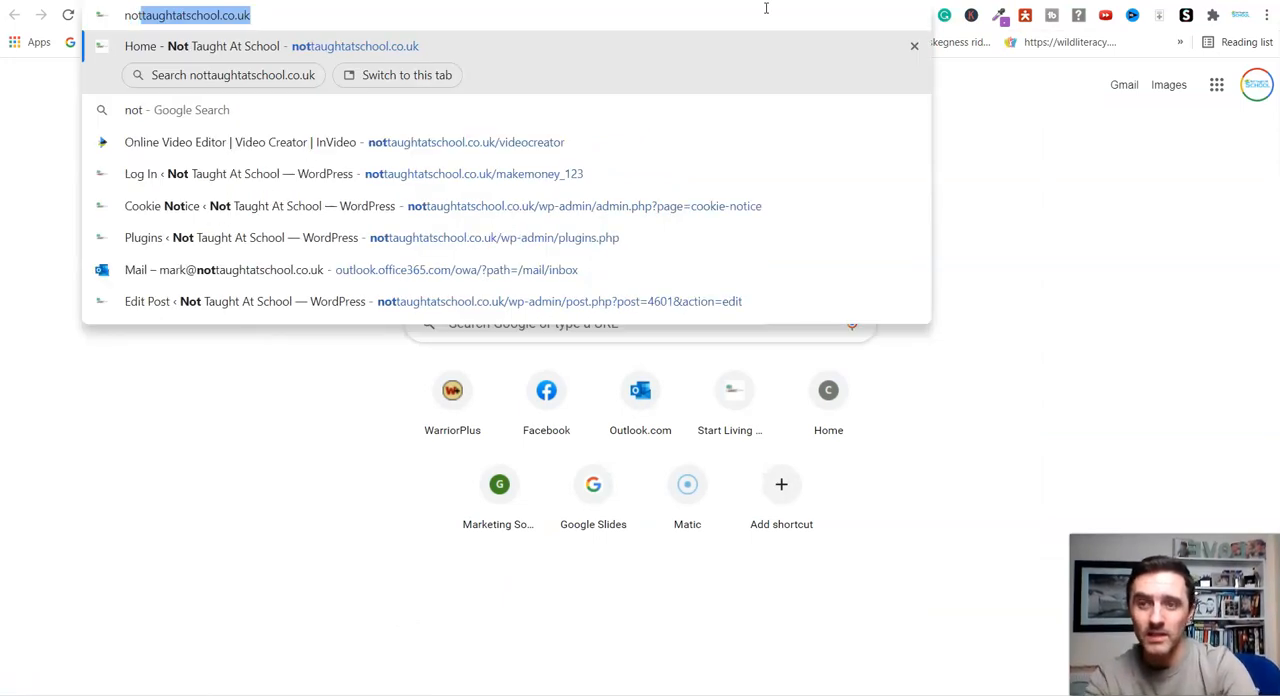
Go to nottaughtatschool.co.uk/jasper and scroll Jasper's free-trial page to the overview video.
type("/")
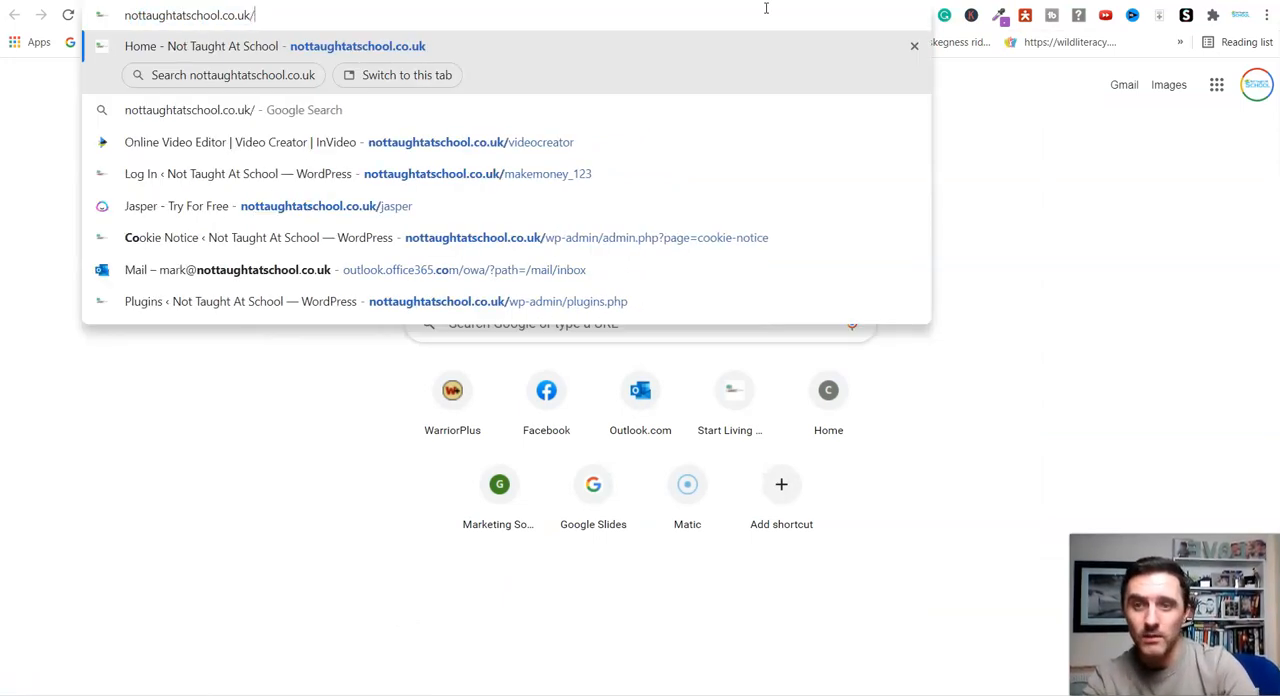
type("jasper.ai/free-trial?fpr=mark80")
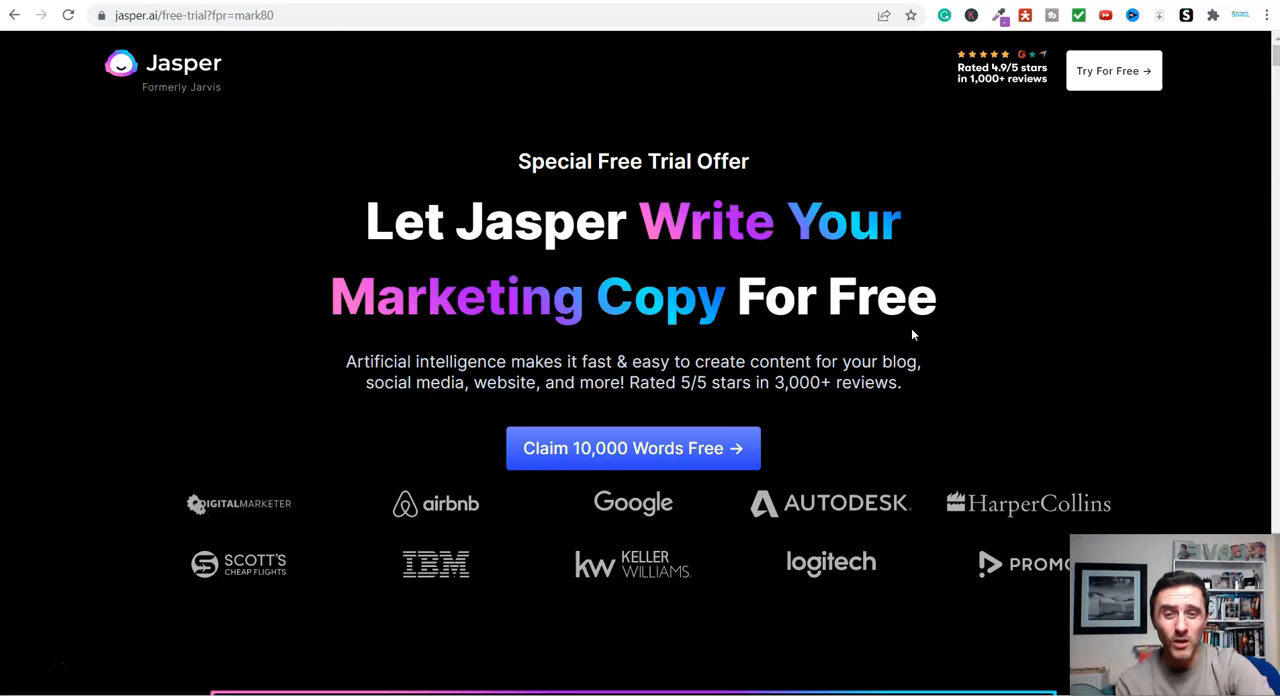
scroll("down", 3)
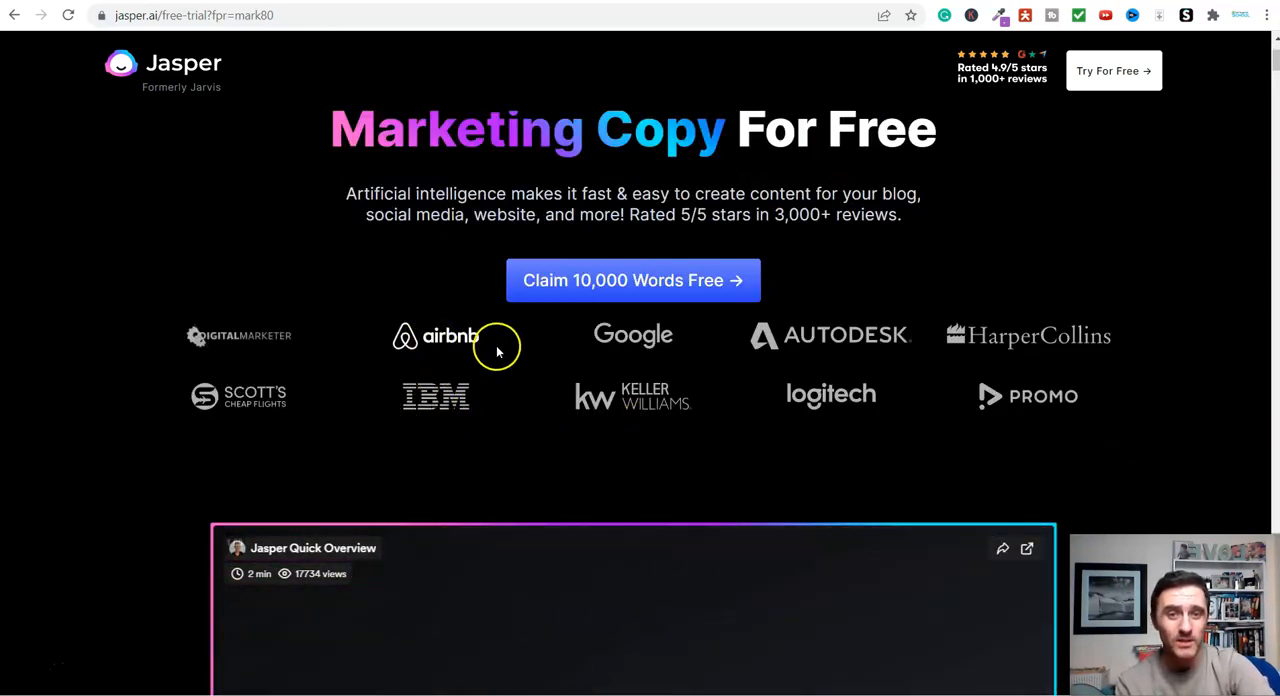
scroll("down", 3)
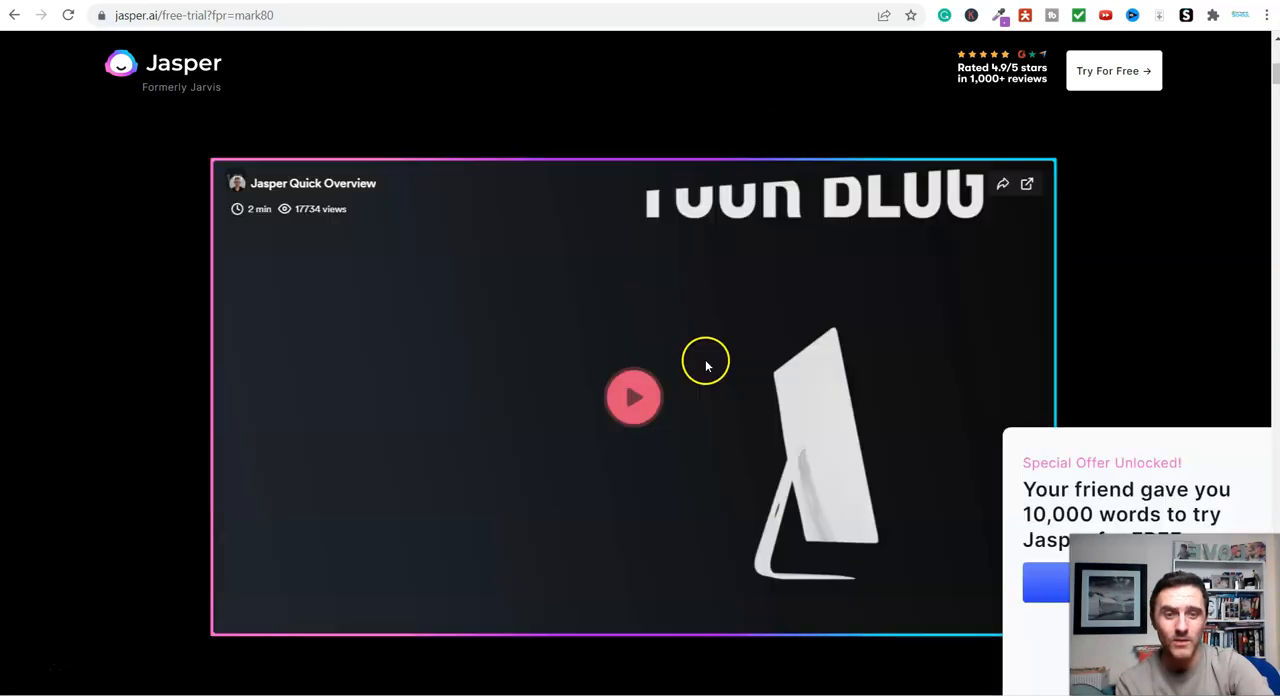
left_click(633, 397)
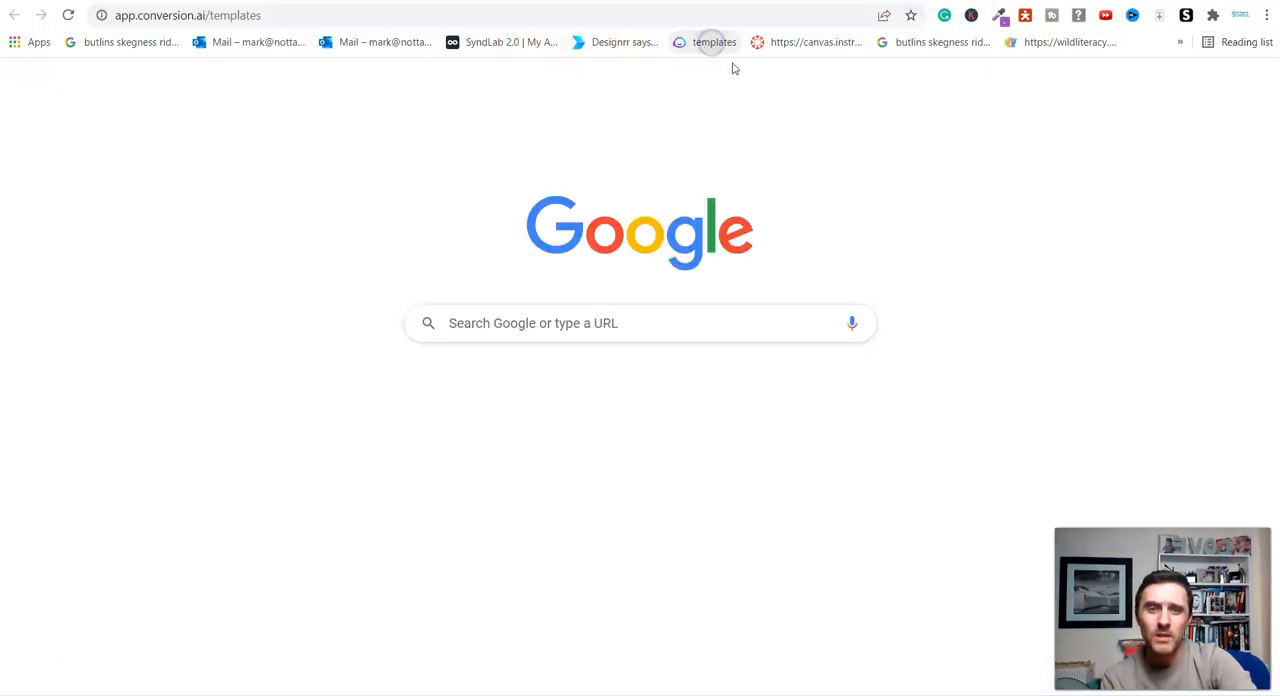
Open Jasper's templates library, filter to Blog templates, and choose Content Improver.
left_click(713, 42)
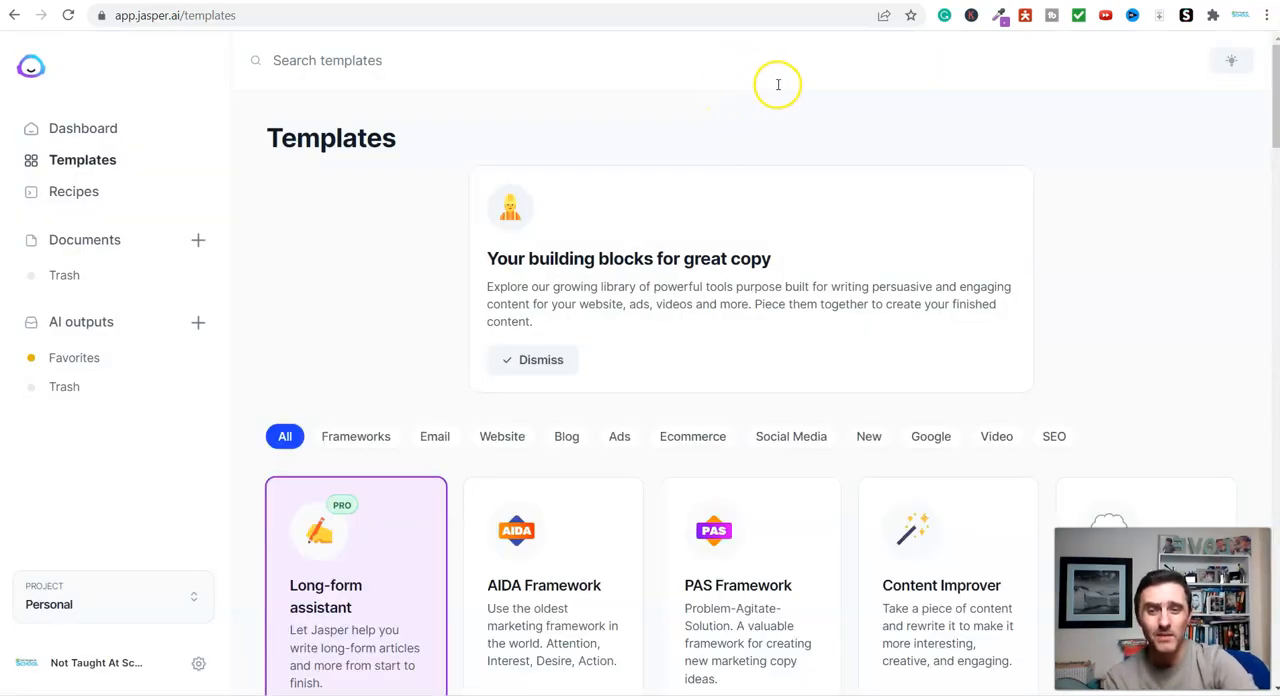
mouse_move(566, 436)
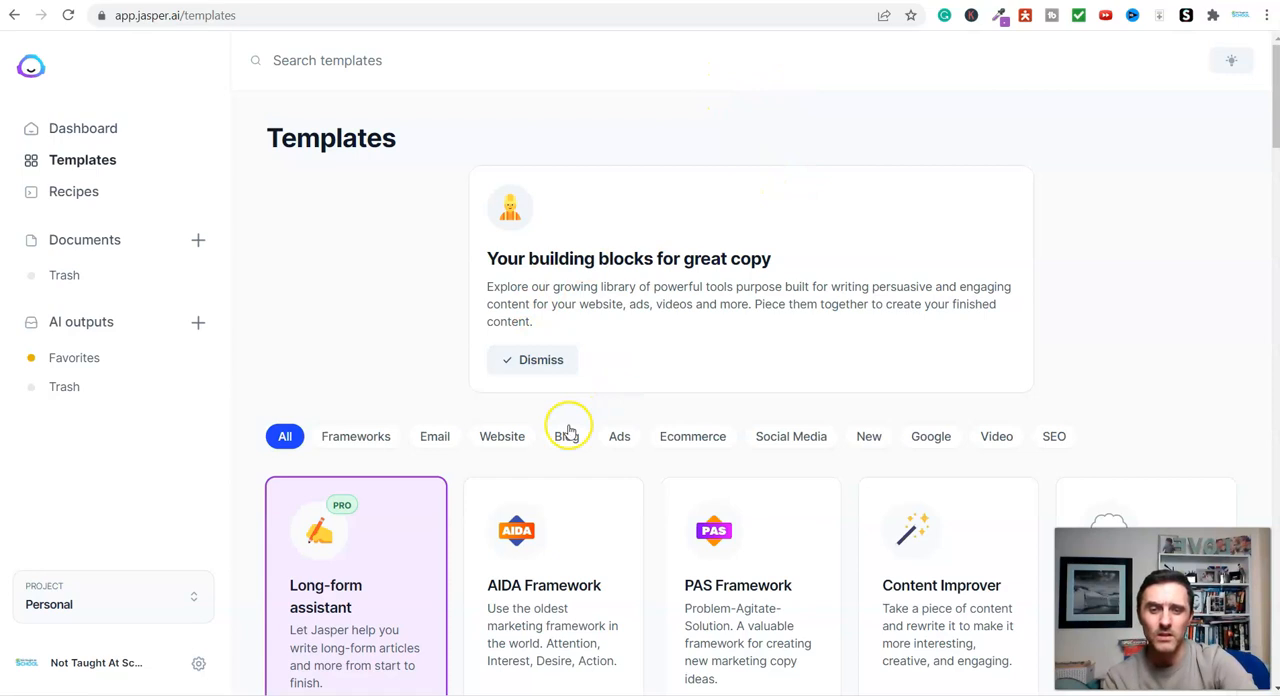
left_click(566, 436)
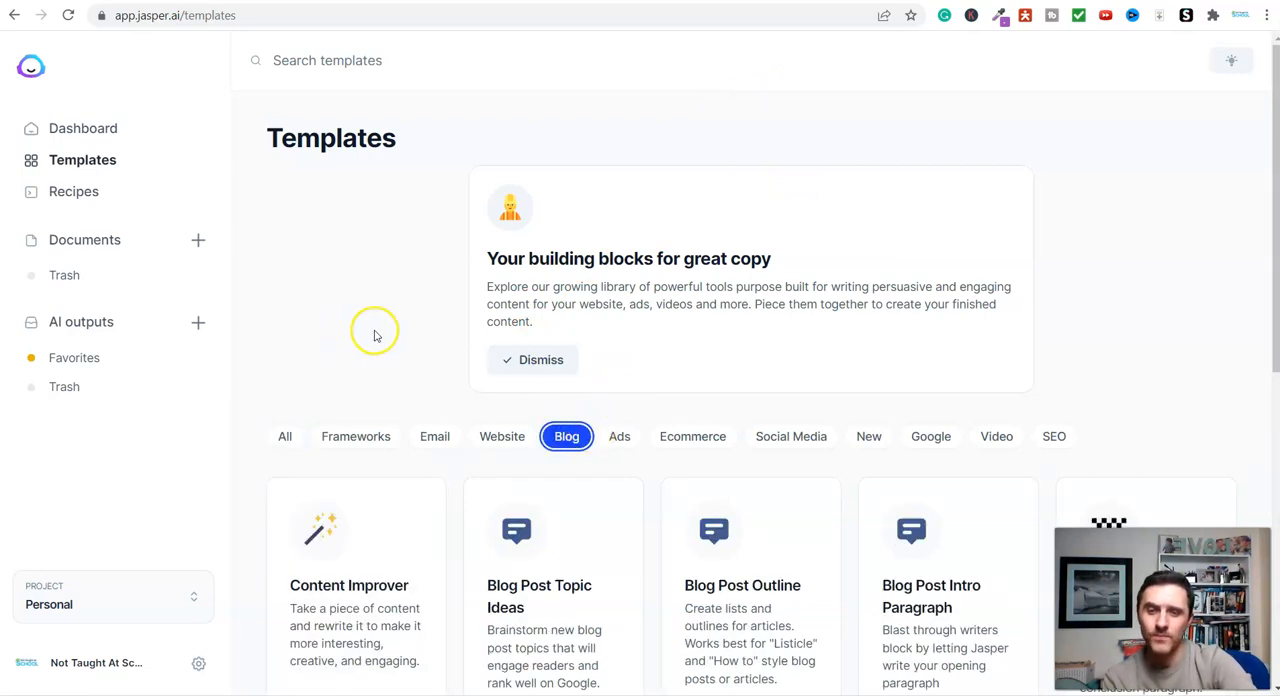
scroll("down", 3)
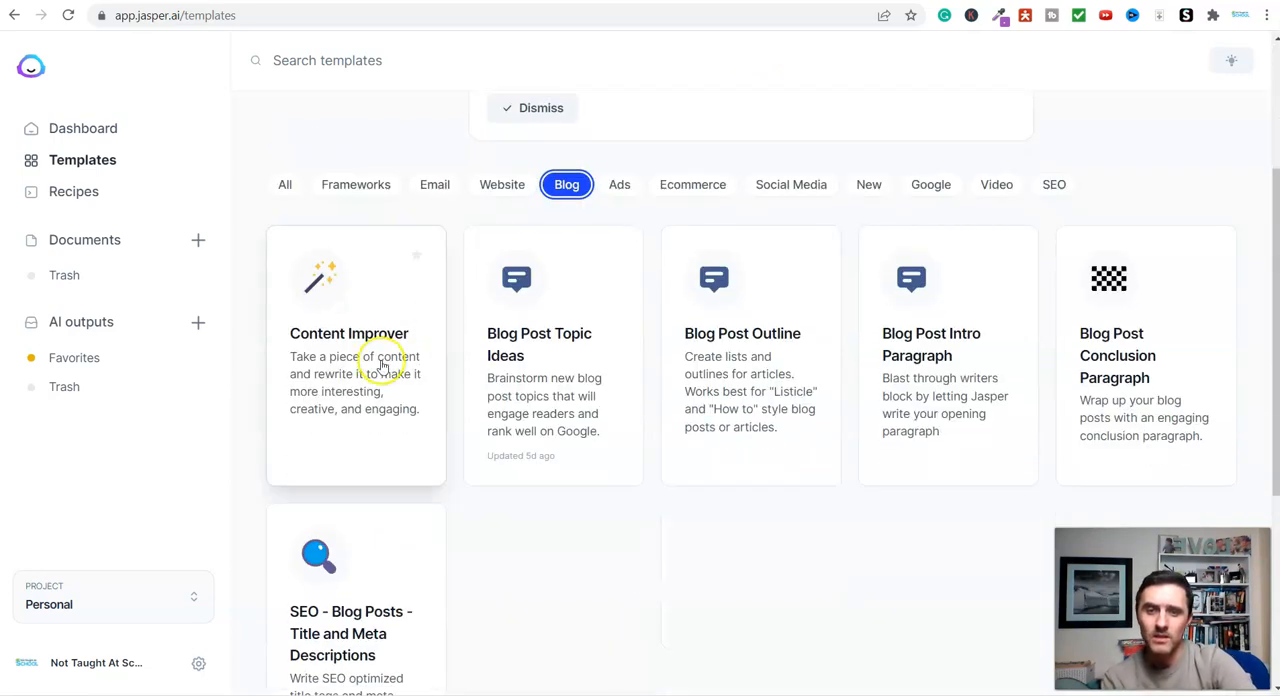
left_click(355, 355)
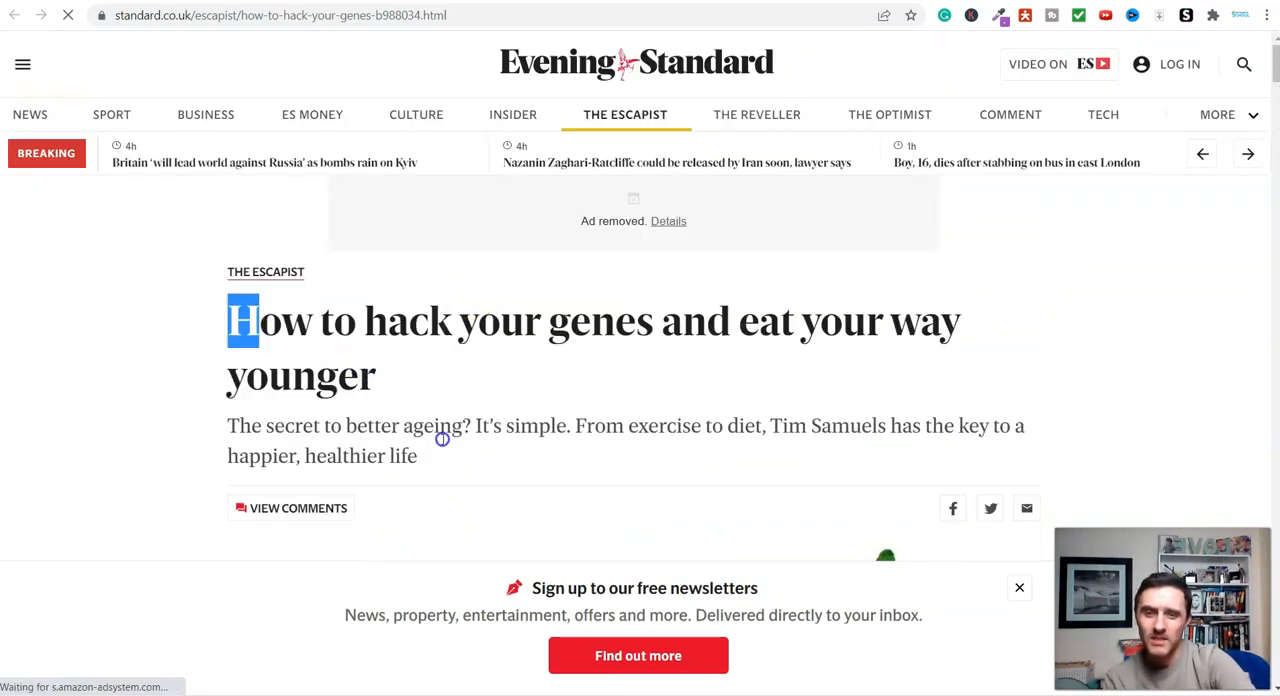
Replace Content with 'How to hack your genes and eat your way younger' plus its opening paragraph; clear 'expert' tone.
right_click(440, 450)
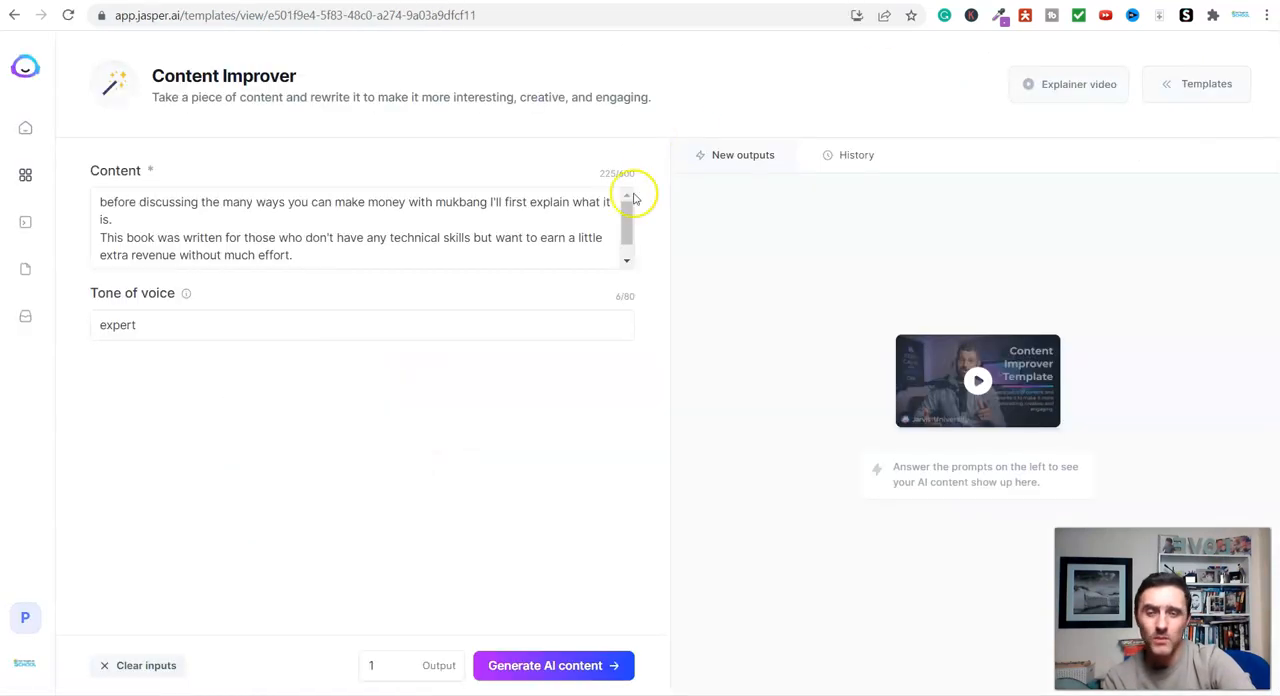
left_click_drag(115, 218, 293, 255)
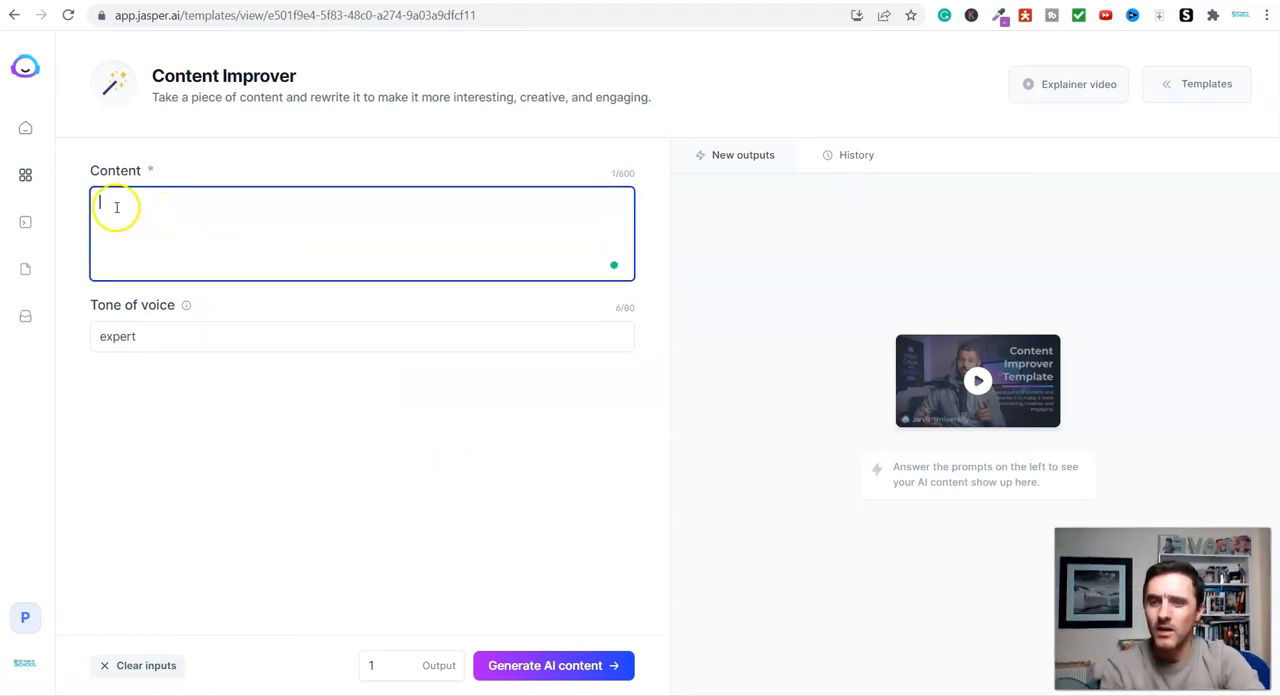
type("How to hack your genes and eat your way younger")
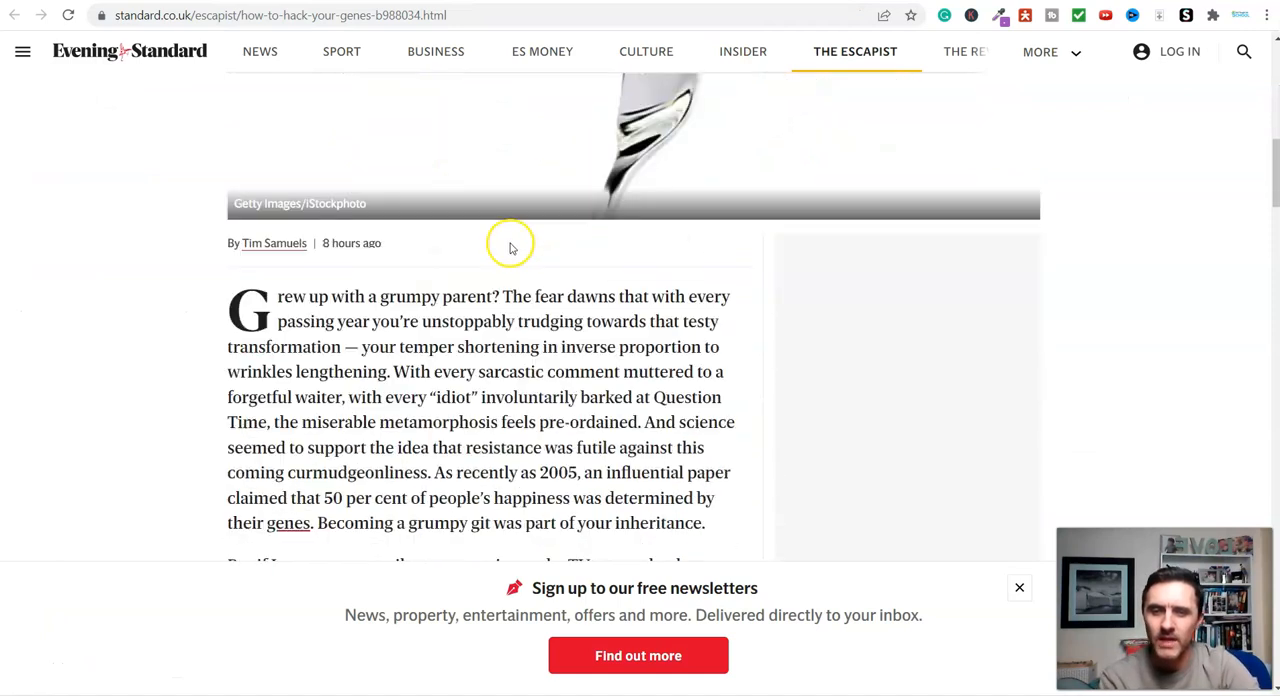
scroll("down", 3)
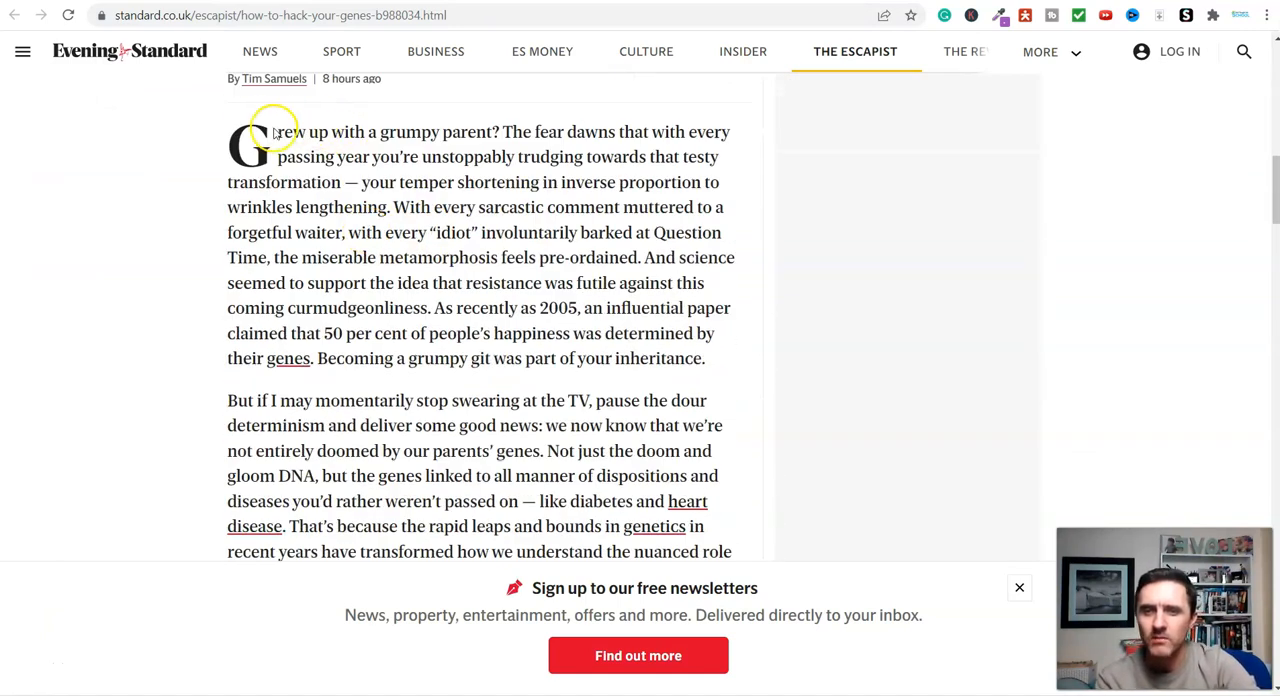
left_click_drag(277, 131, 578, 308)
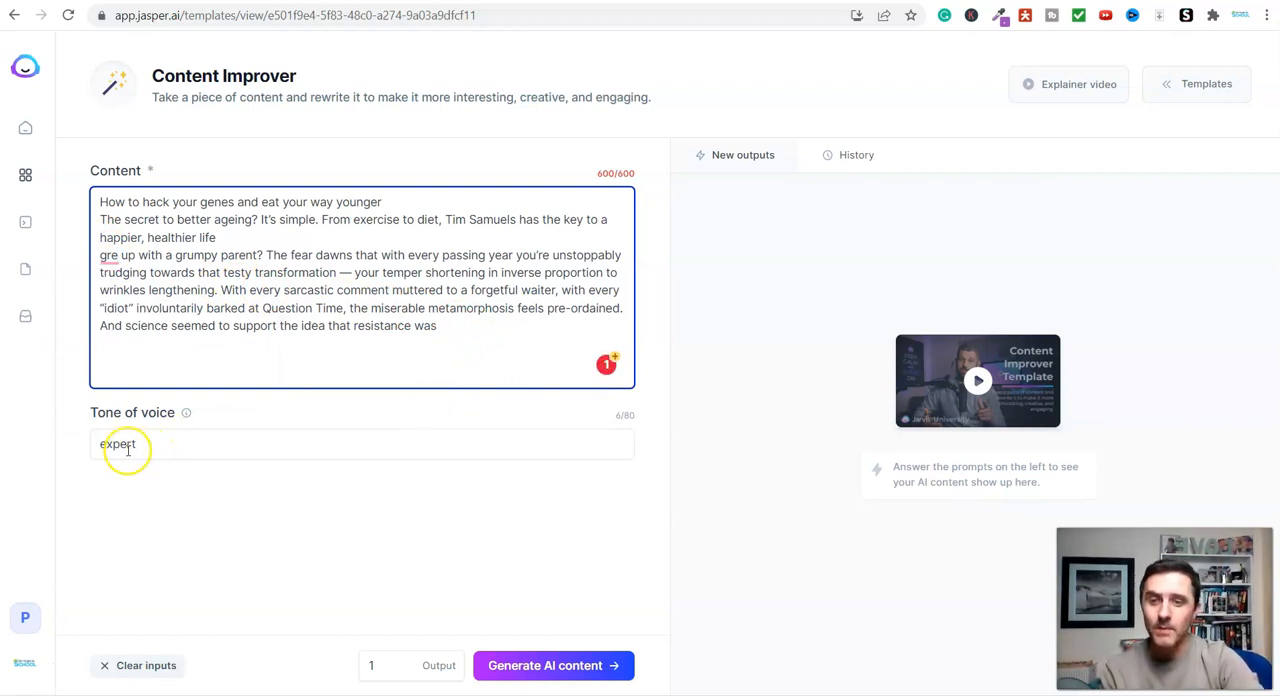
left_click(150, 443)
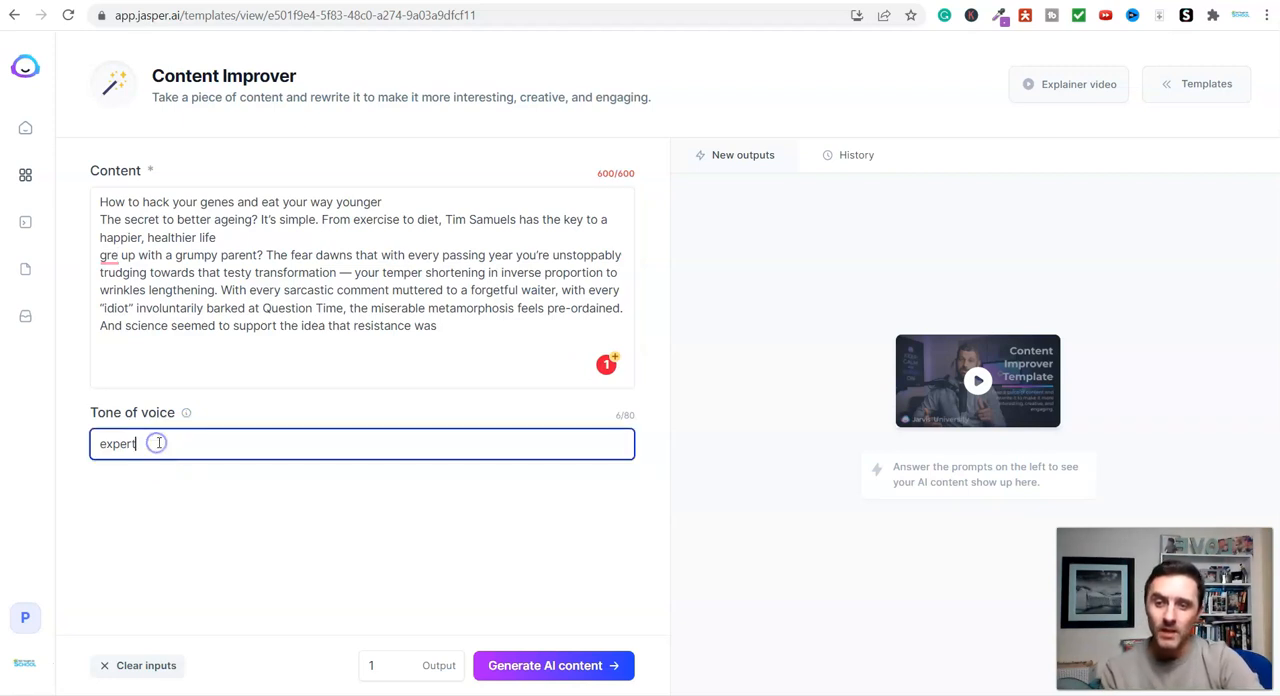
key("Backspace")
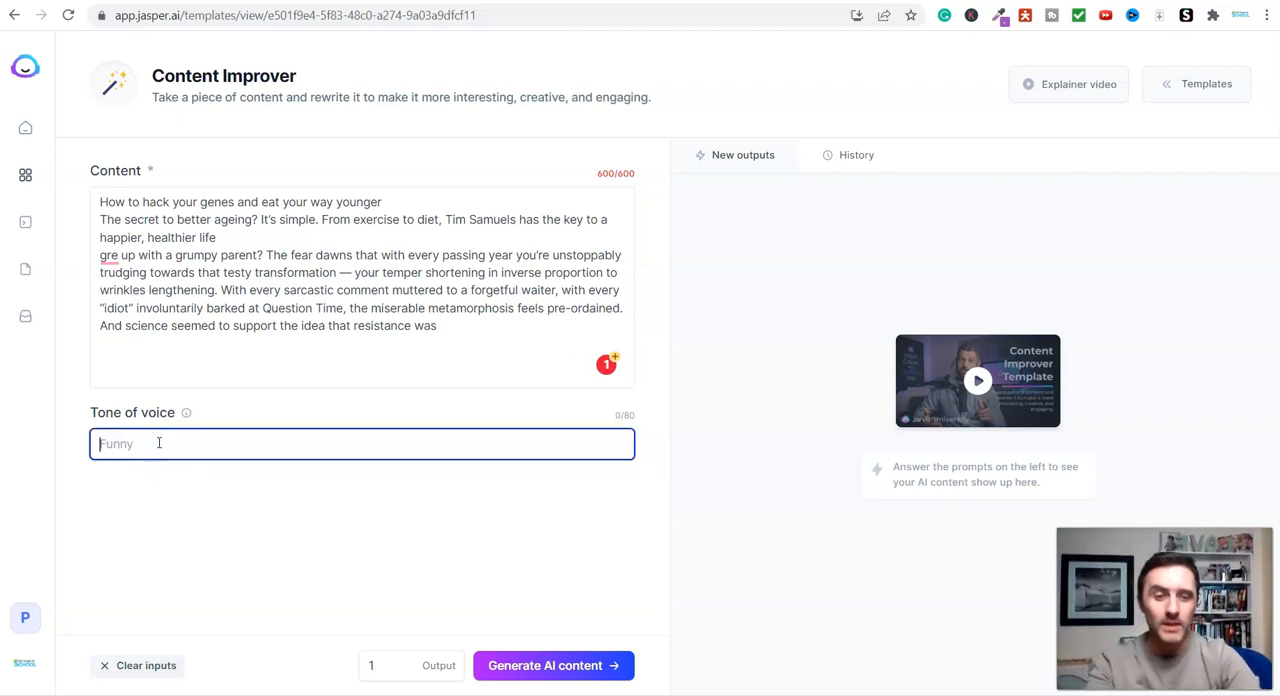
mouse_move(283, 395)
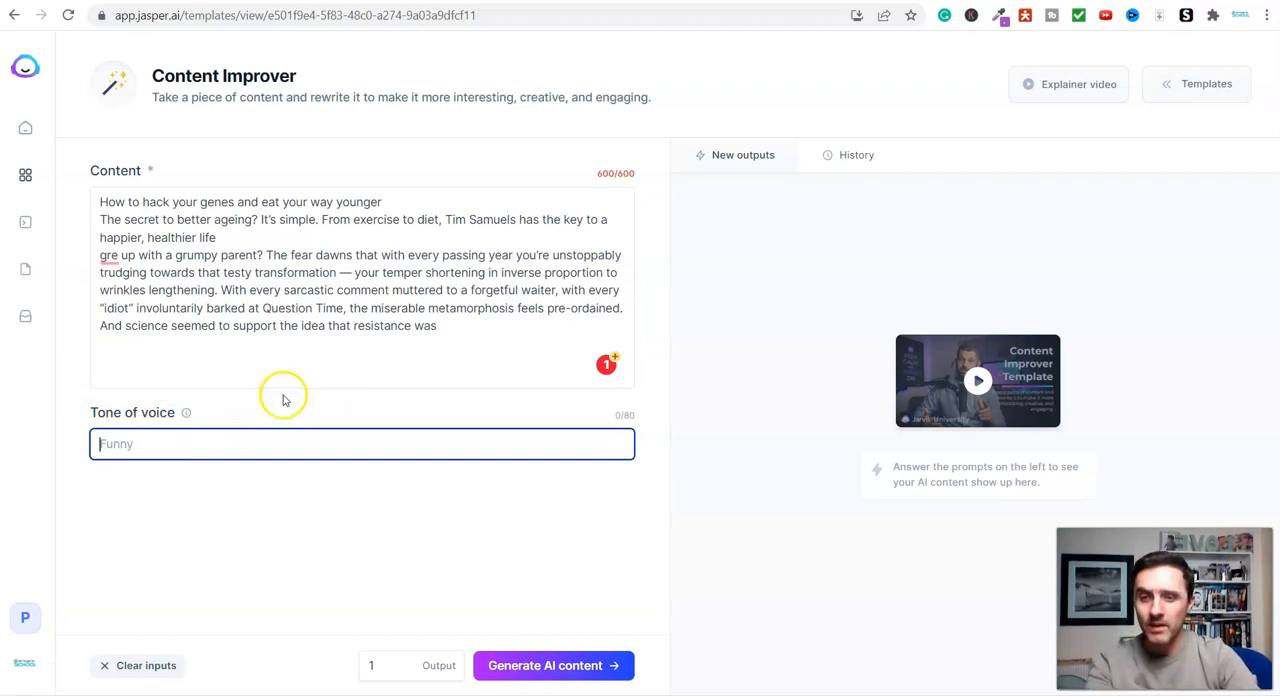
mouse_move(186, 412)
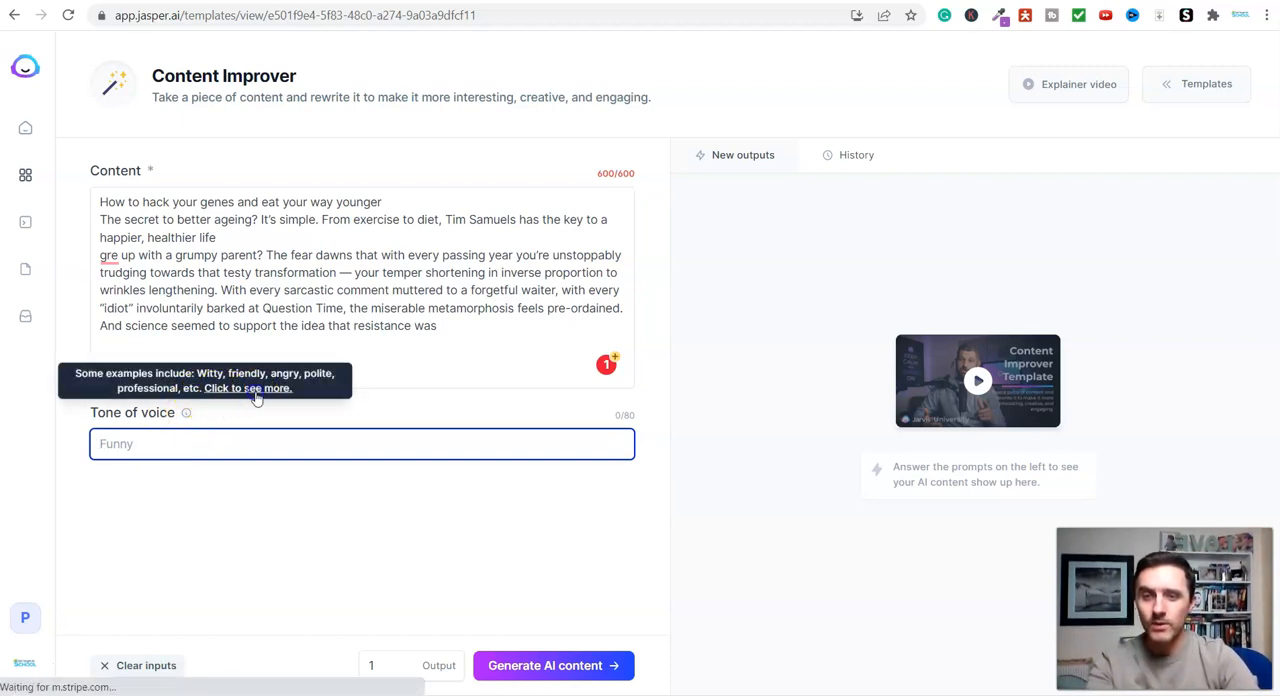
left_click(247, 388)
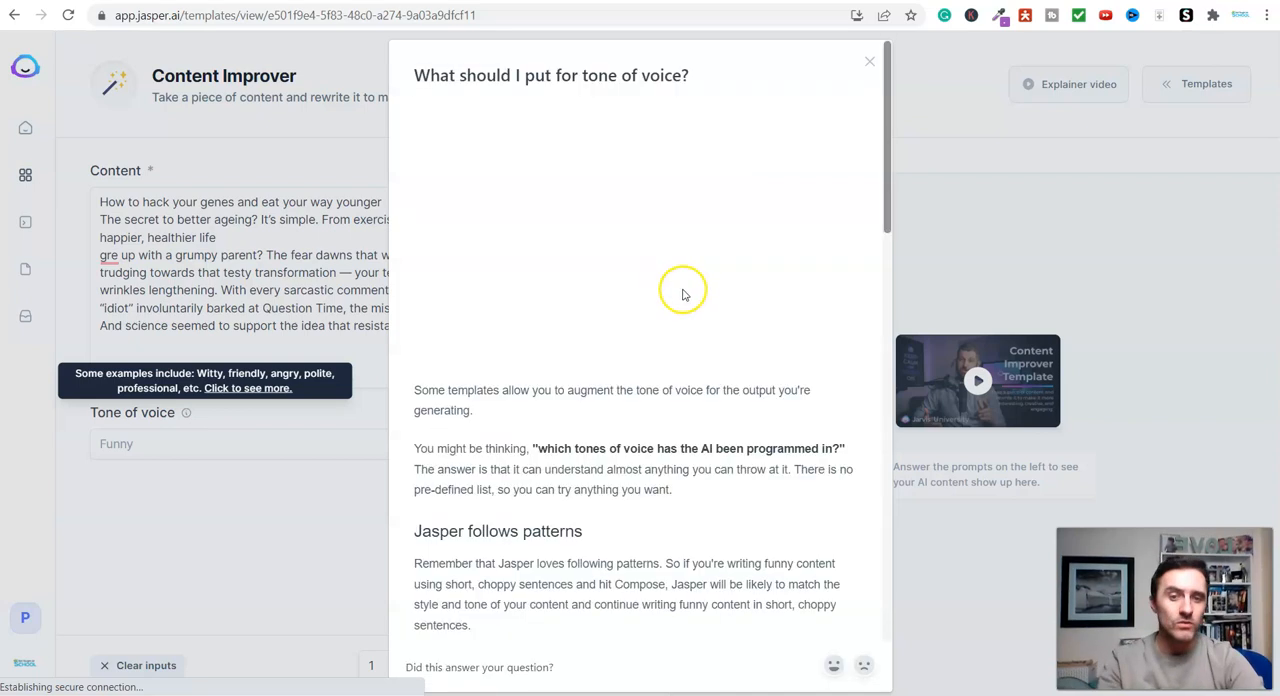
scroll("down", 3)
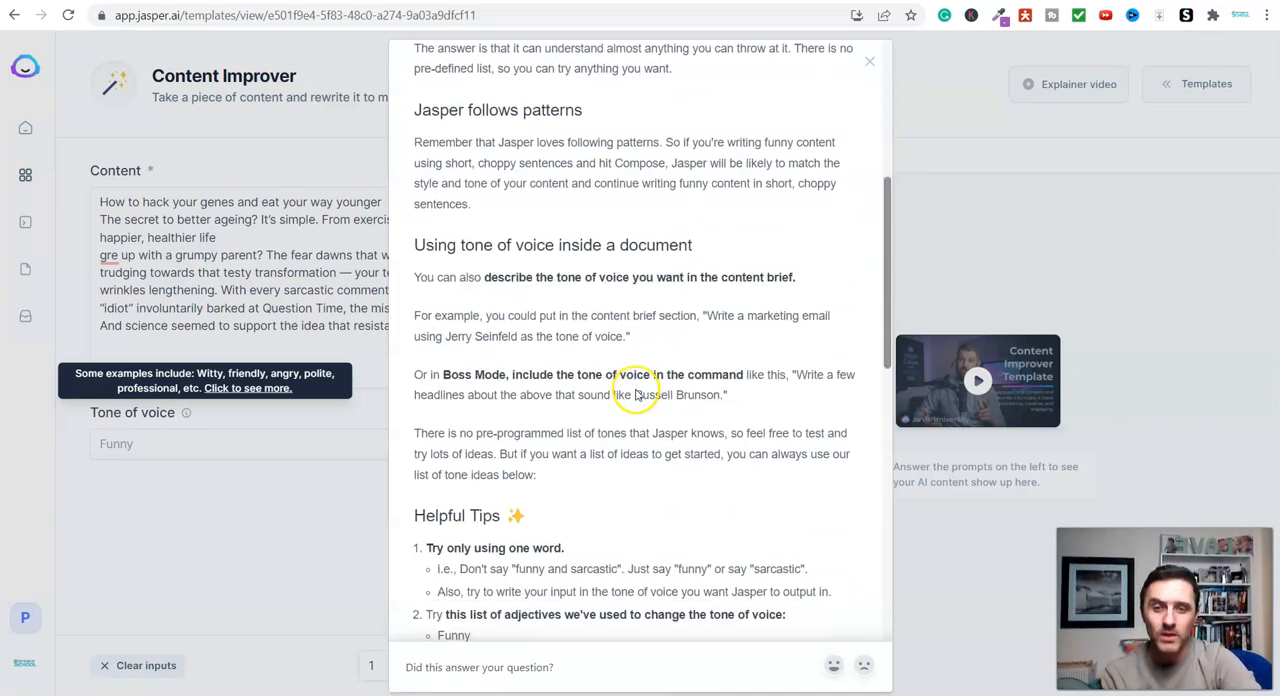
scroll("down", 3)
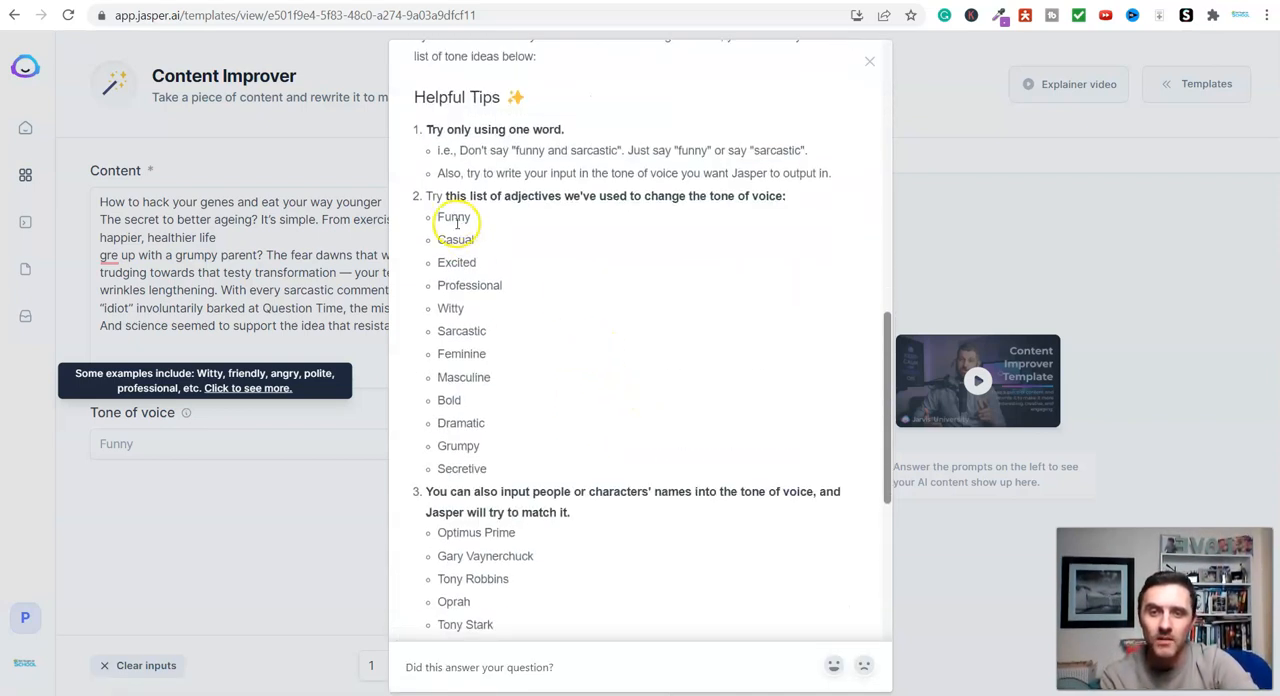
mouse_move(515, 420)
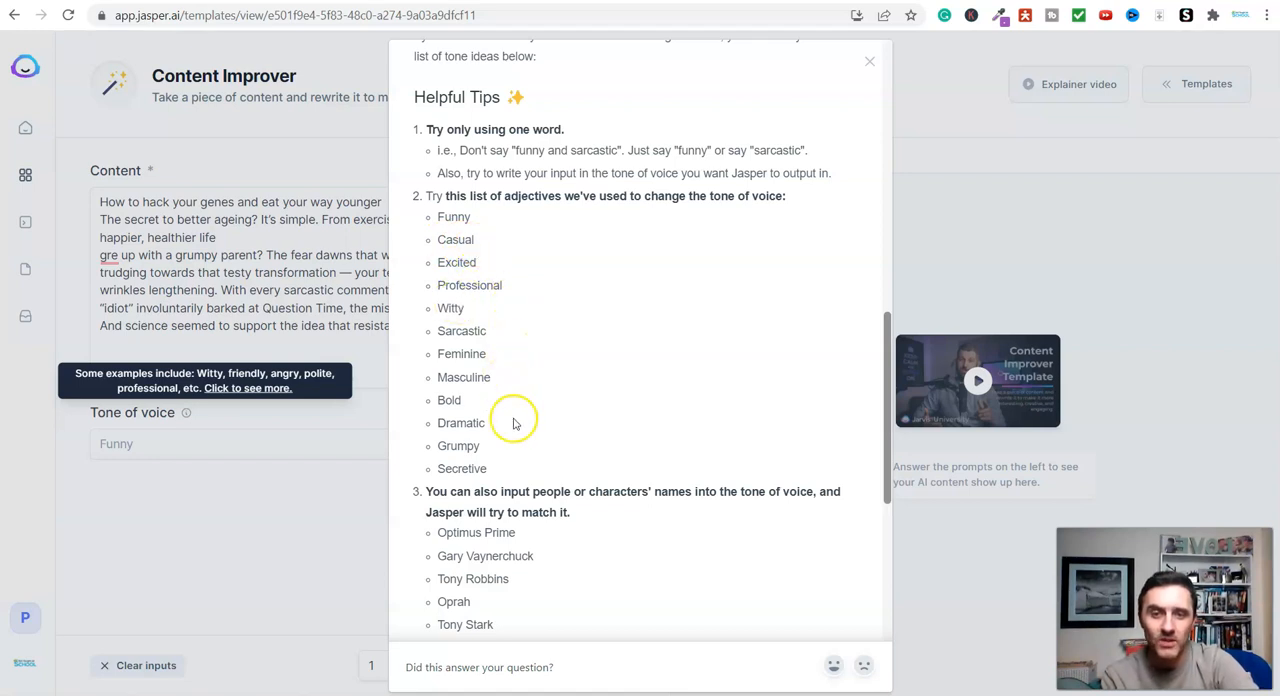
scroll("down", 3)
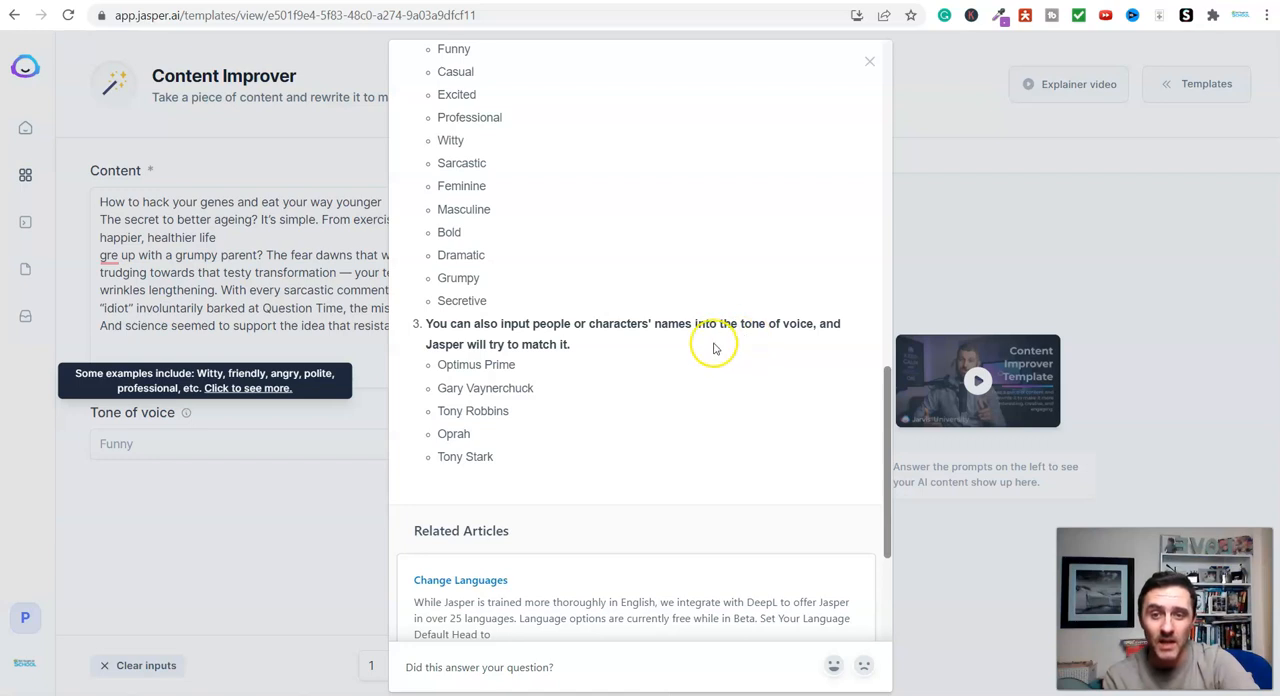
mouse_move(518, 463)
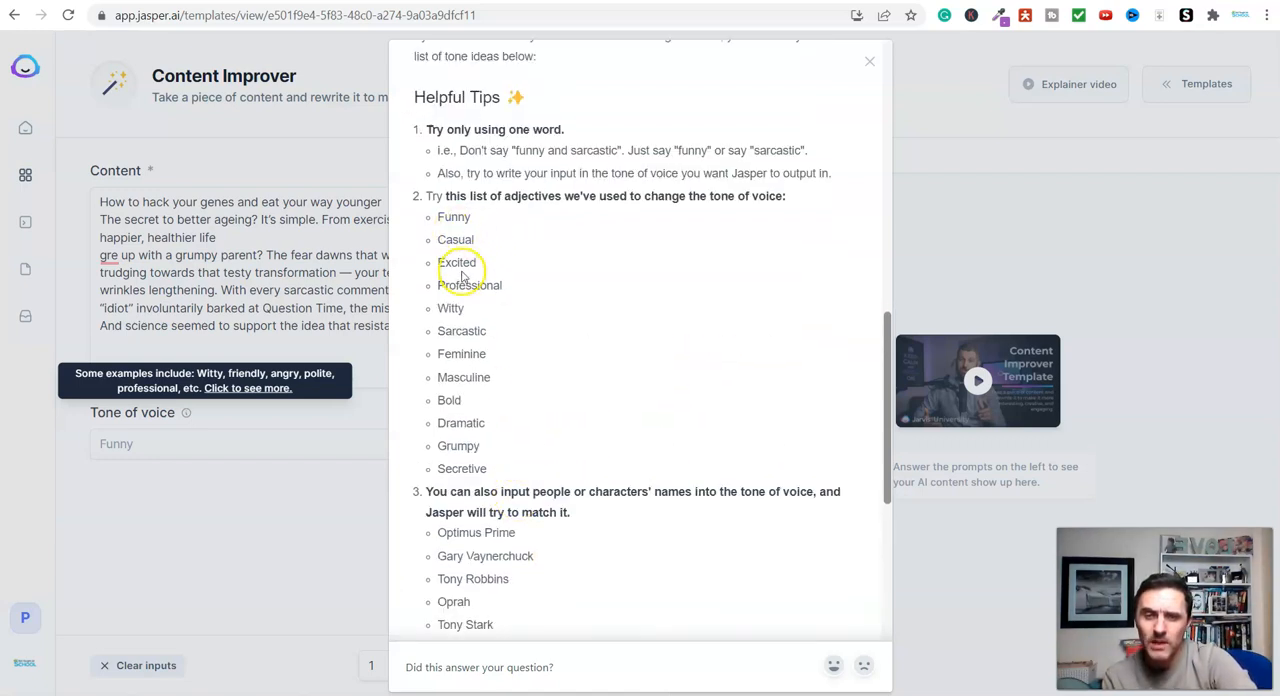
double_click(456, 262)
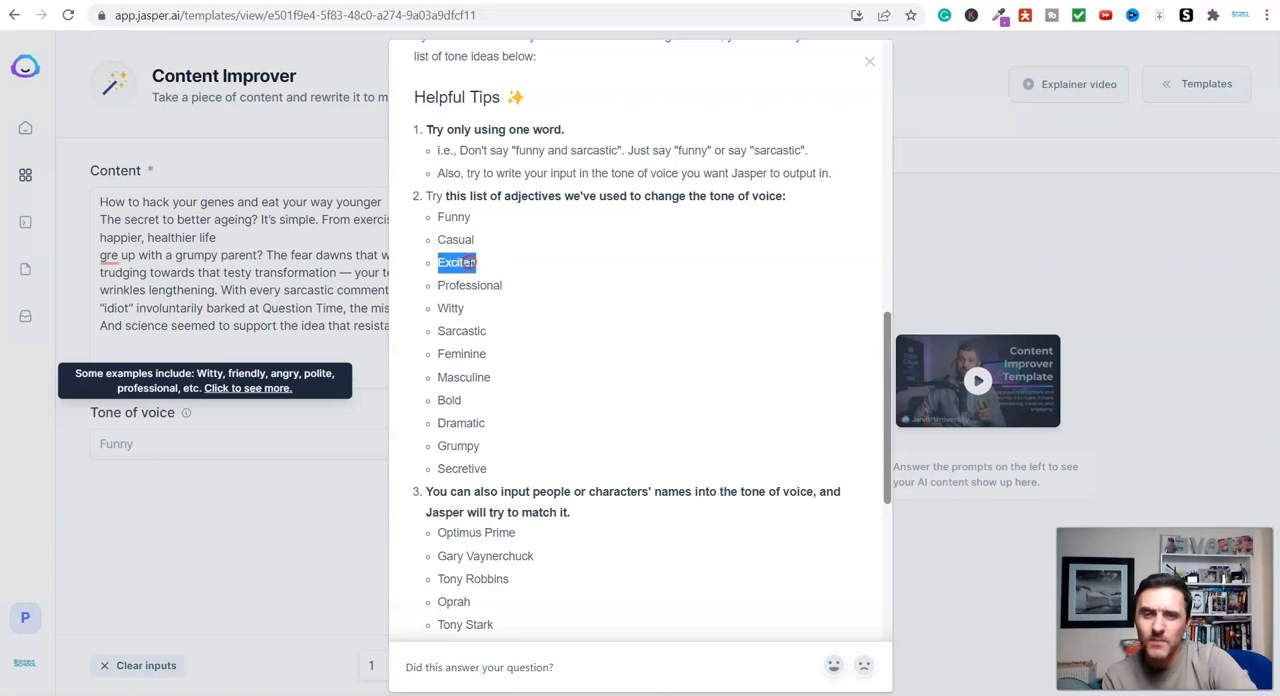
left_click(869, 61)
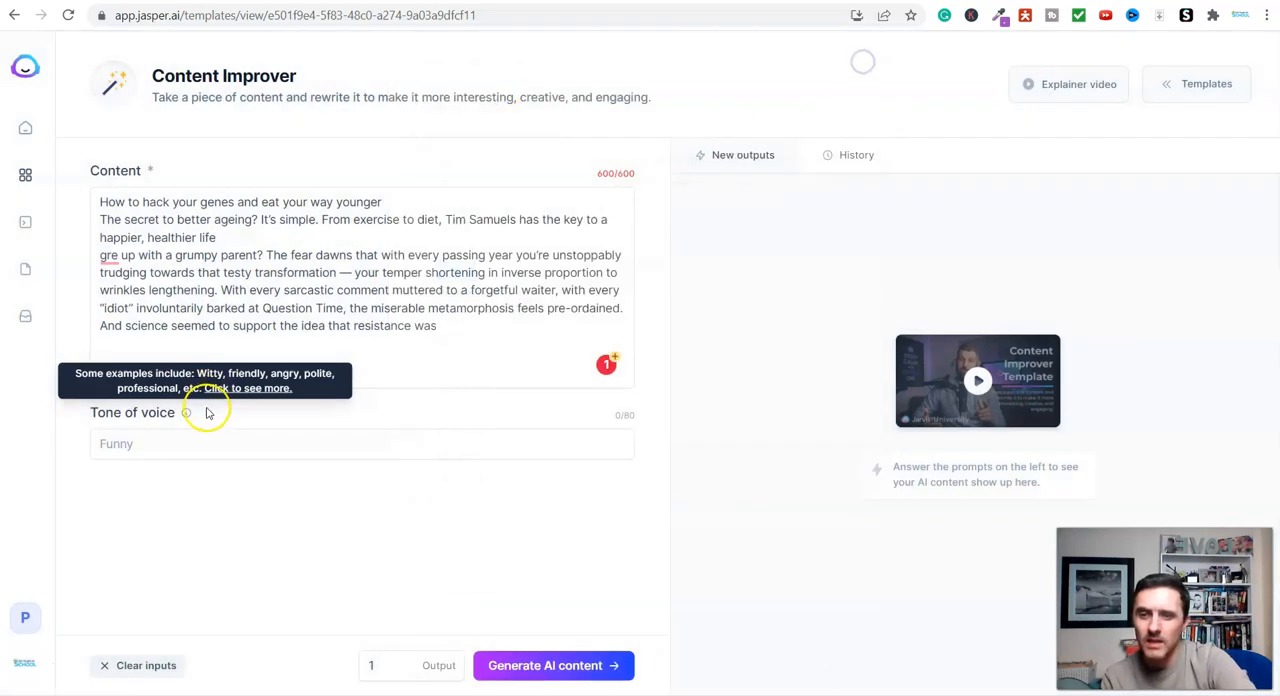
Set the tone to Excited and Outputs to 2, then generate the rewrites.
type("Excited")
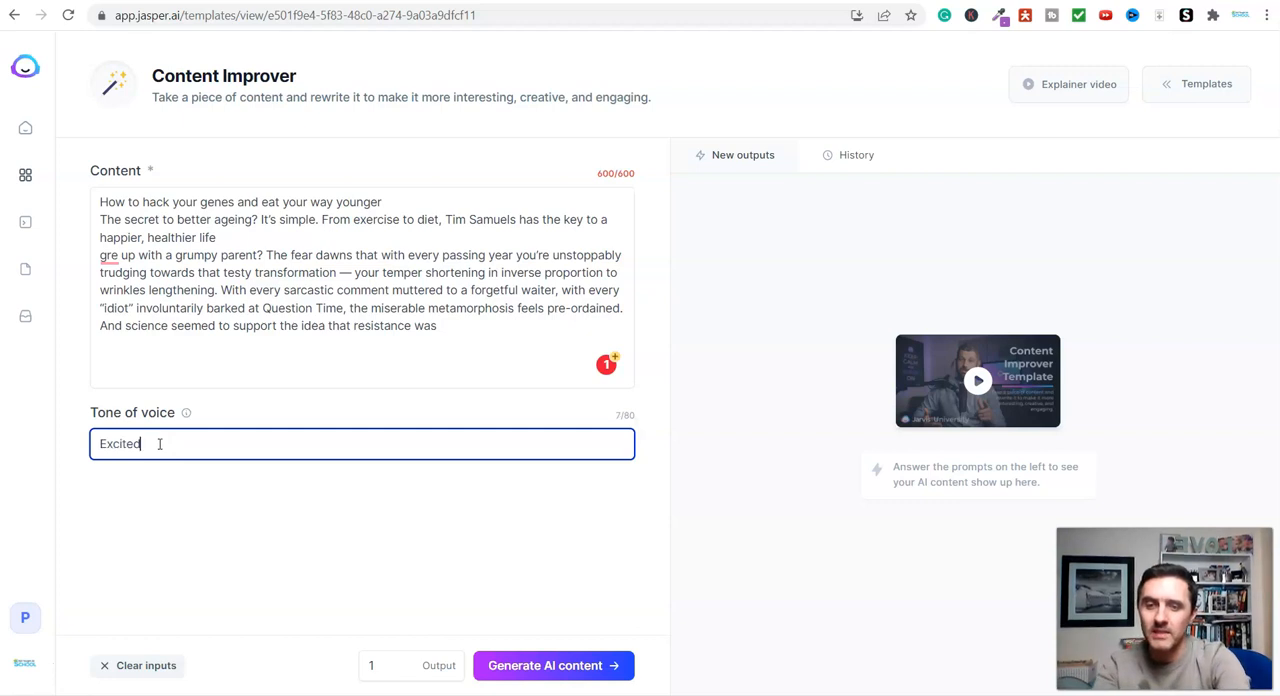
mouse_move(437, 630)
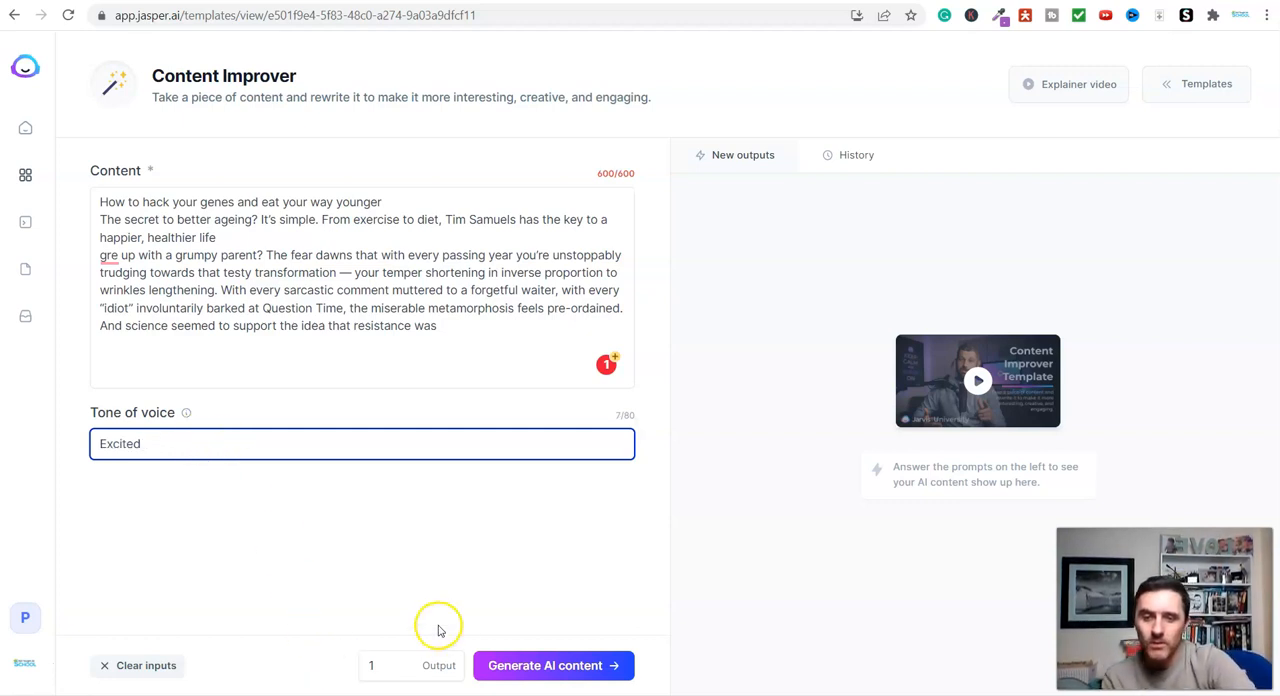
left_click(371, 665)
type("2")
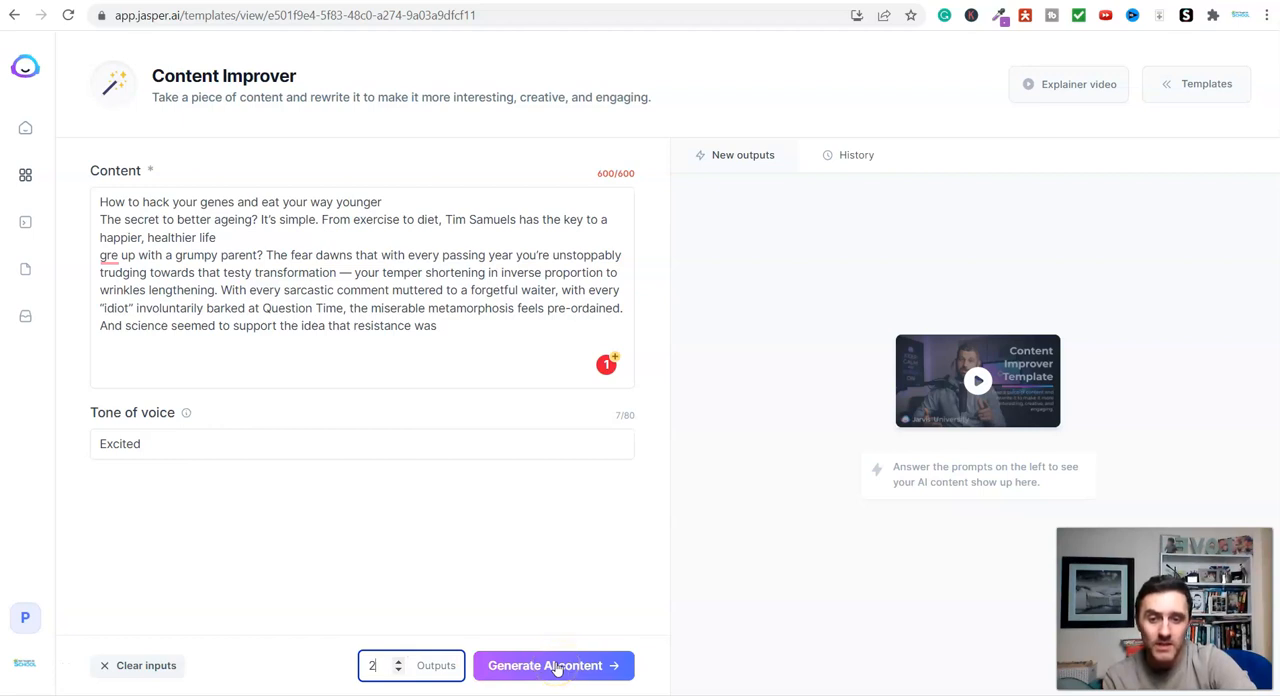
left_click(553, 665)
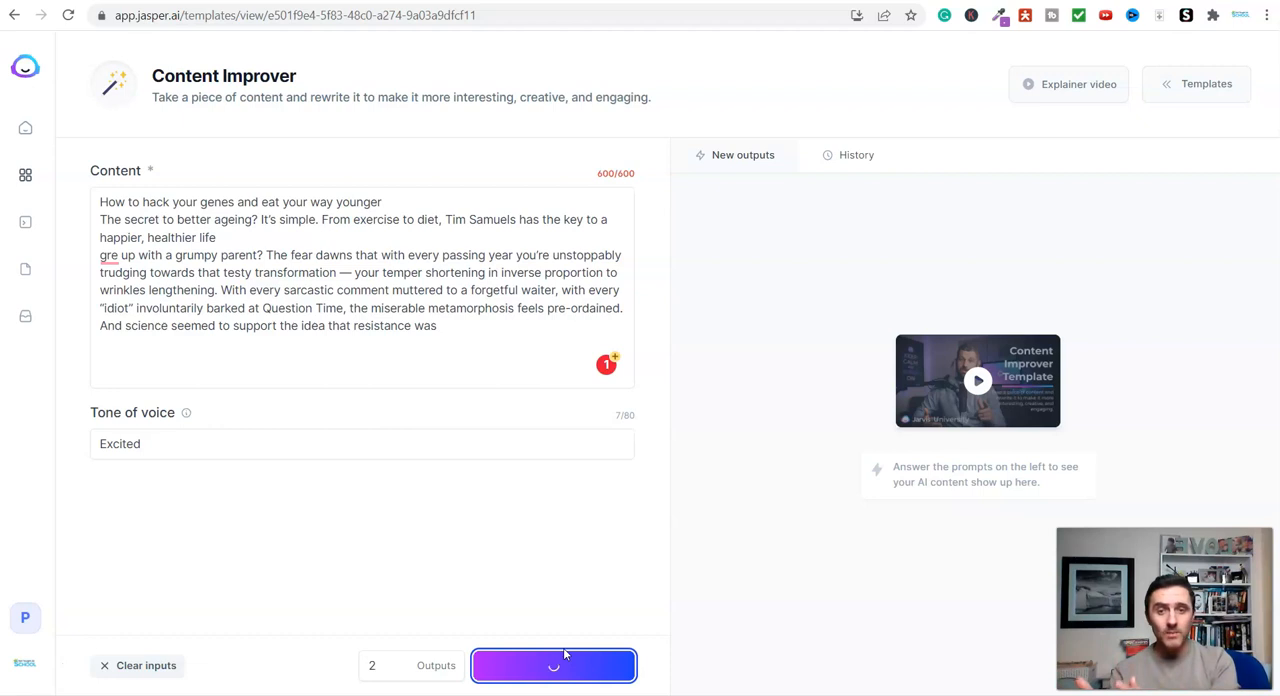
left_click(553, 665)
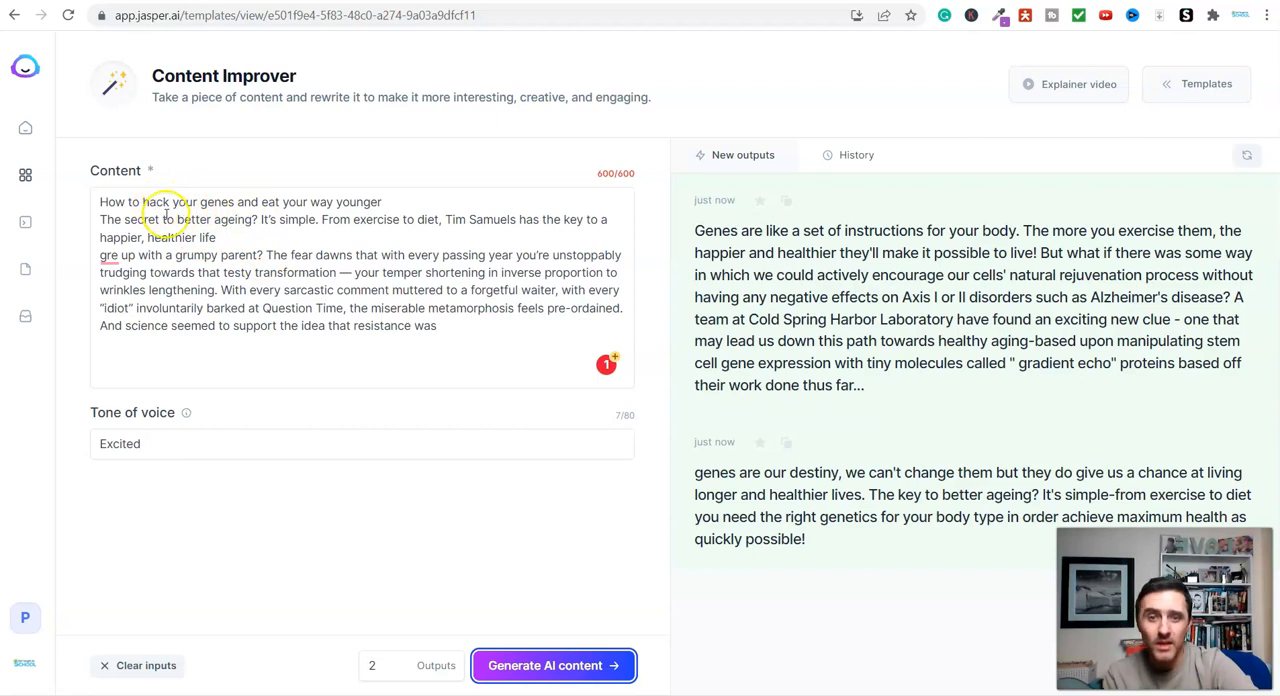
left_click(280, 201)
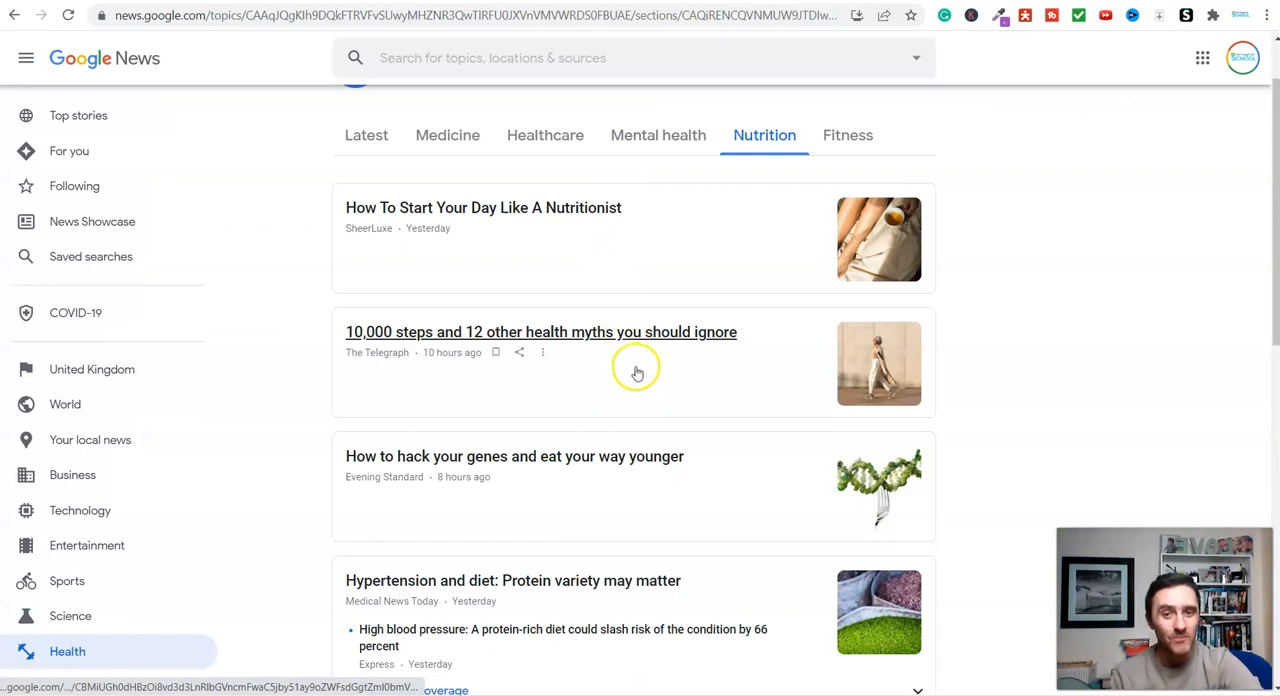
mouse_move(637, 377)
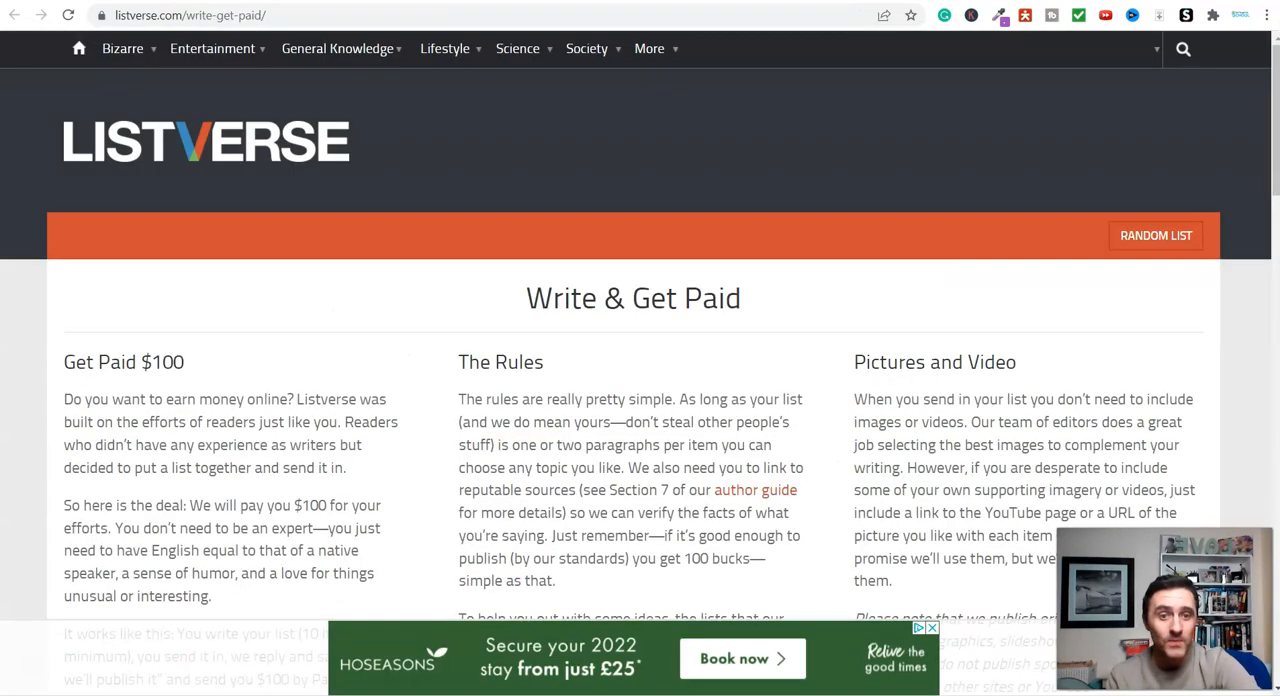
Scroll through Listverse's Write & Get Paid payment terms and rules.
scroll("down", 3)
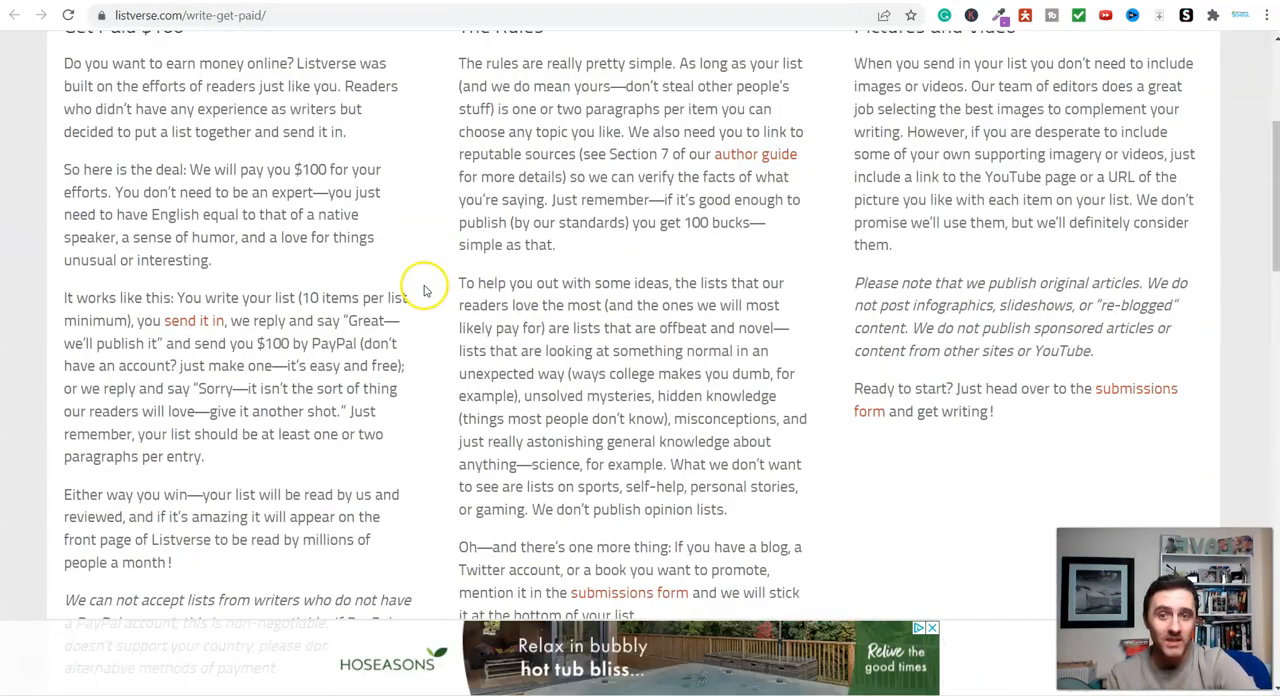
scroll("up", 3)
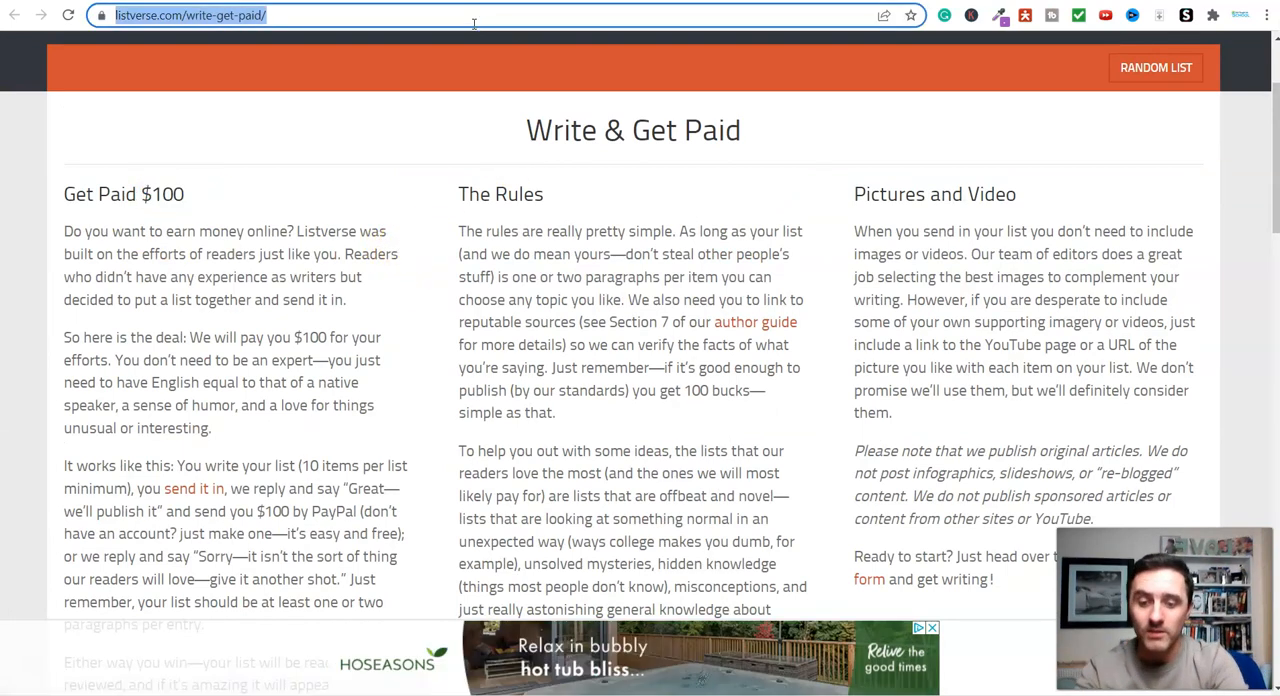
Search Google for 'get paid to write articles' and scroll through the results.
type("get paid to")
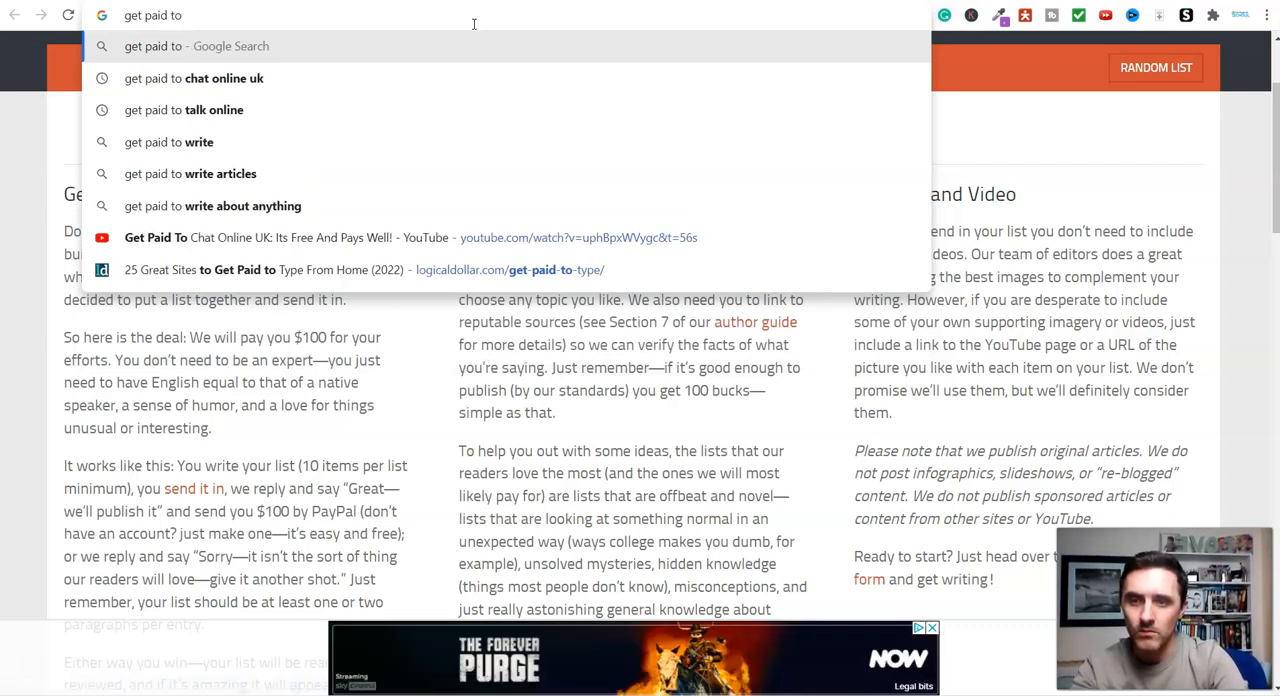
left_click(190, 173)
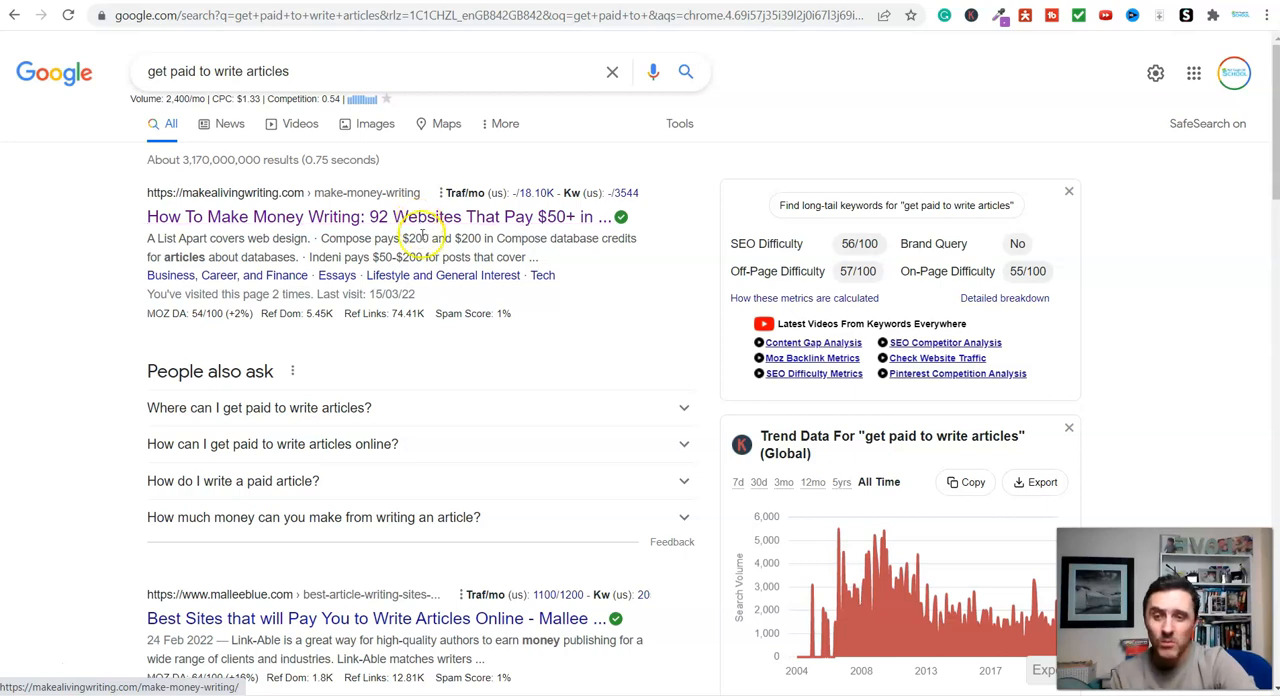
scroll("down", 3)
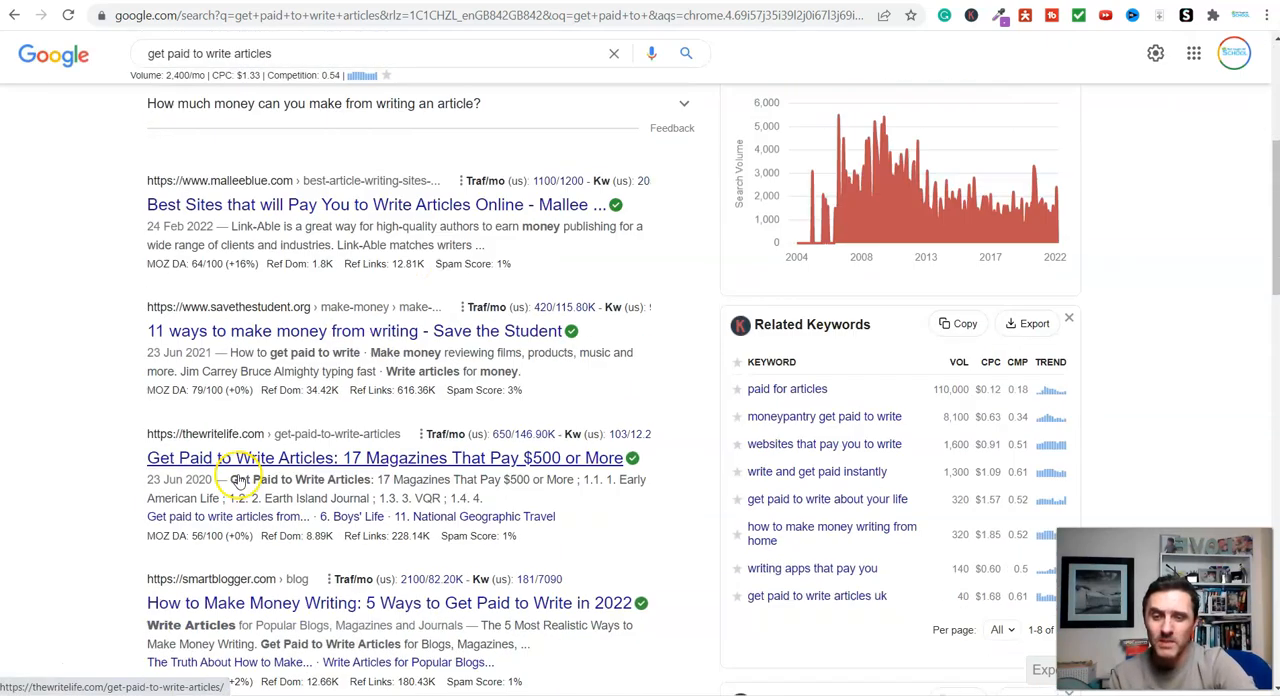
scroll("down", 3)
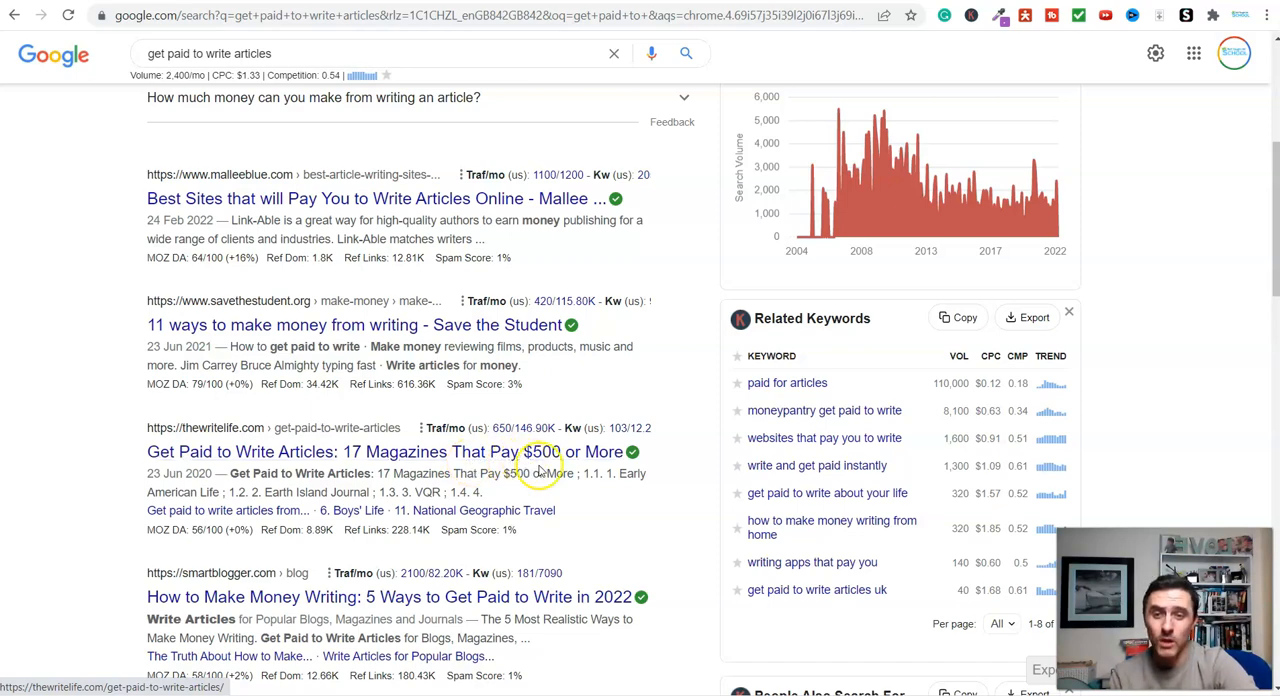
scroll("down", 3)
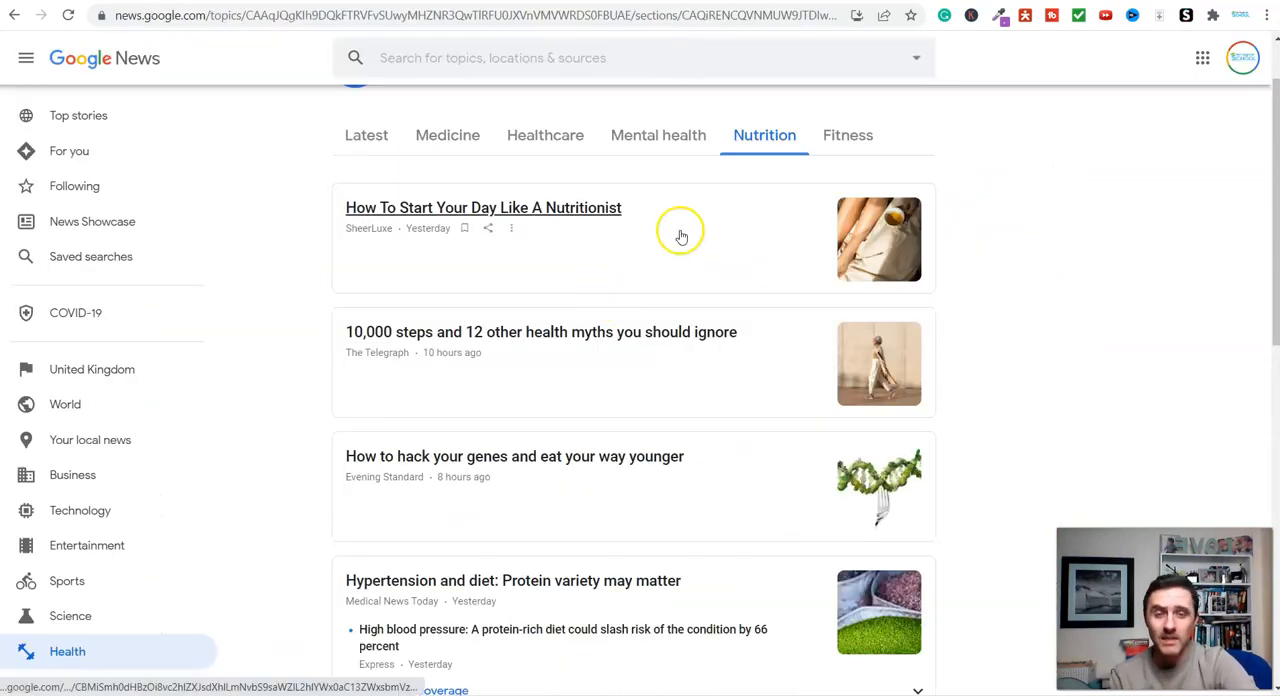
mouse_move(680, 331)
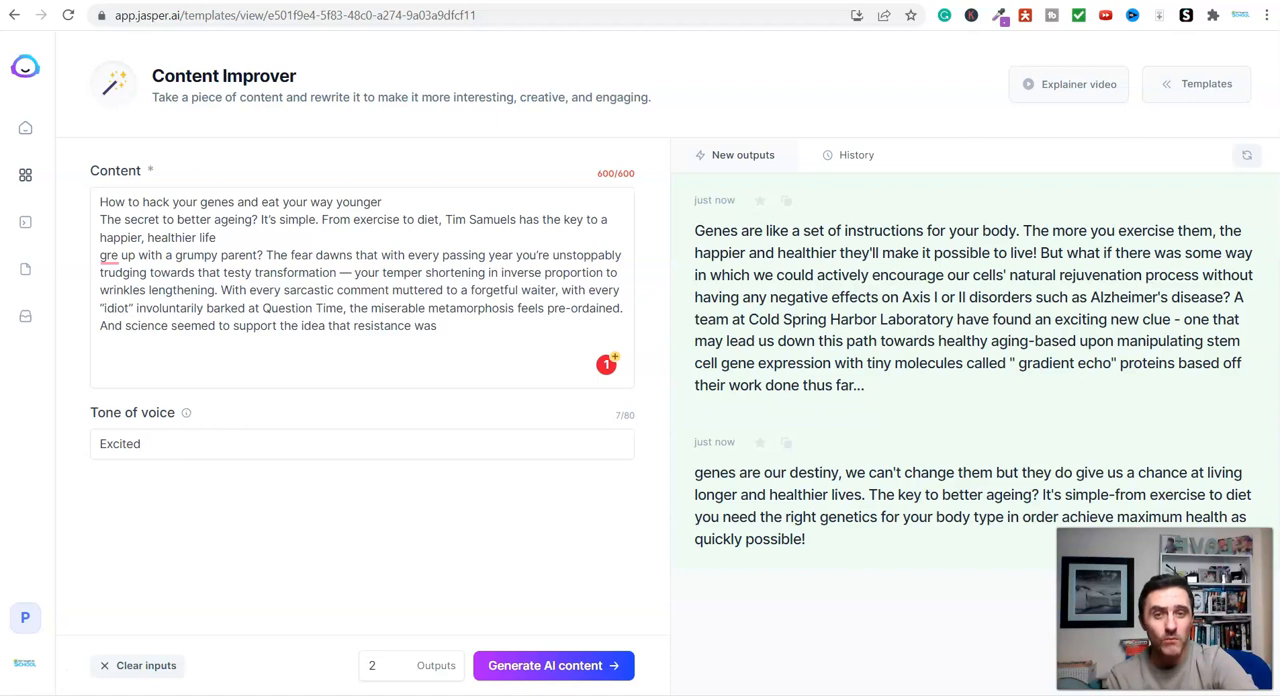
mouse_move(874, 362)
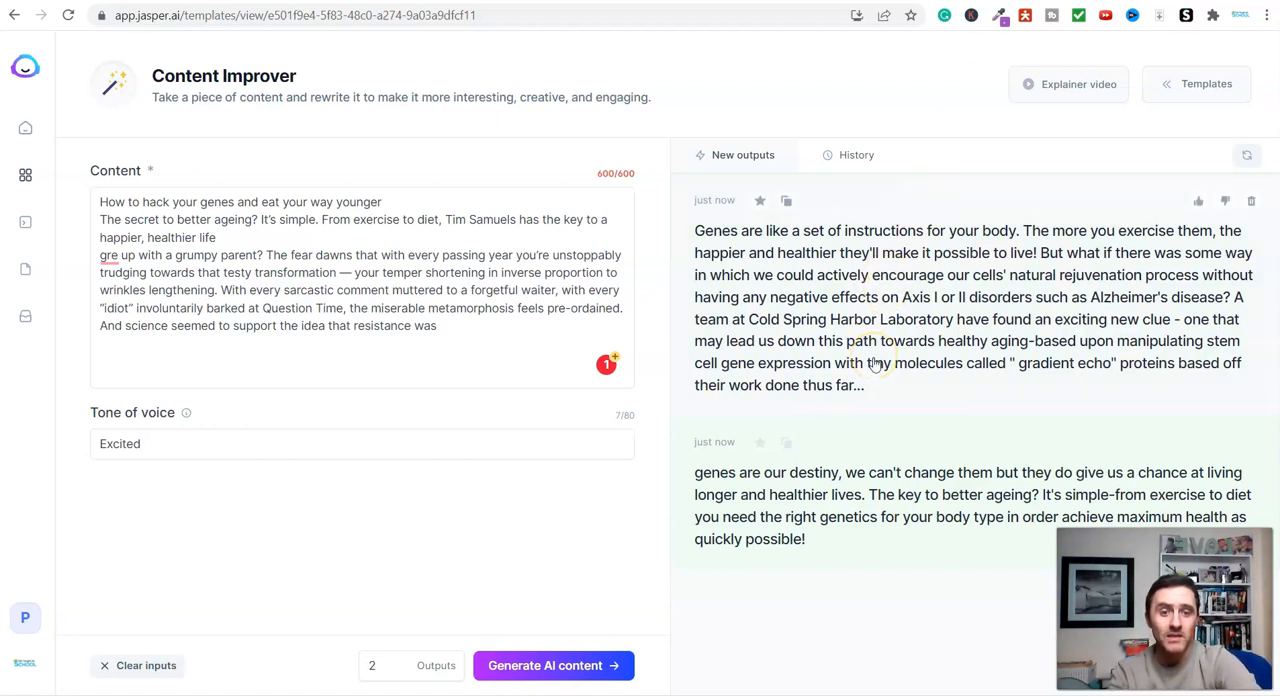
mouse_move(977, 261)
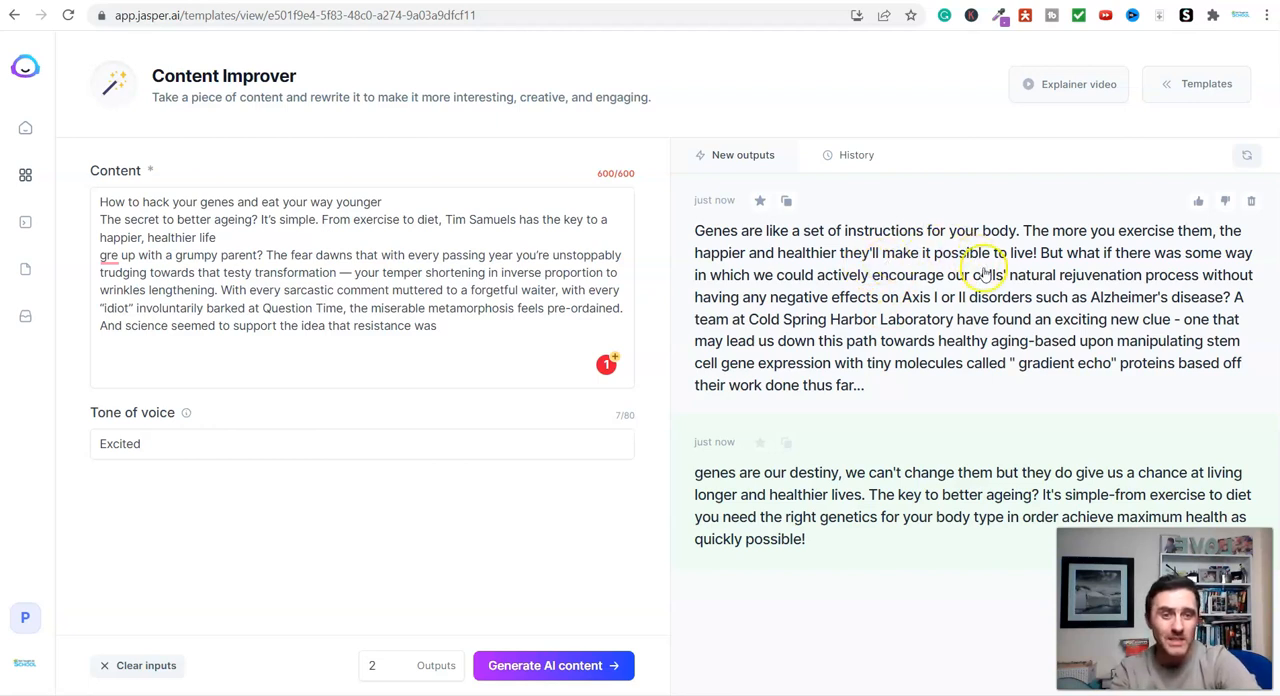
mouse_move(534, 44)
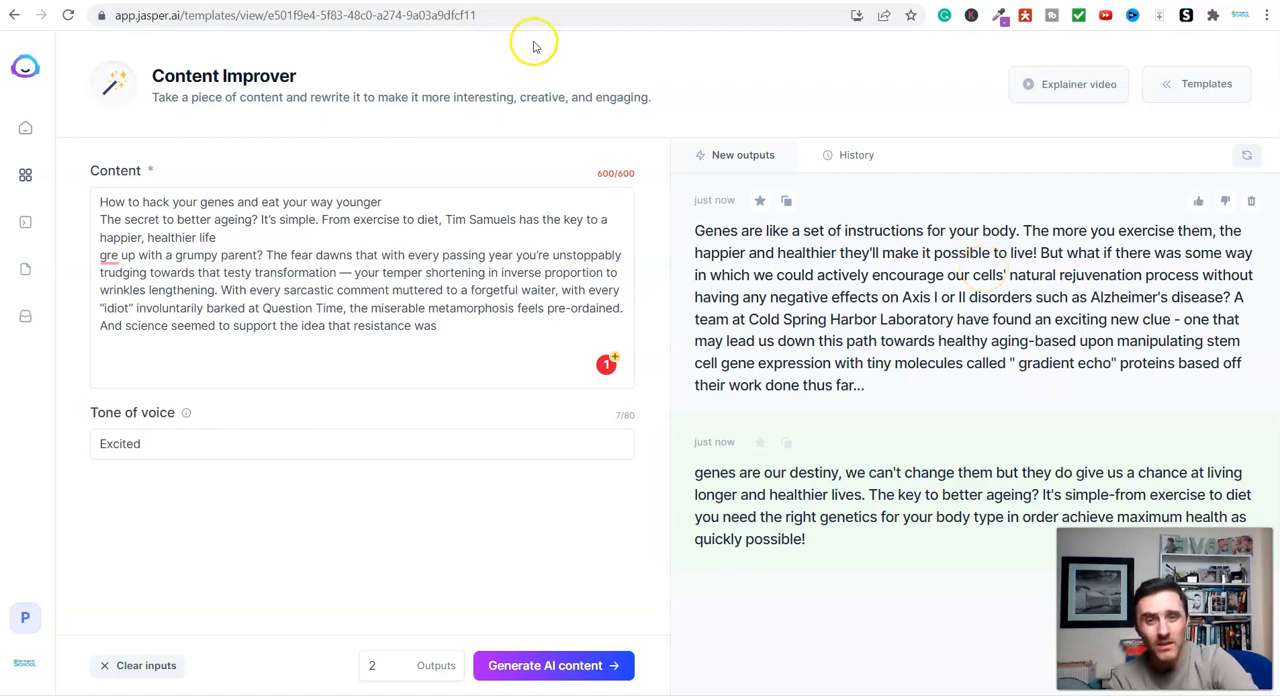
Navigate to spinbot.com from the address bar.
type("spinbot.com")
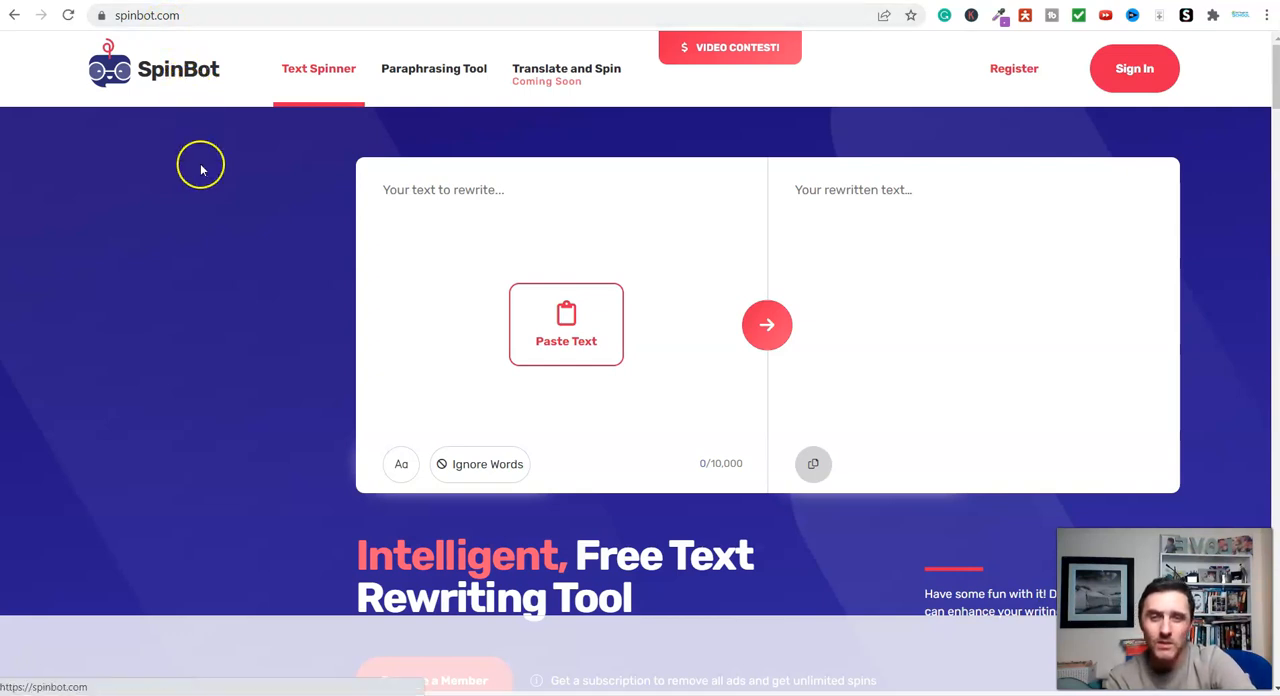
Scroll SpinBot's page past the Text Spinner box to its intro.
scroll("down", 3)
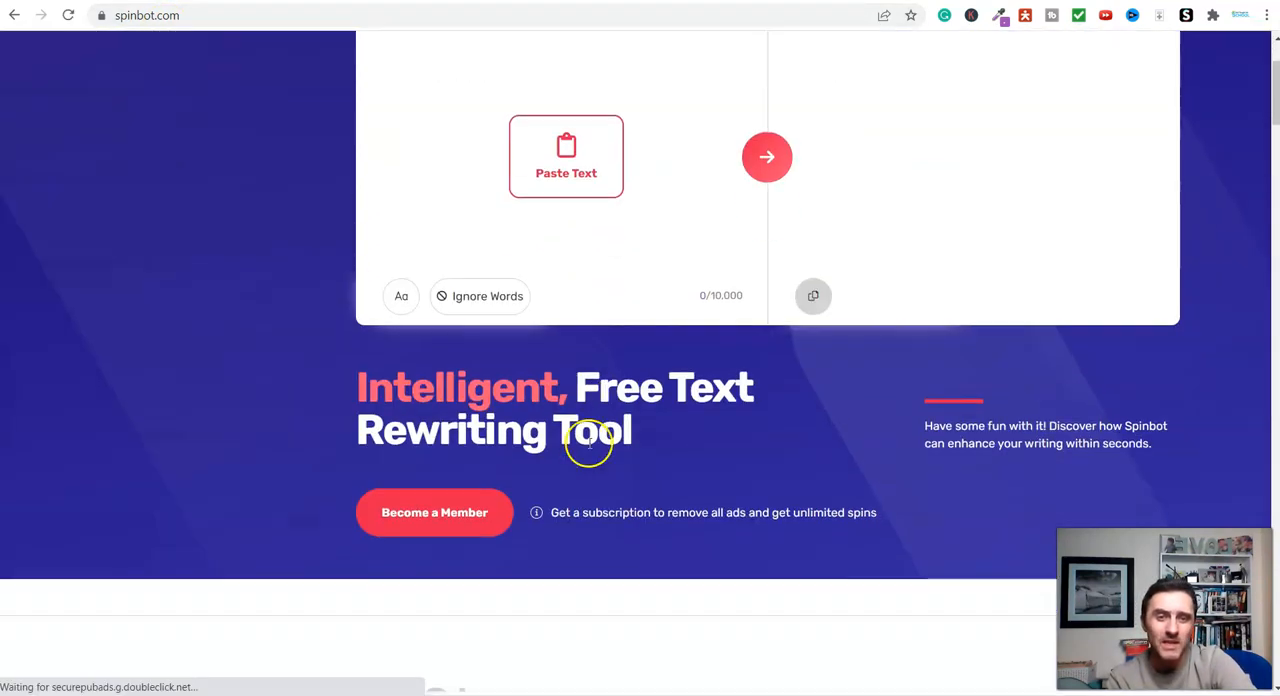
scroll("down", 3)
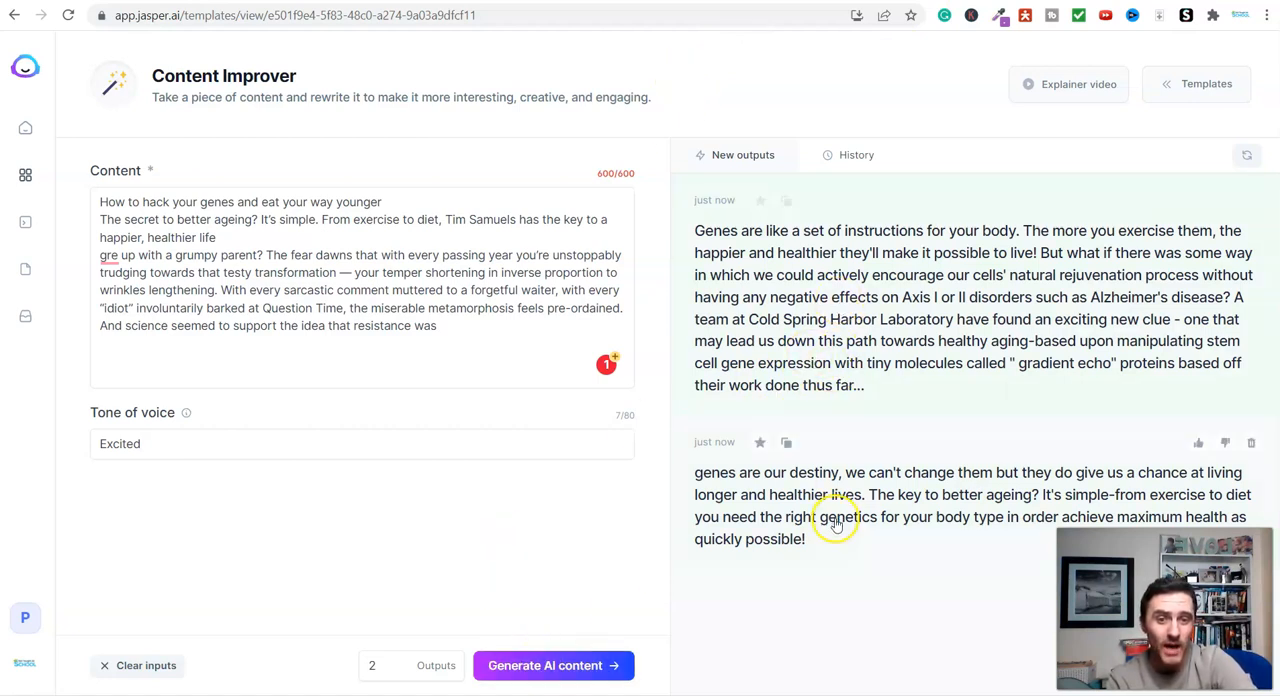
Generate two more Excited-tone rewrites and scroll the New outputs panel to compare them.
left_click(553, 665)
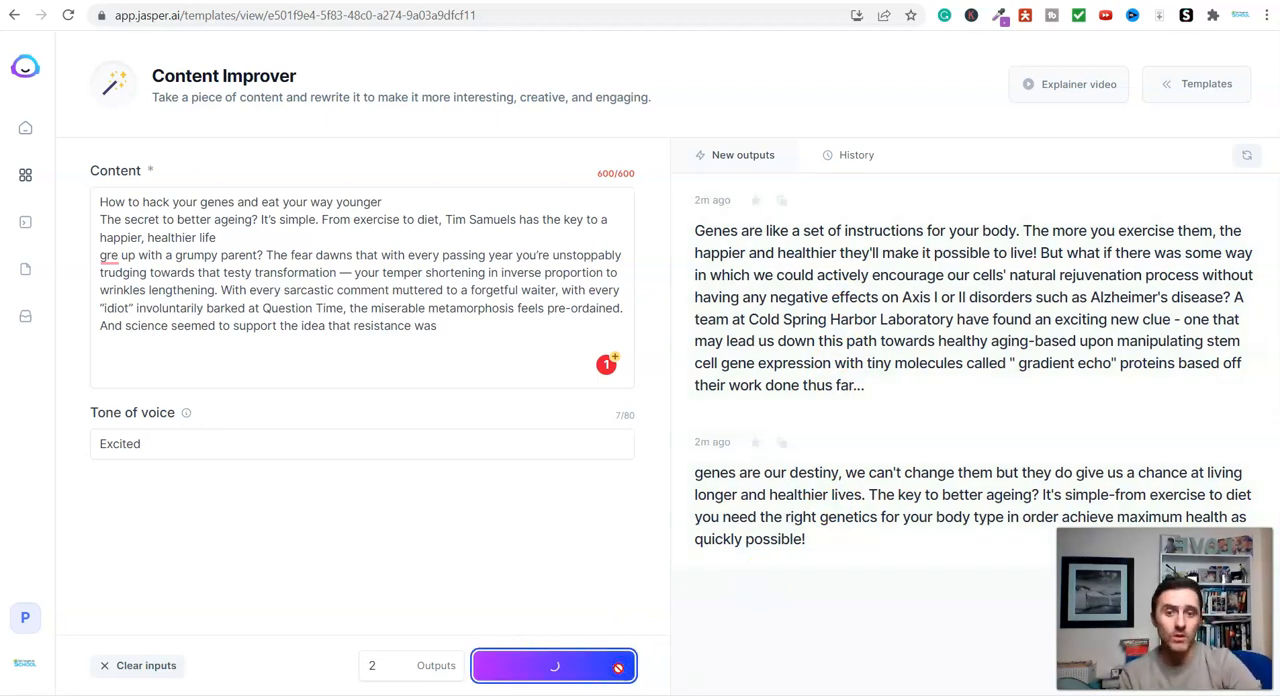
left_click(553, 665)
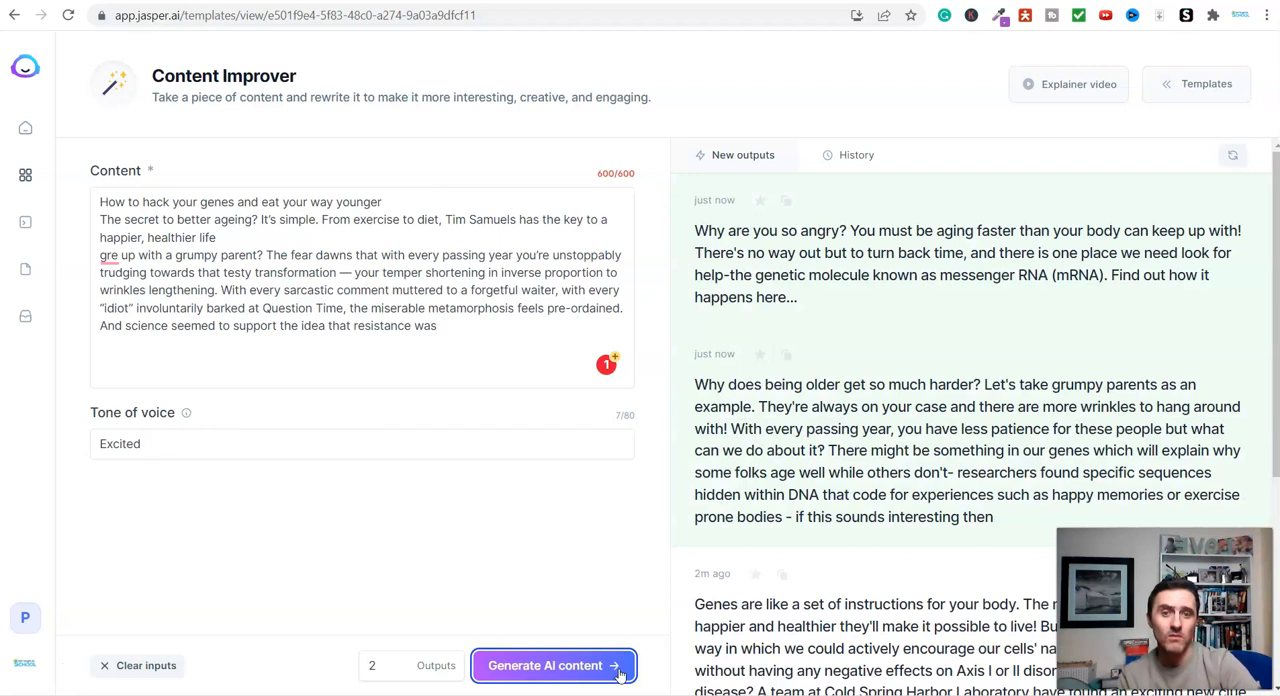
scroll("down", 3)
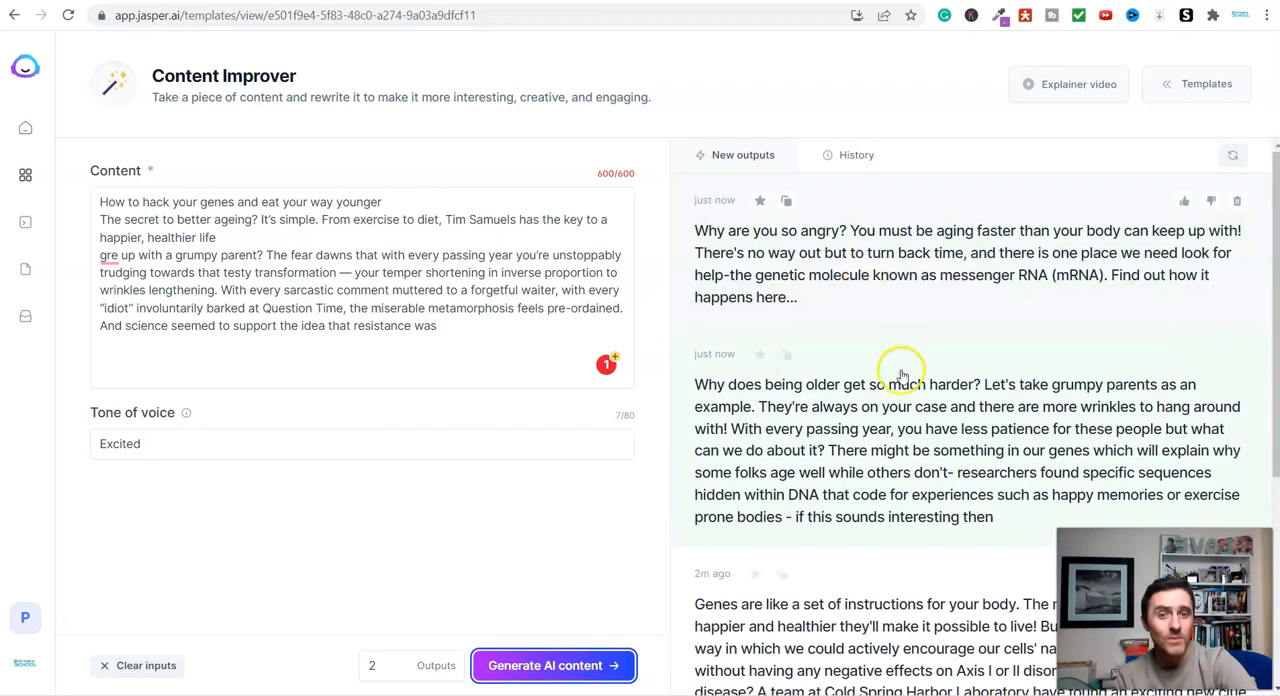
scroll("down", 3)
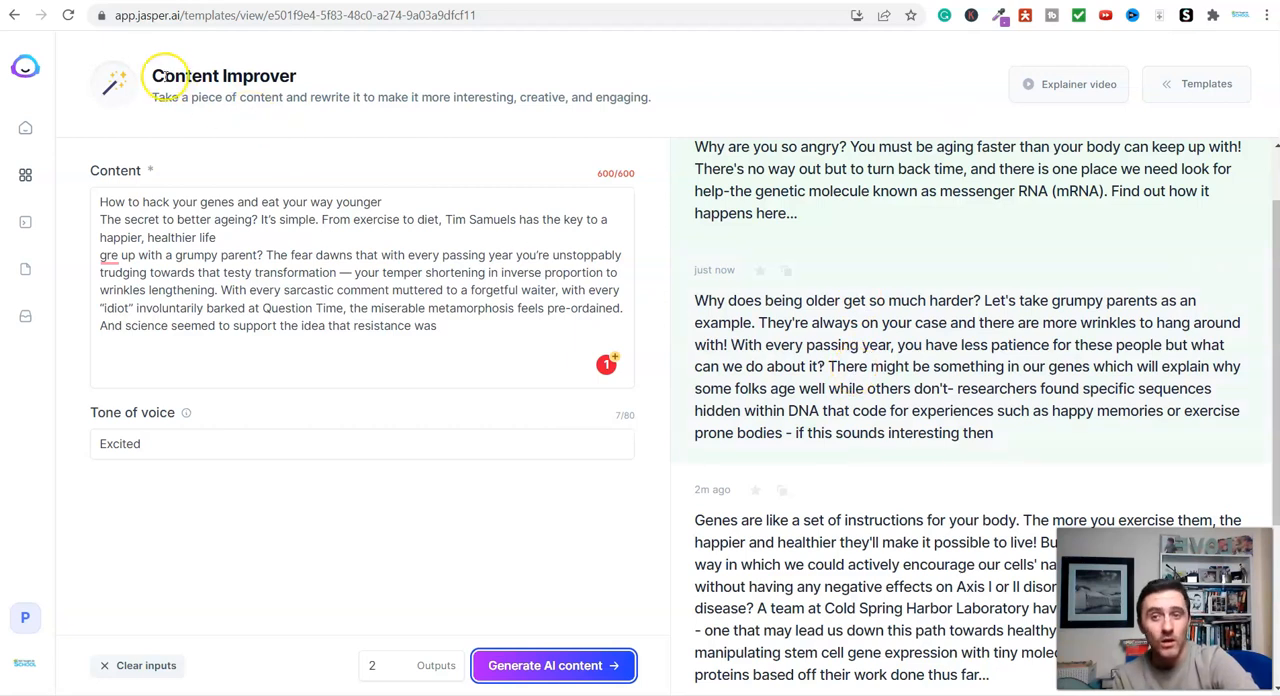
mouse_move(453, 97)
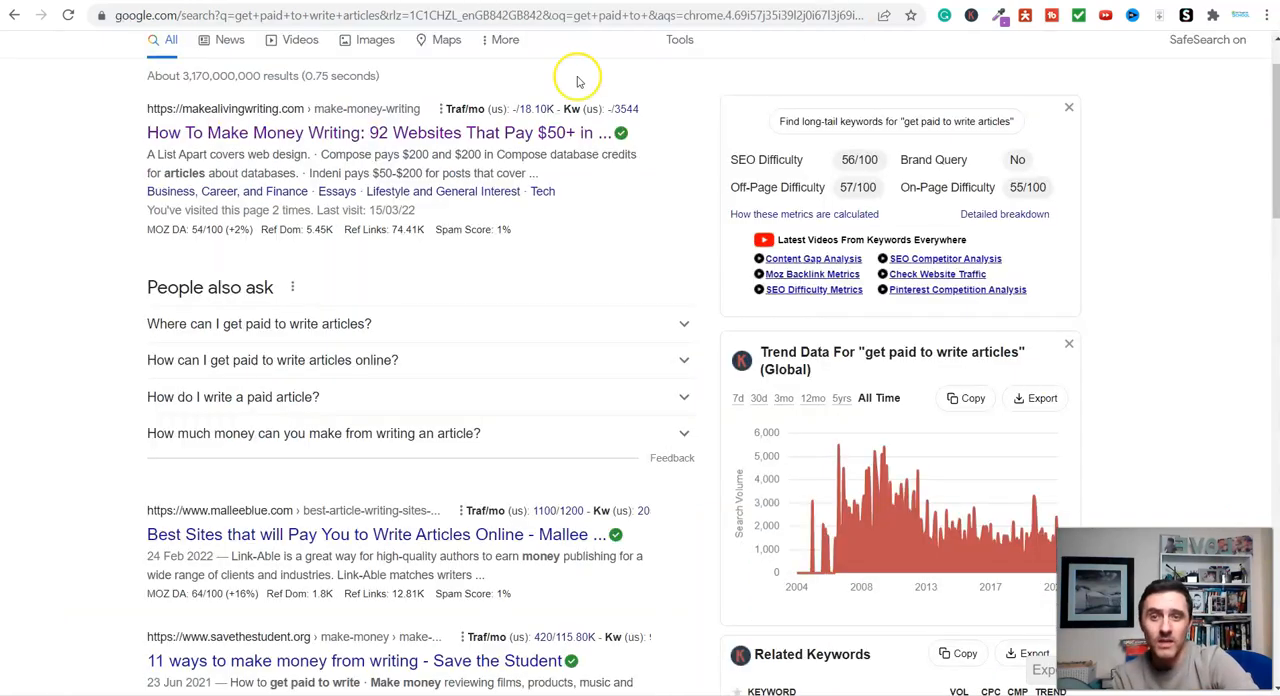
mouse_move(465, 138)
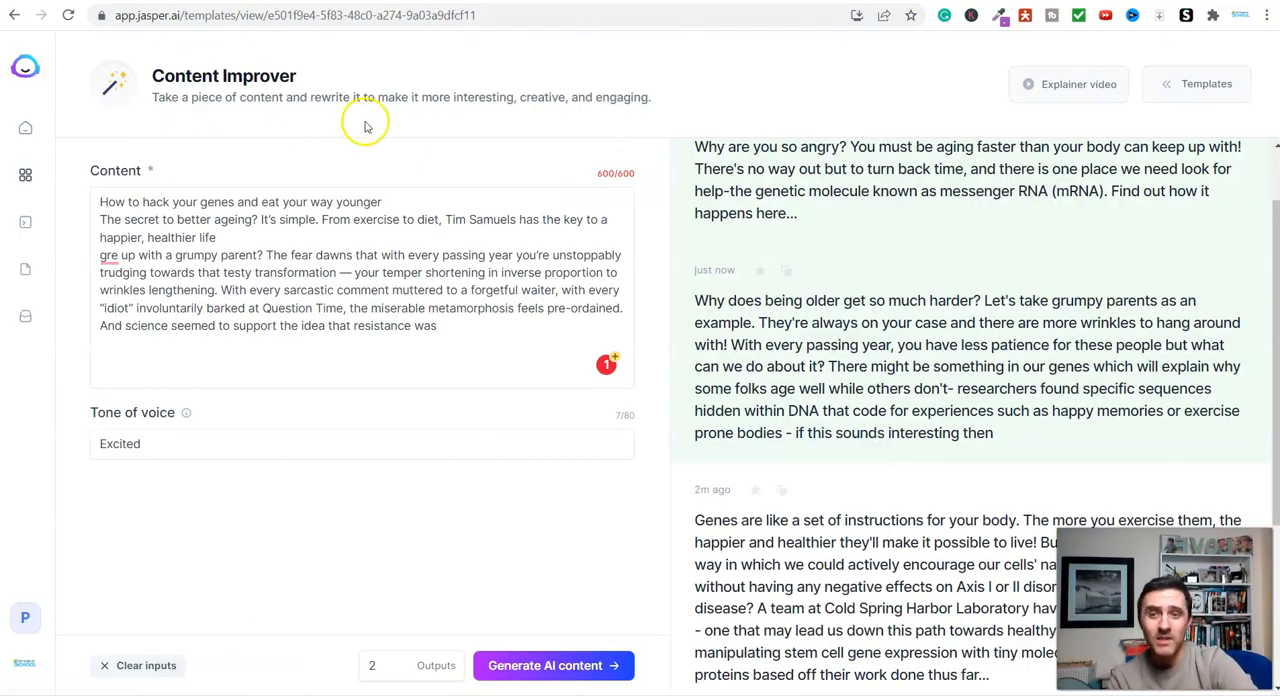
mouse_move(677, 182)
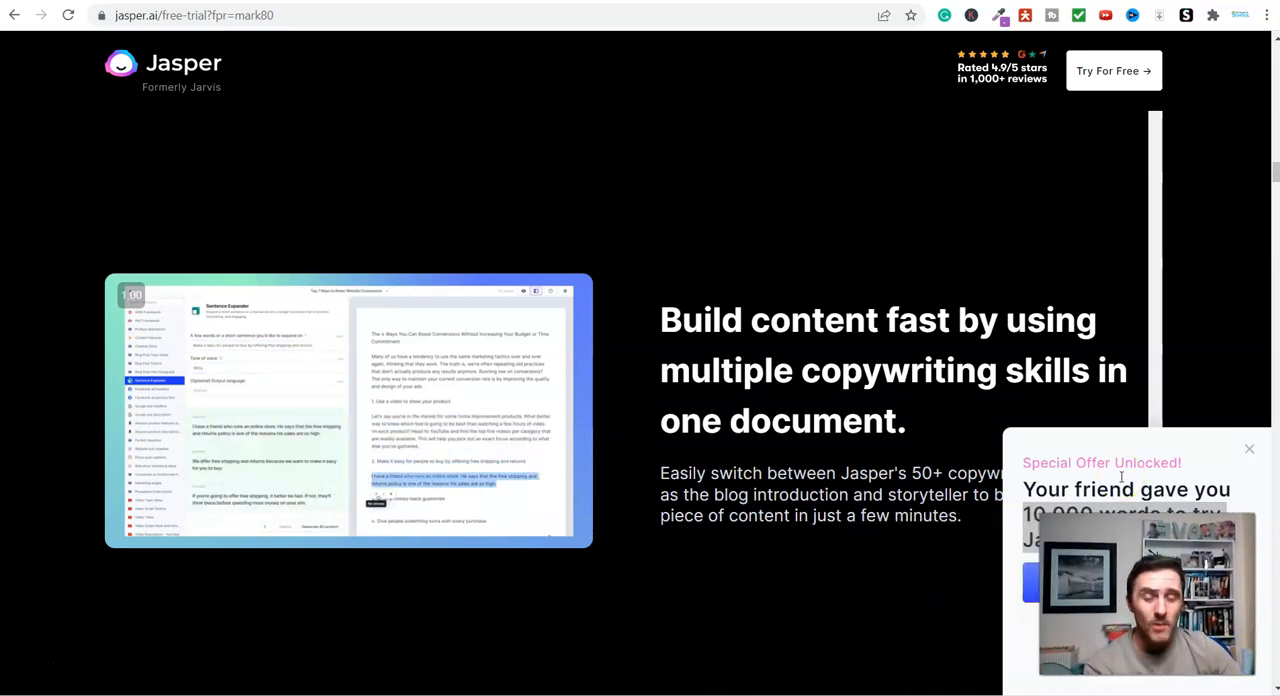
mouse_move(893, 282)
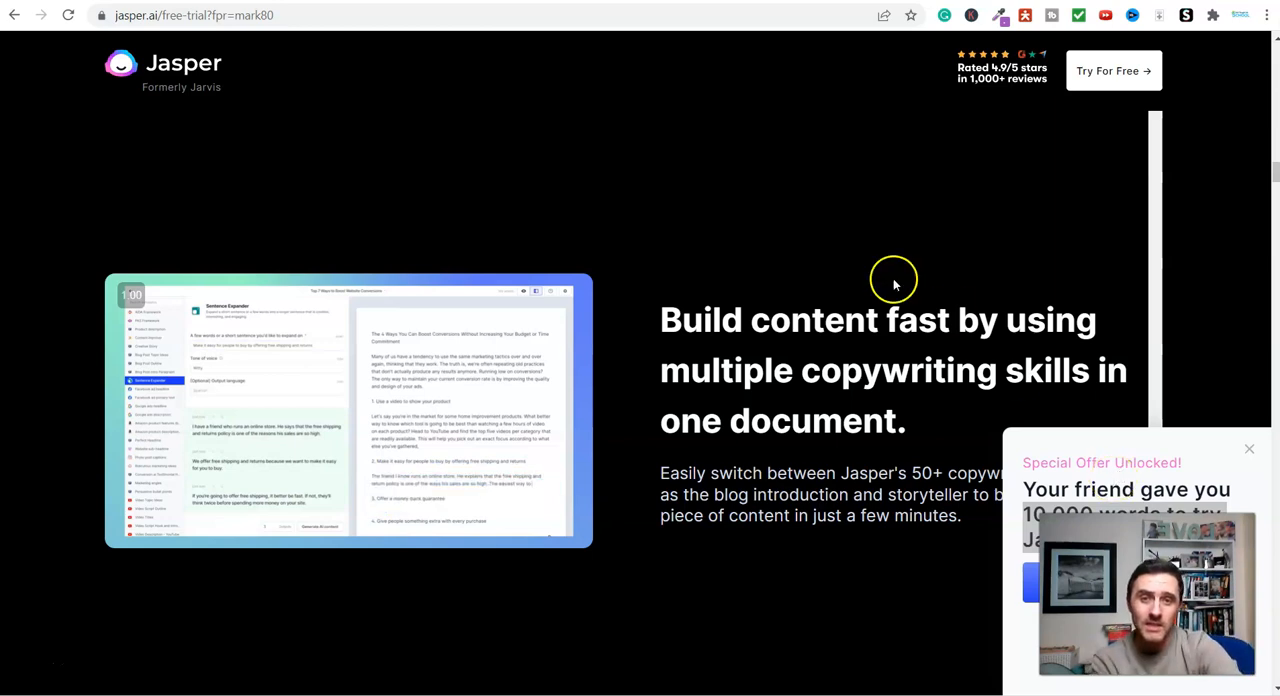